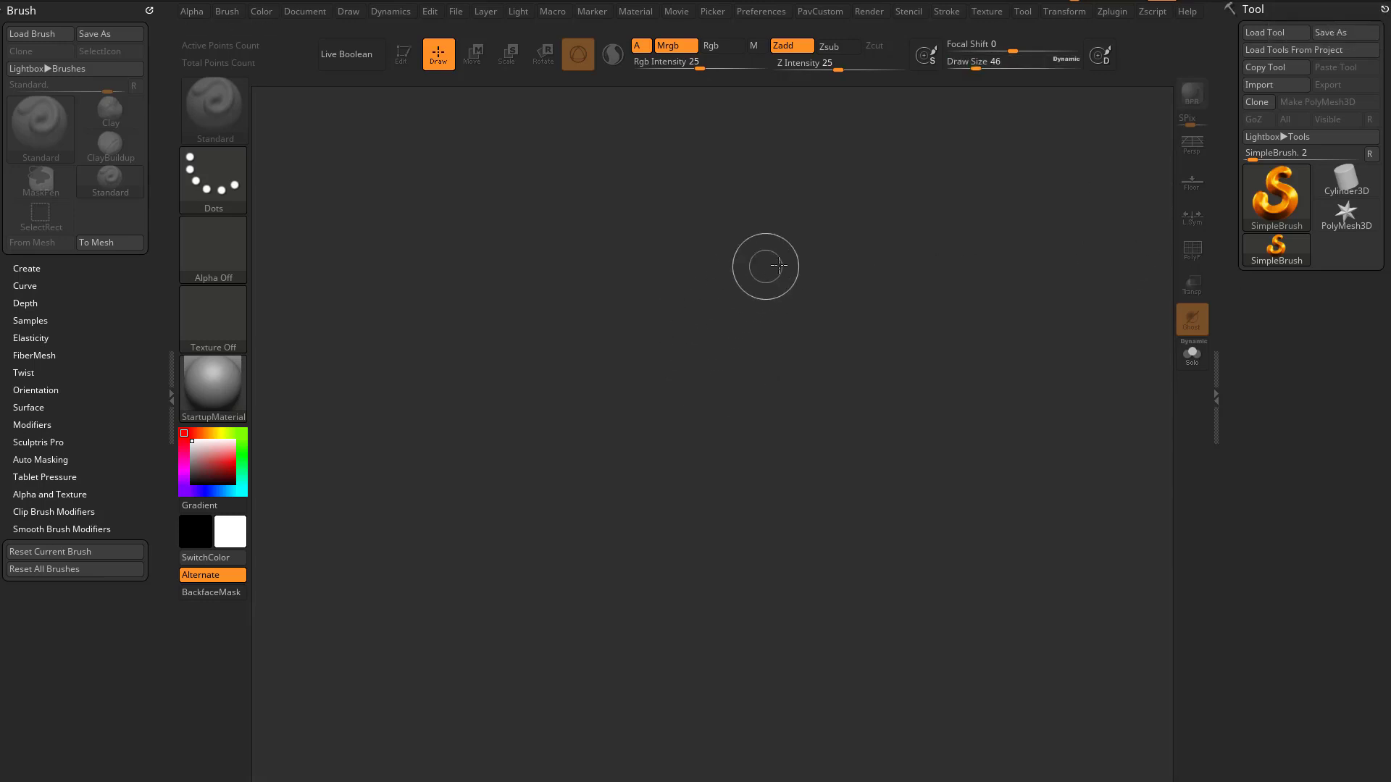
Load the Plane3D primitive from the Tool palette as the starting mesh
click(1276, 196)
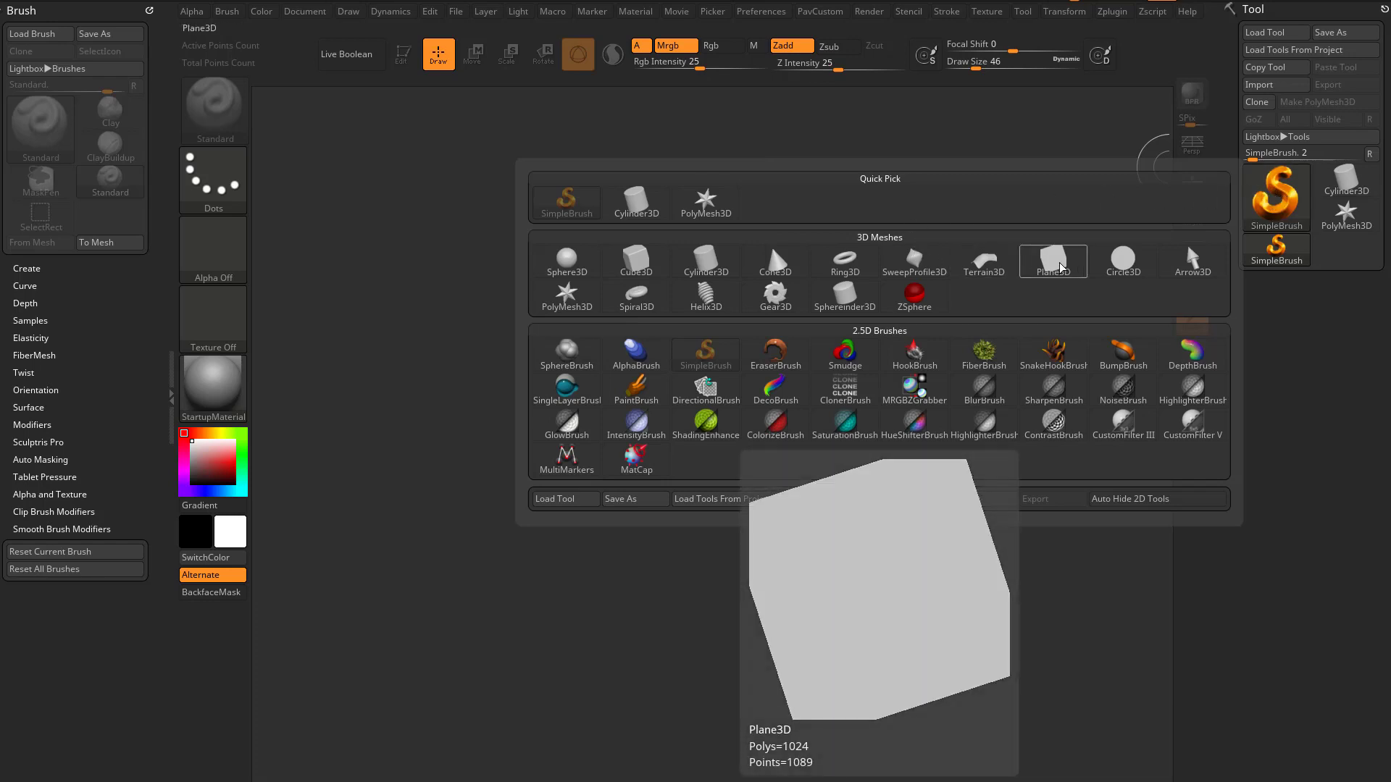
click(1052, 260)
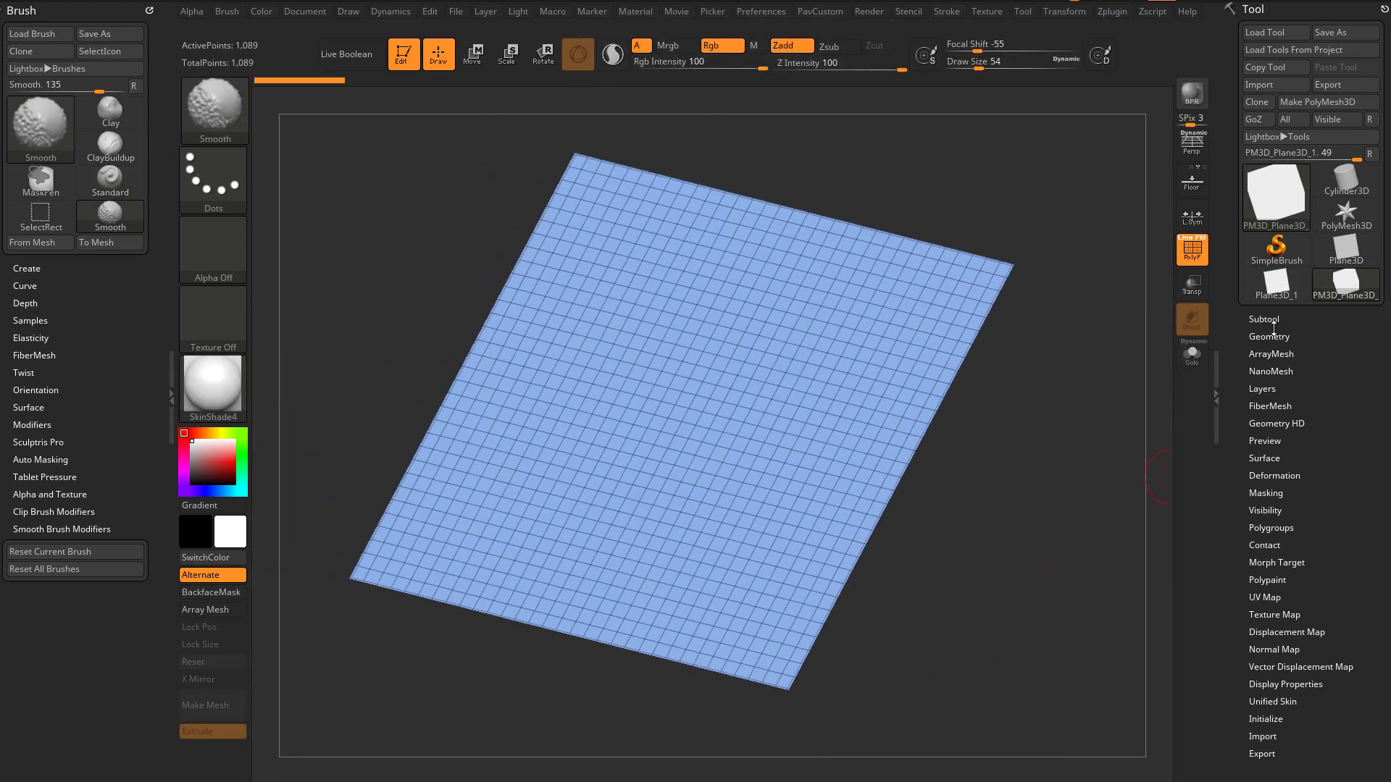
Reconstruct subdivisions, delete higher levels for a 4×4 grid, and select the ZModeler brush
click(1270, 336)
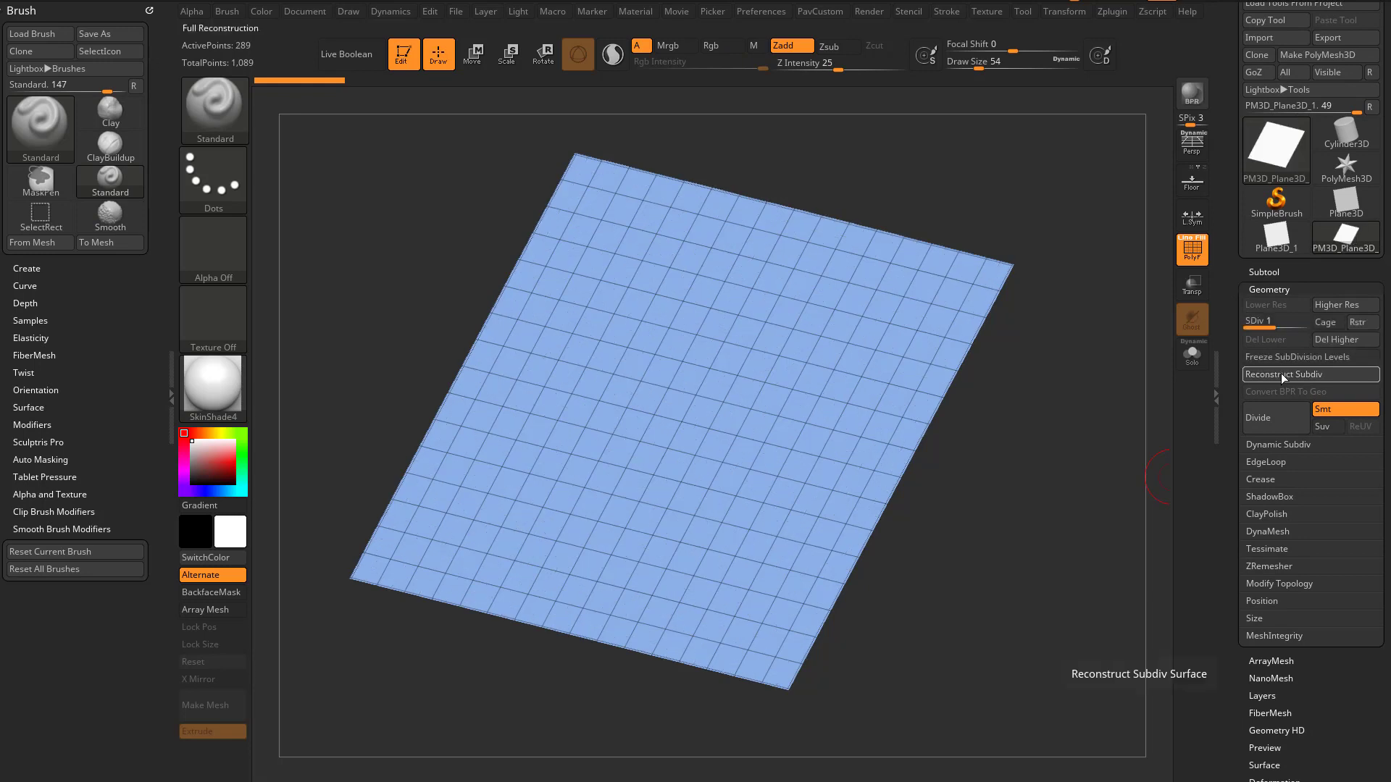
click(1284, 374)
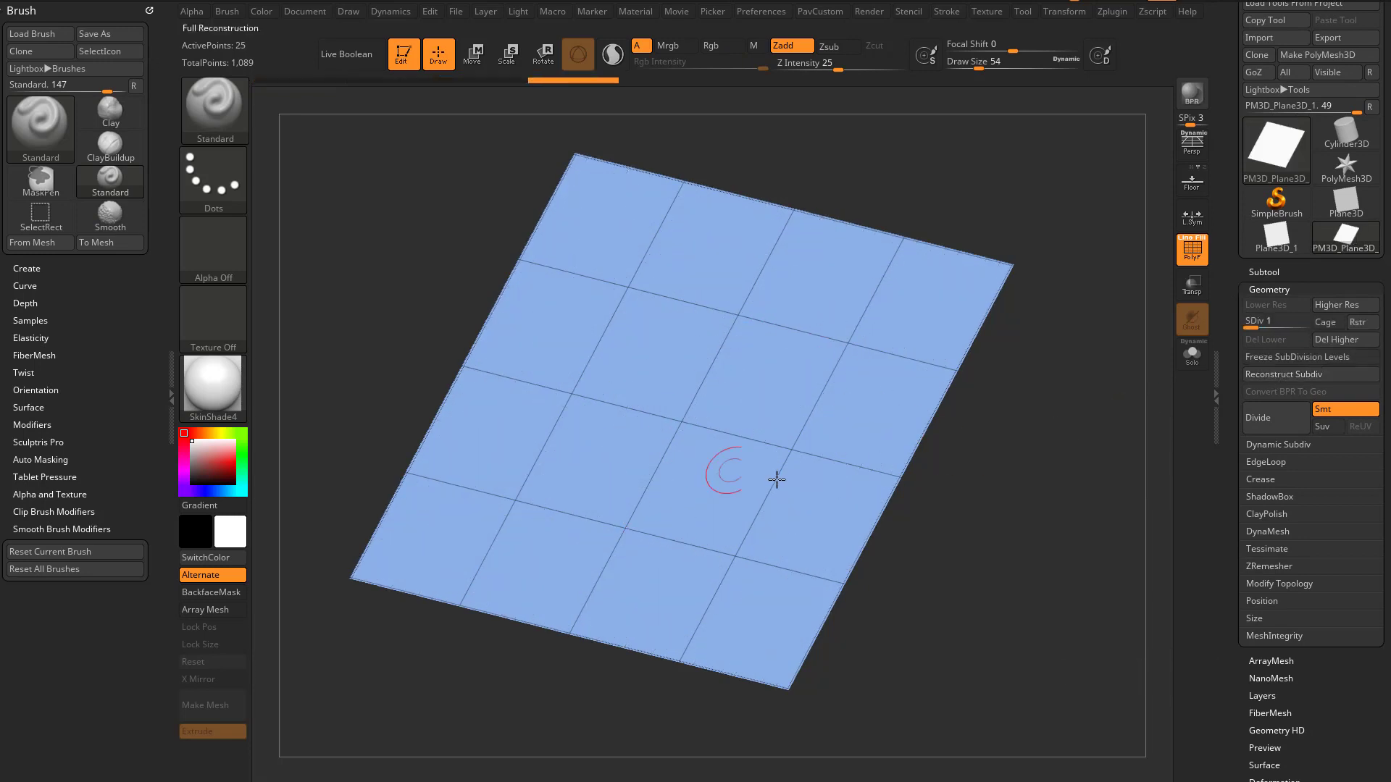
click(1342, 339)
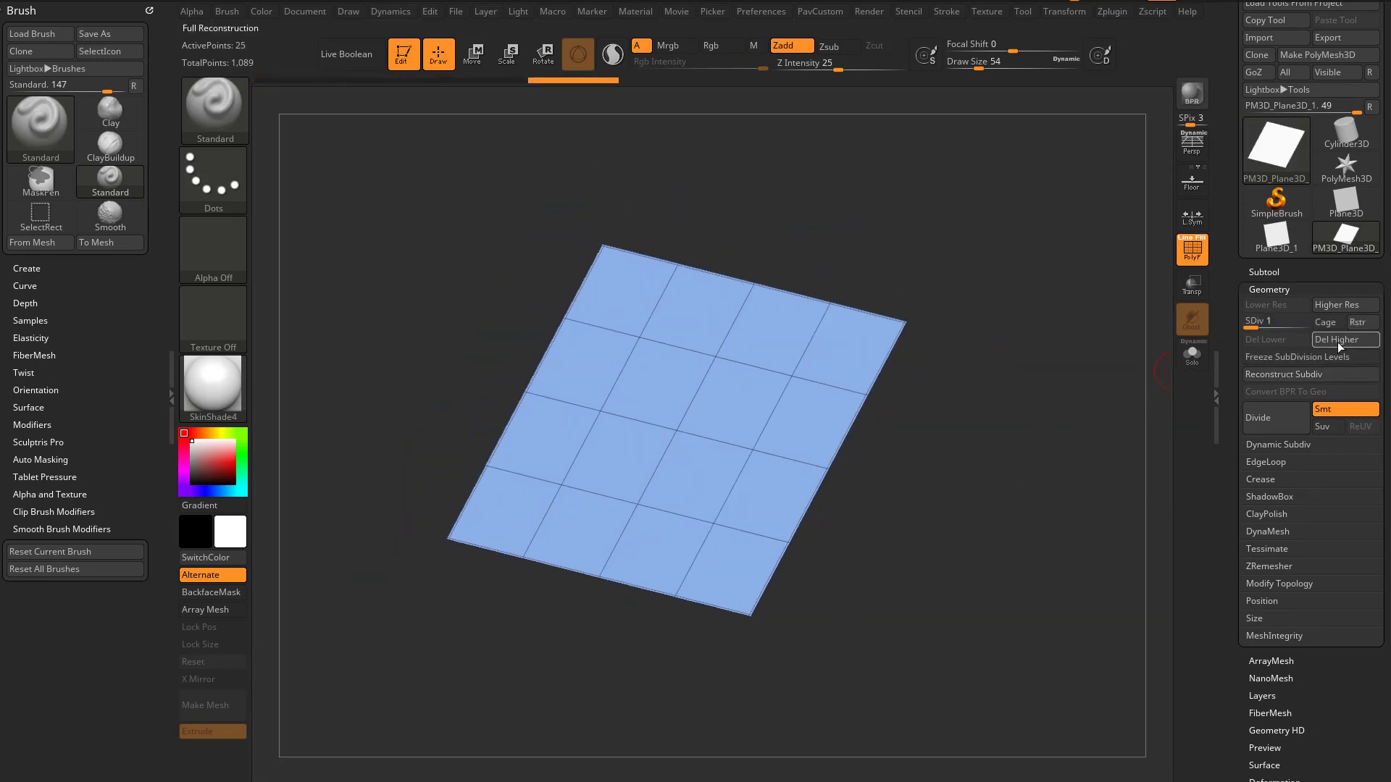
click(1344, 339)
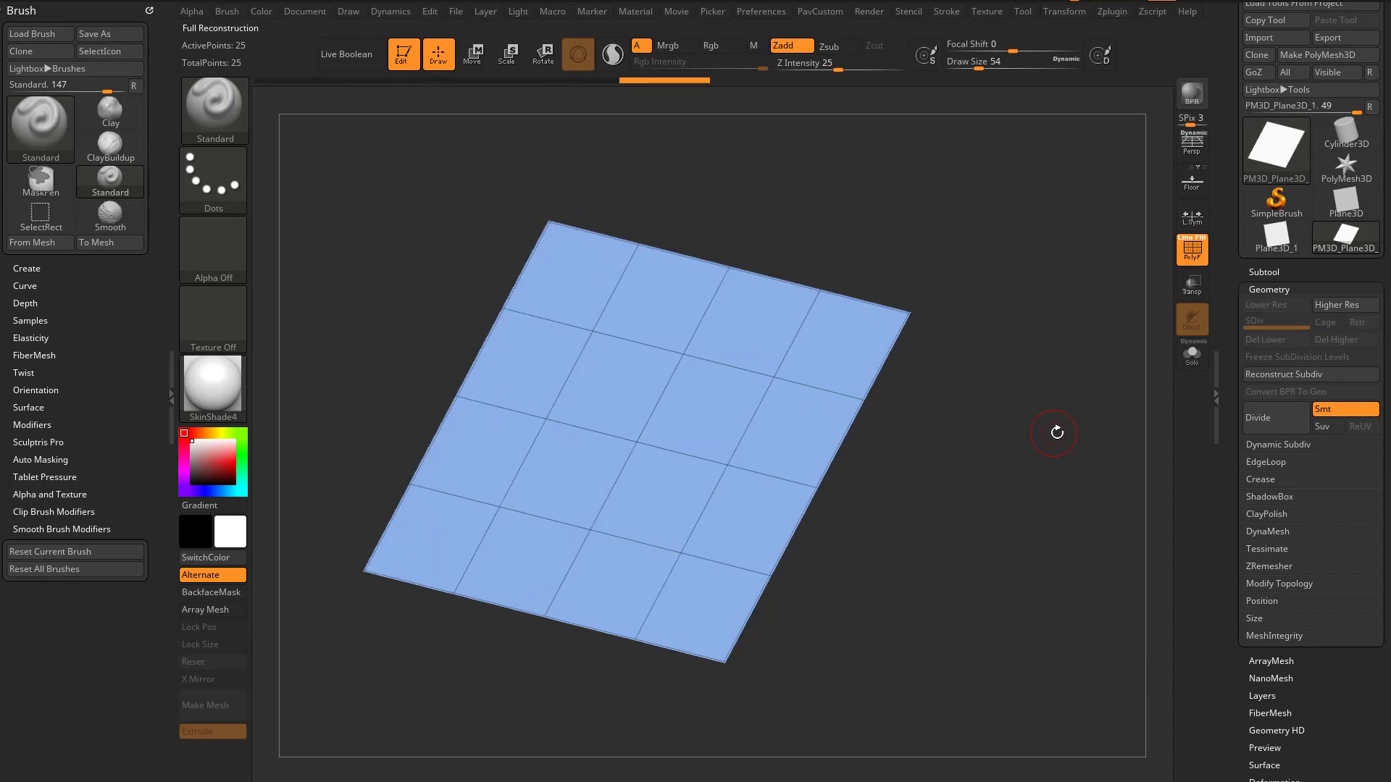
click(1259, 417)
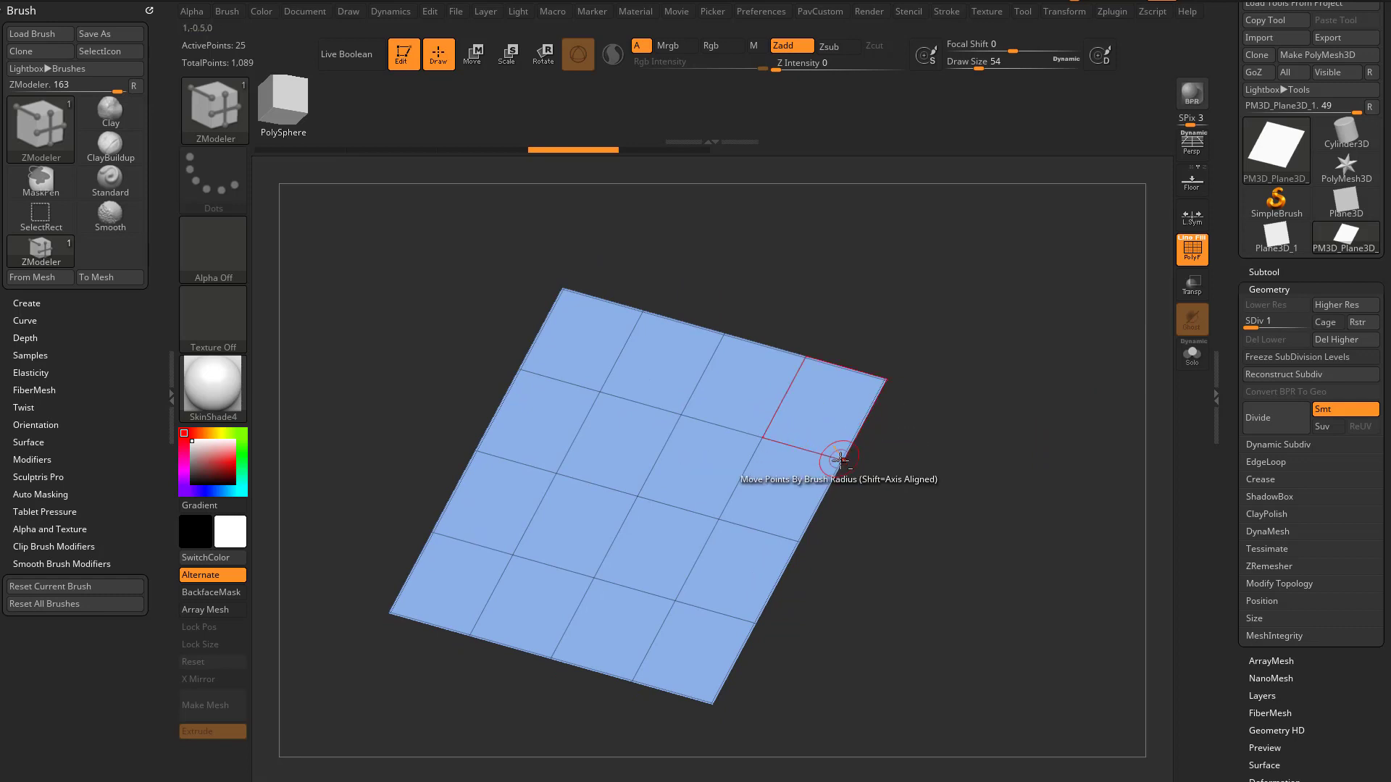
mouse_move(742, 471)
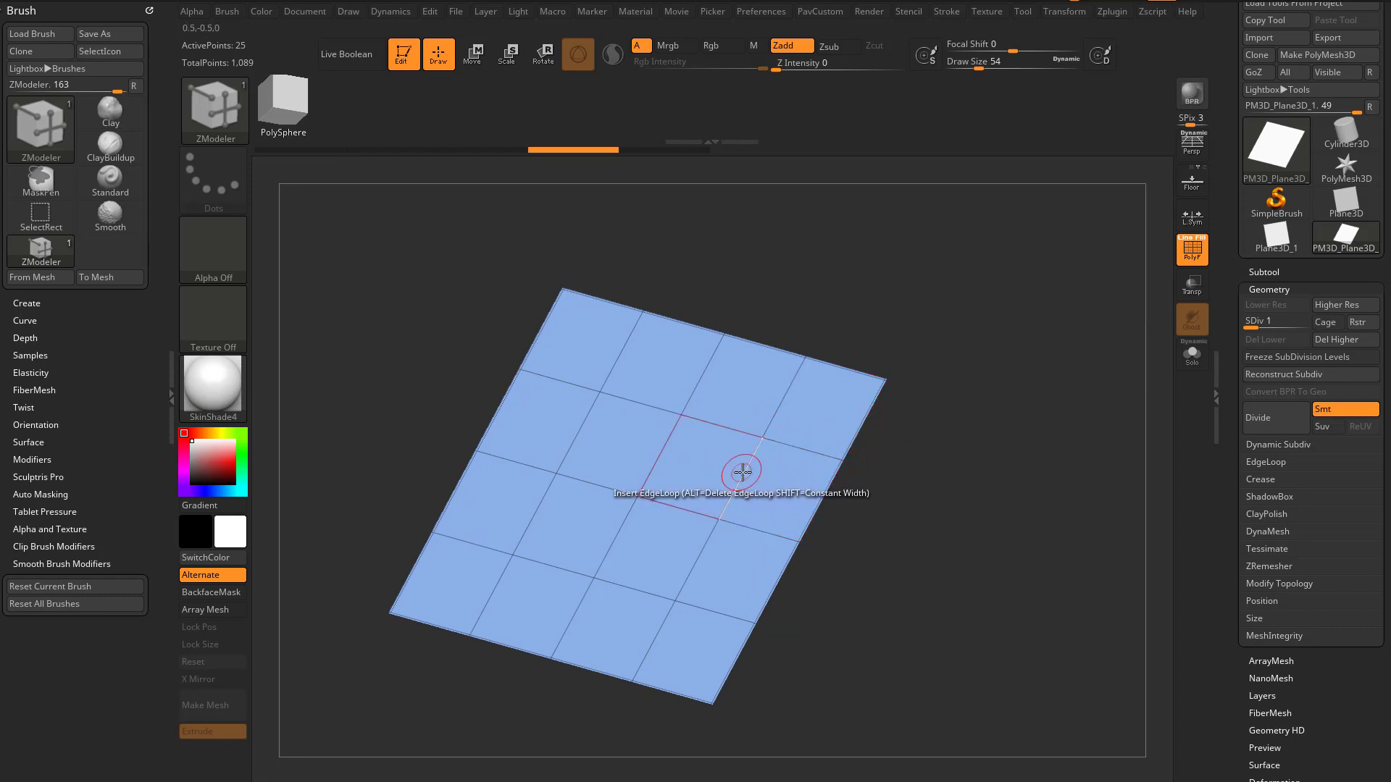
click(741, 471)
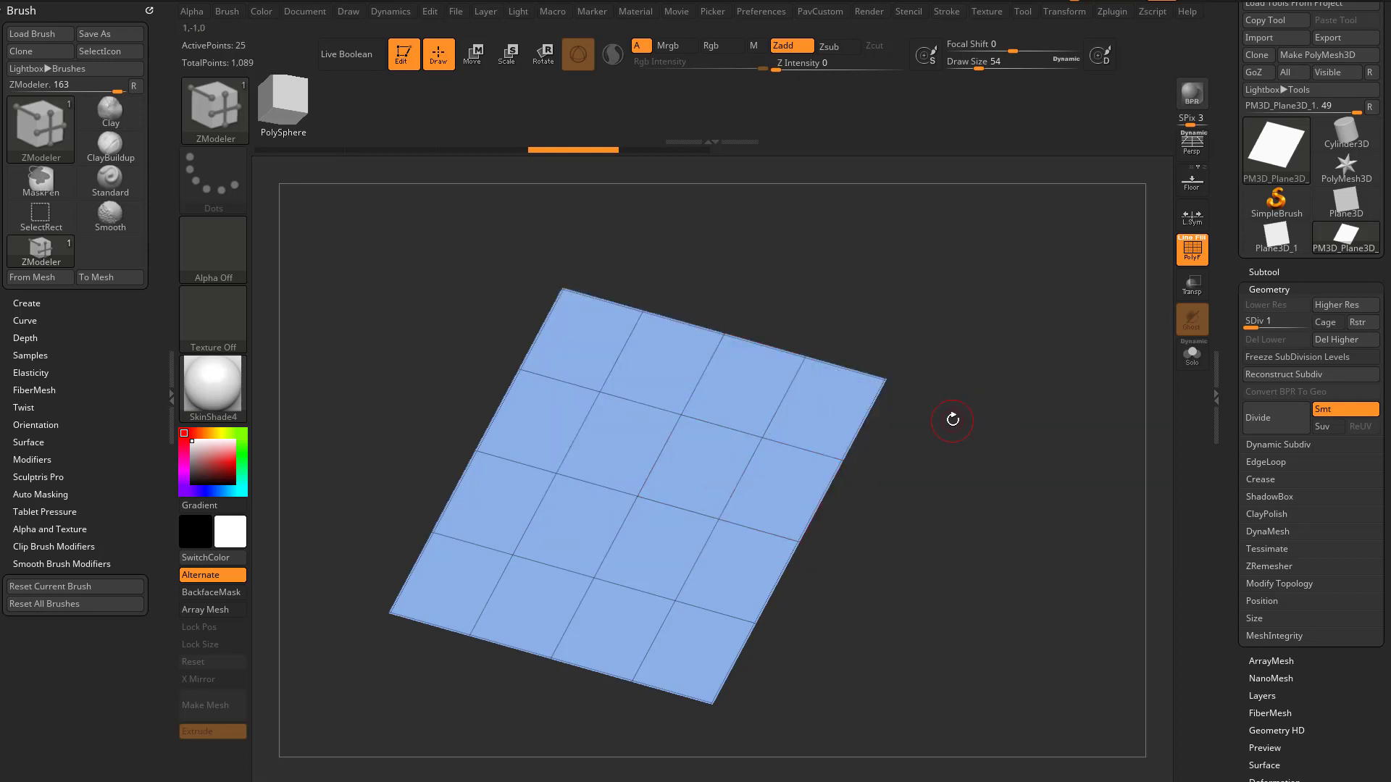
mouse_move(781, 491)
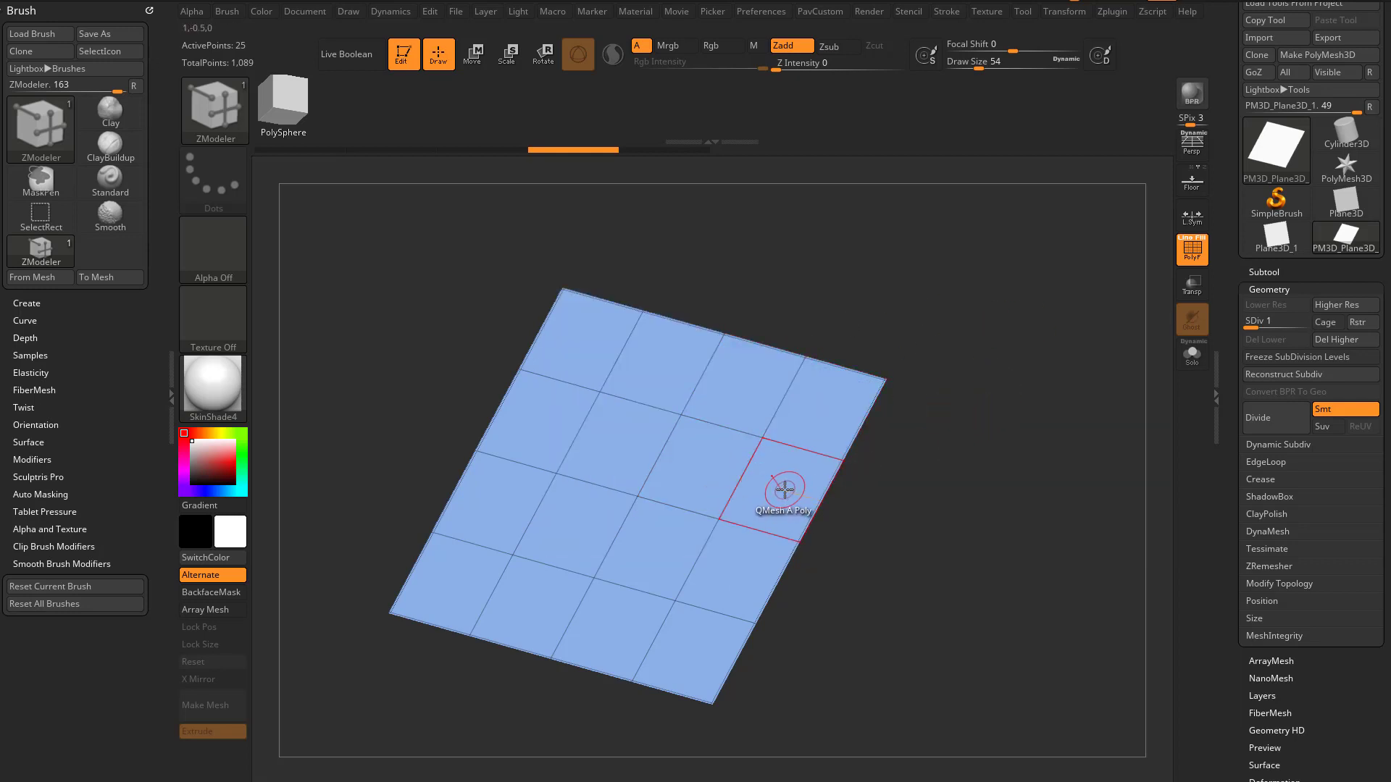
Review the polygon, edge and point action lists, then set polygon action Extrude on A Single Poly
click(784, 493)
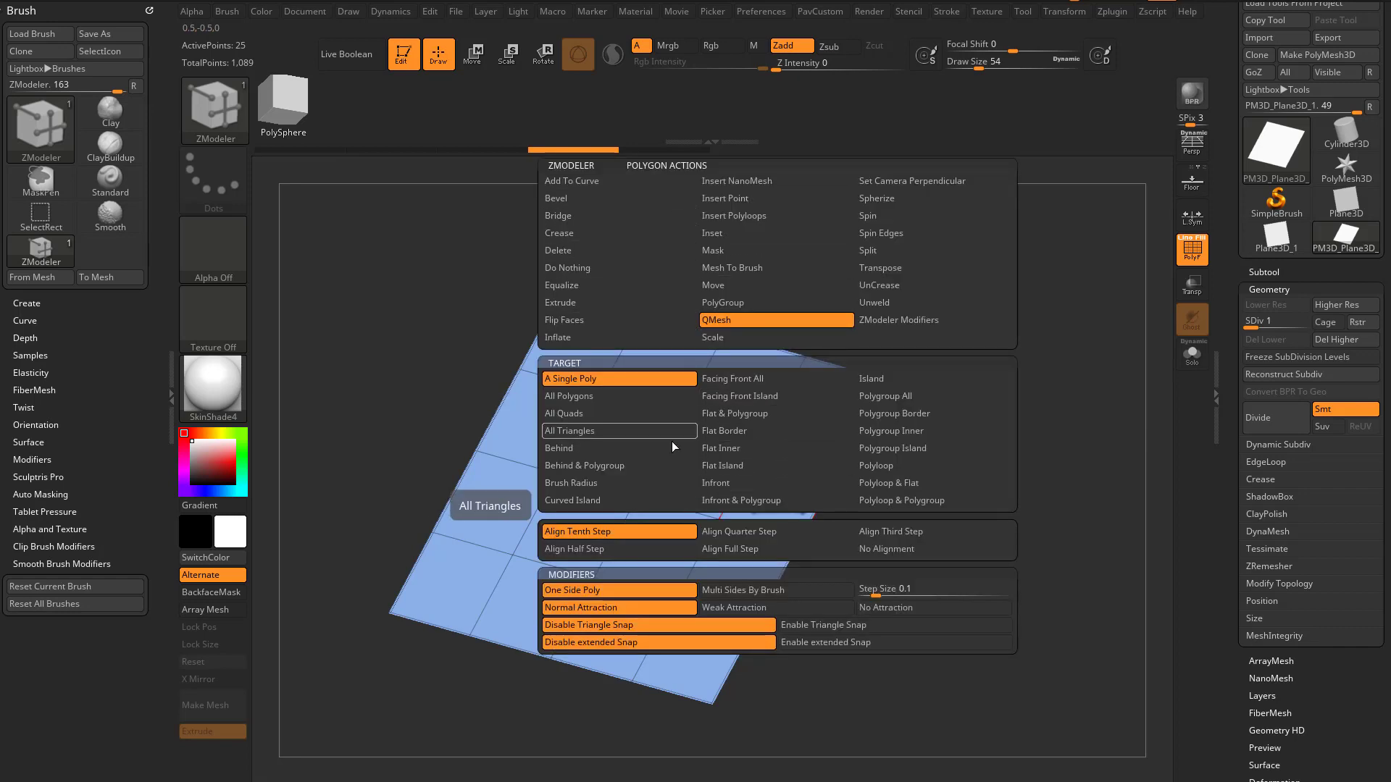
mouse_move(686, 627)
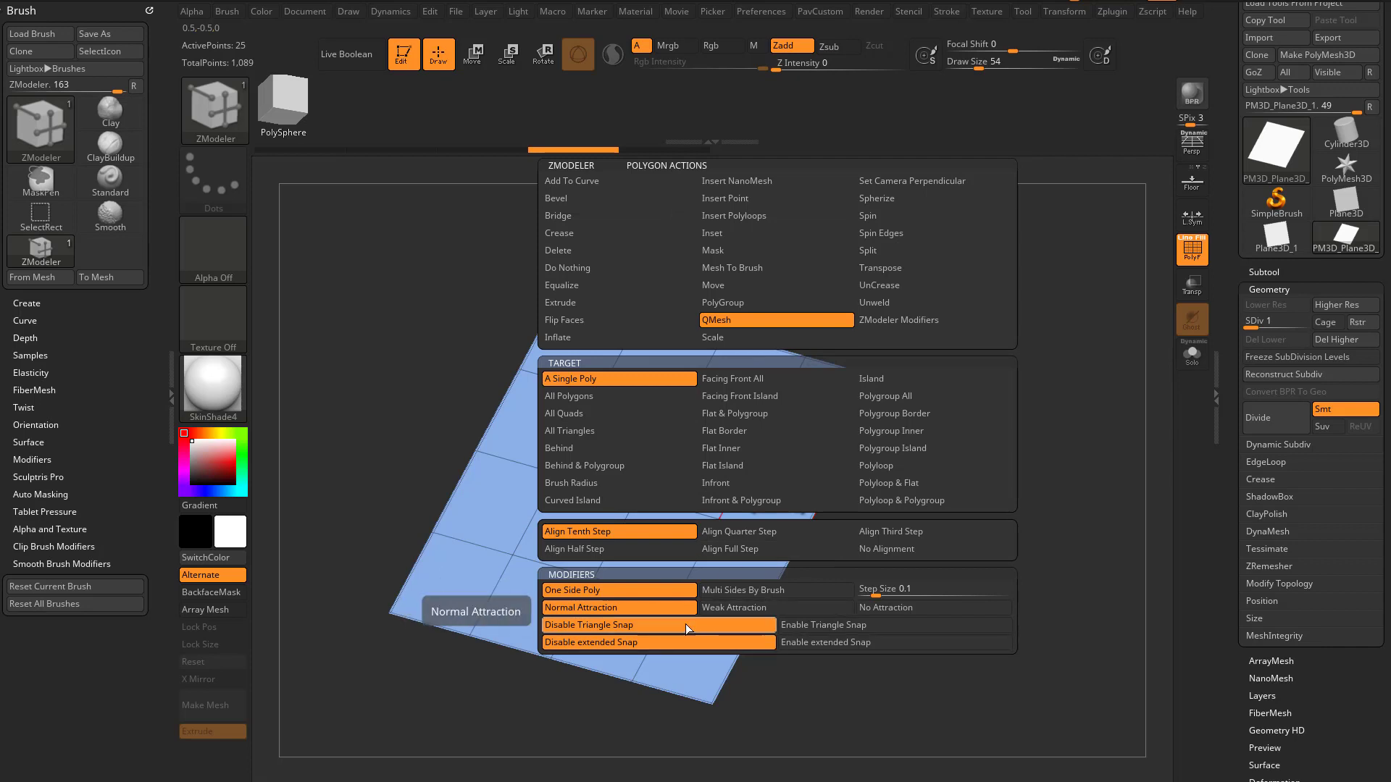
mouse_move(775, 590)
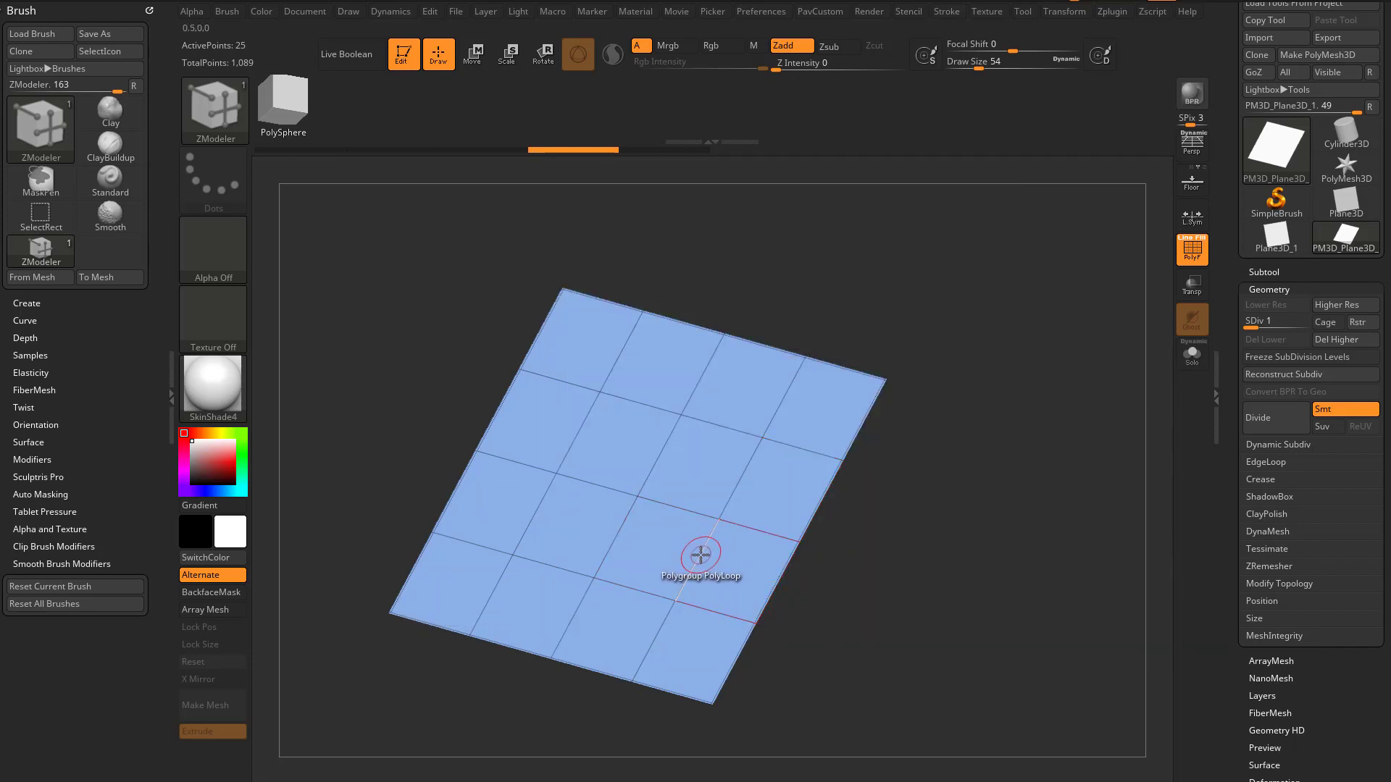
click(700, 561)
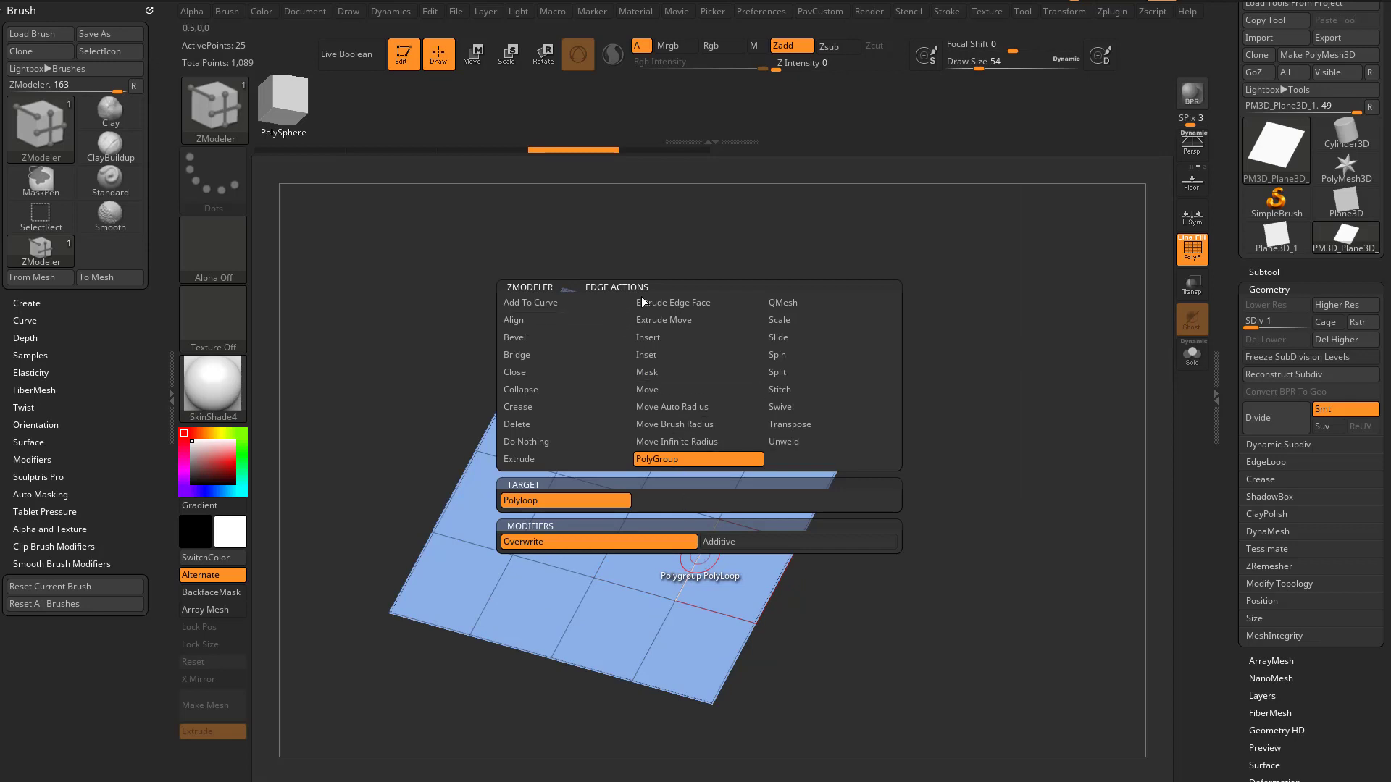
click(782, 303)
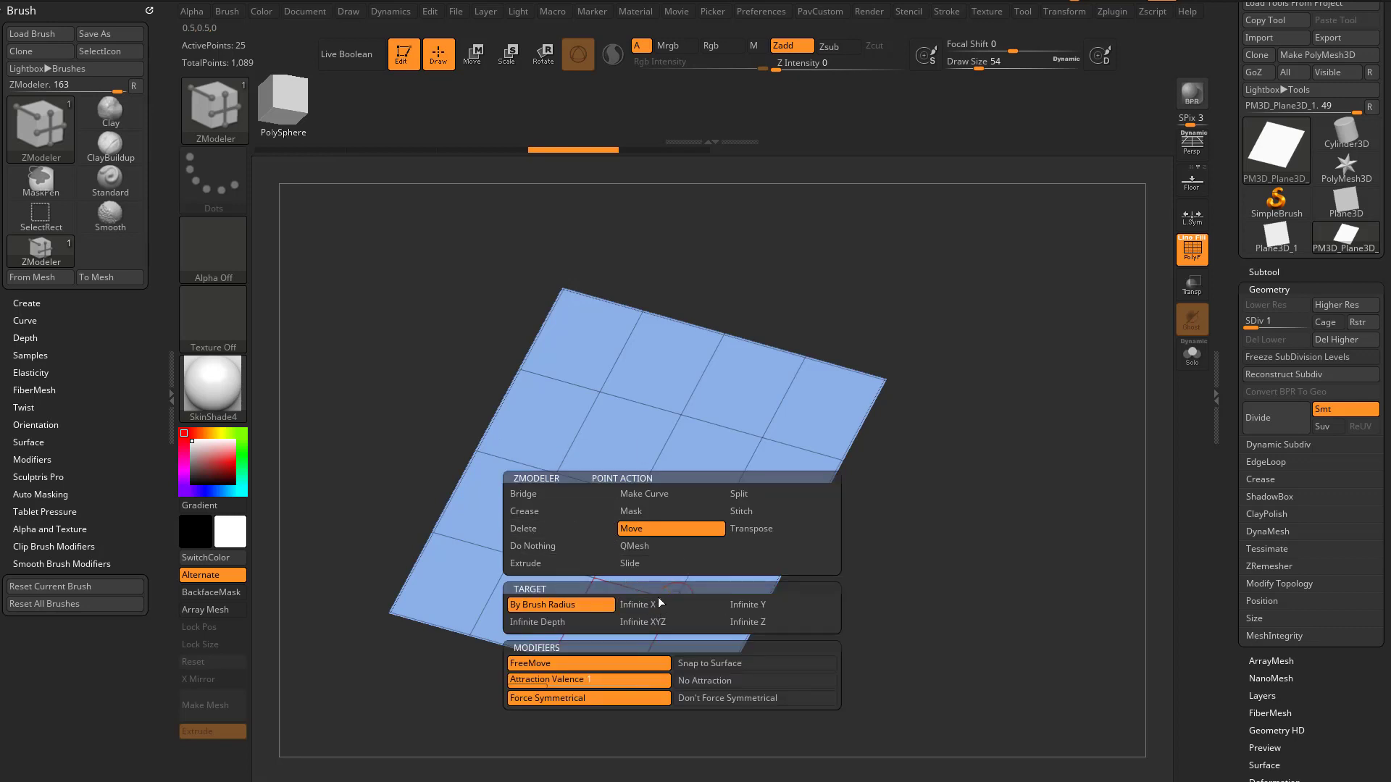
click(655, 527)
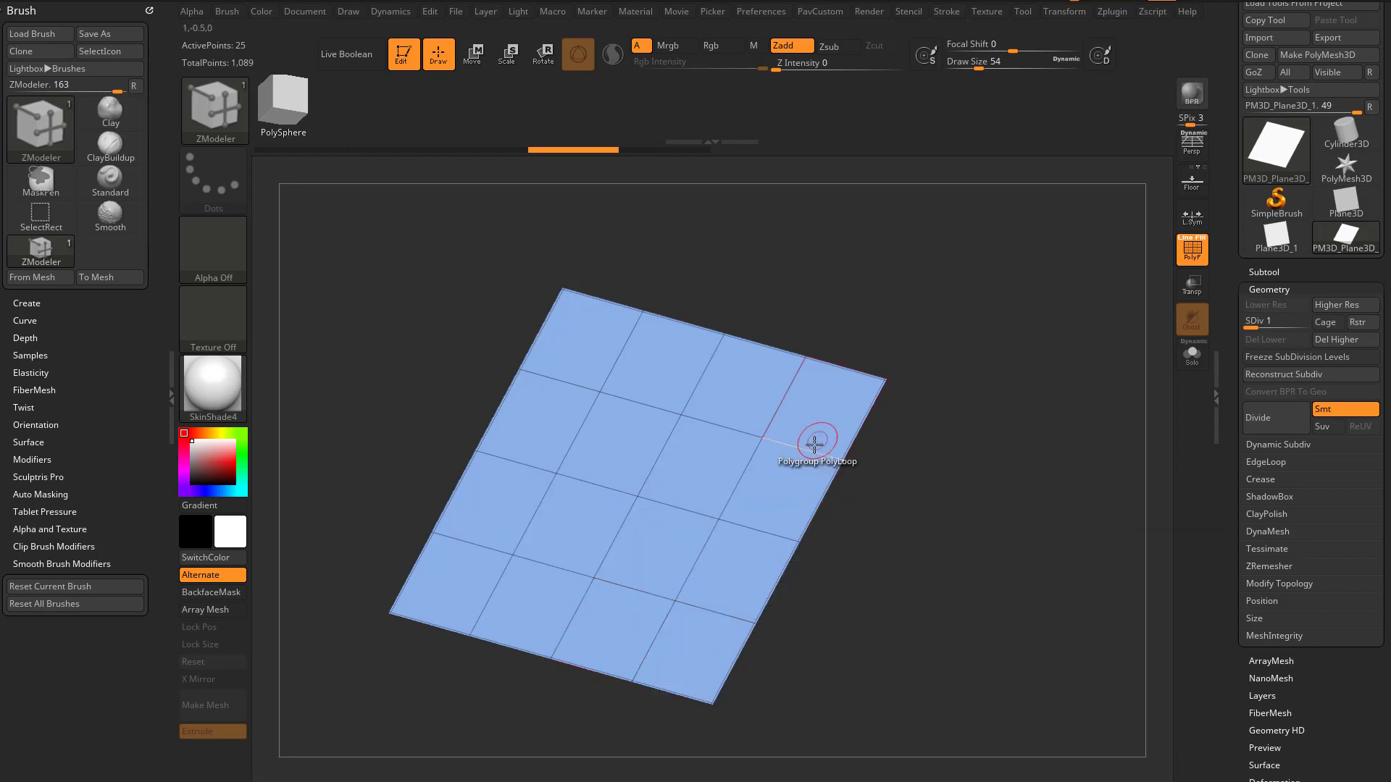
mouse_move(772, 508)
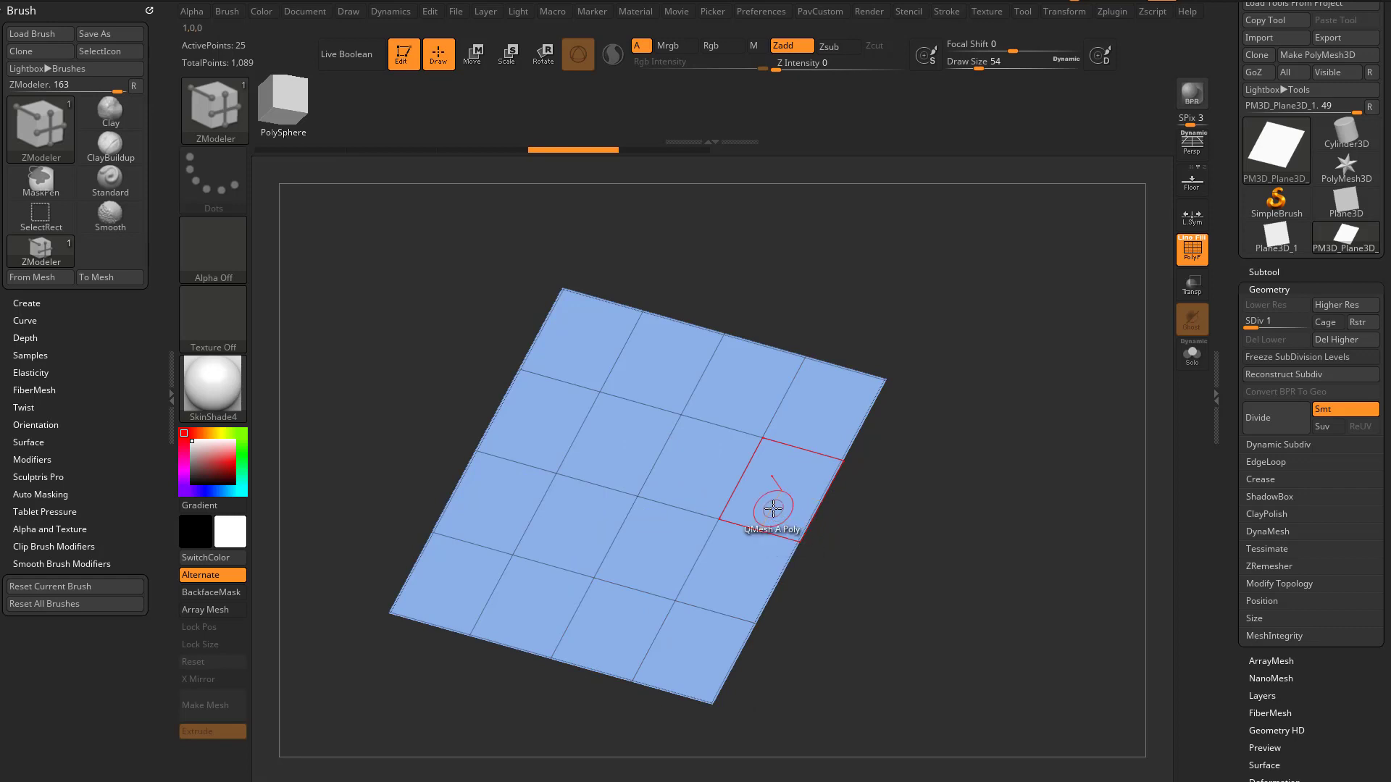
mouse_move(744, 477)
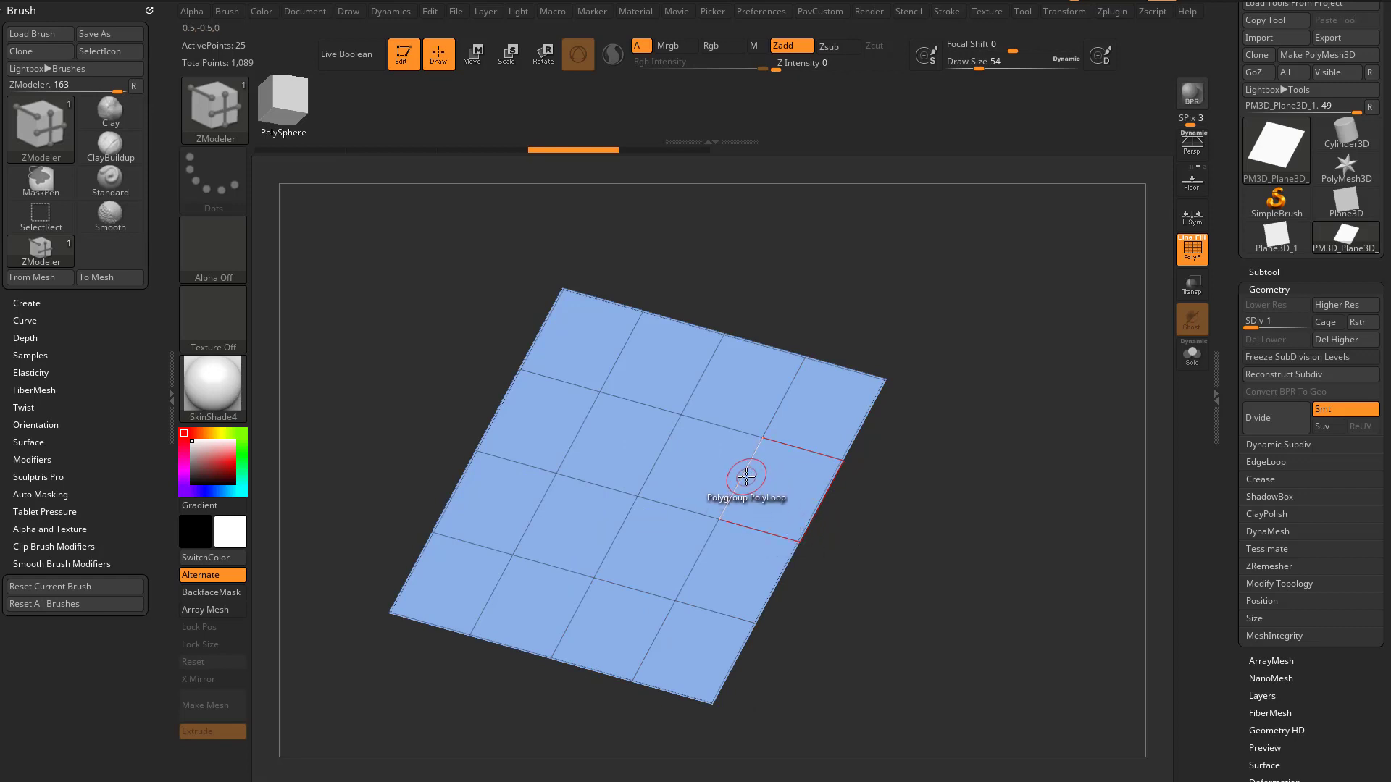
mouse_move(757, 371)
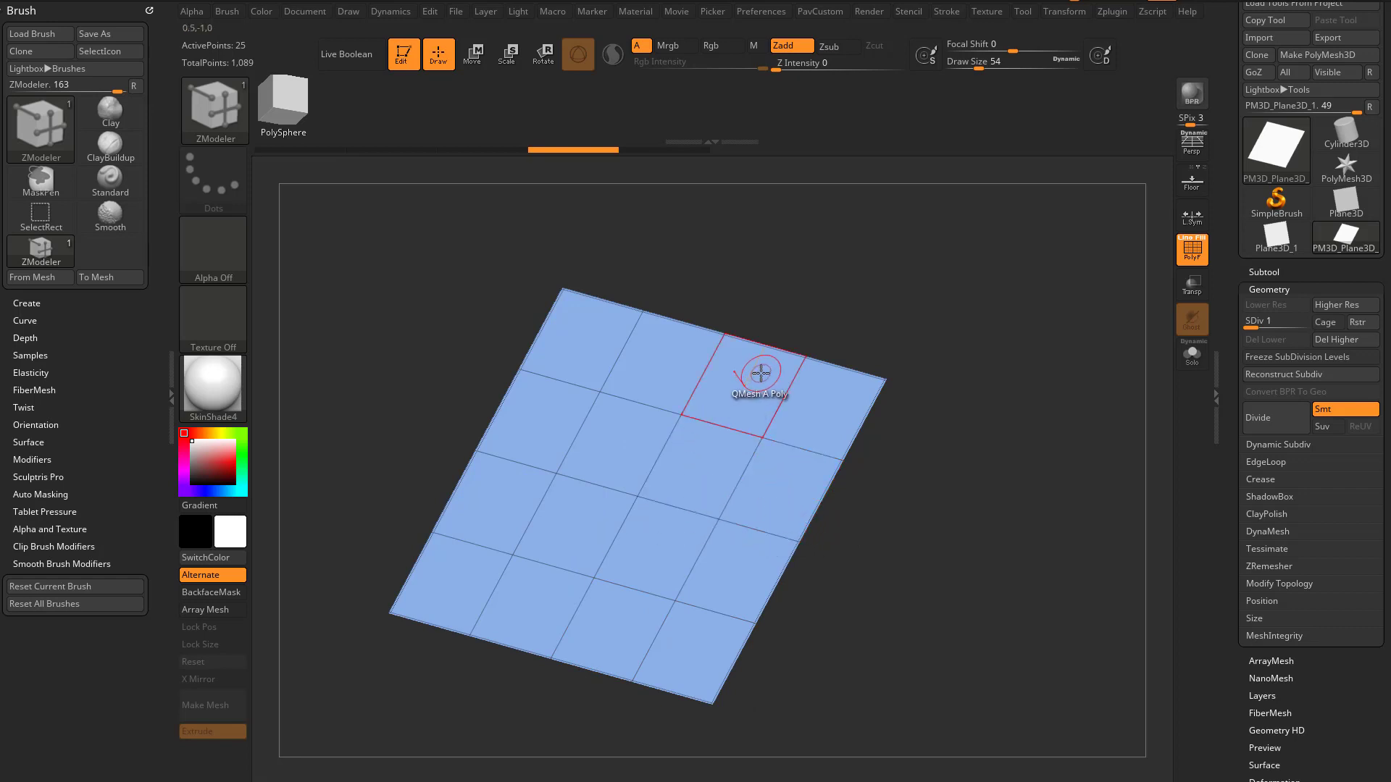
mouse_move(733, 392)
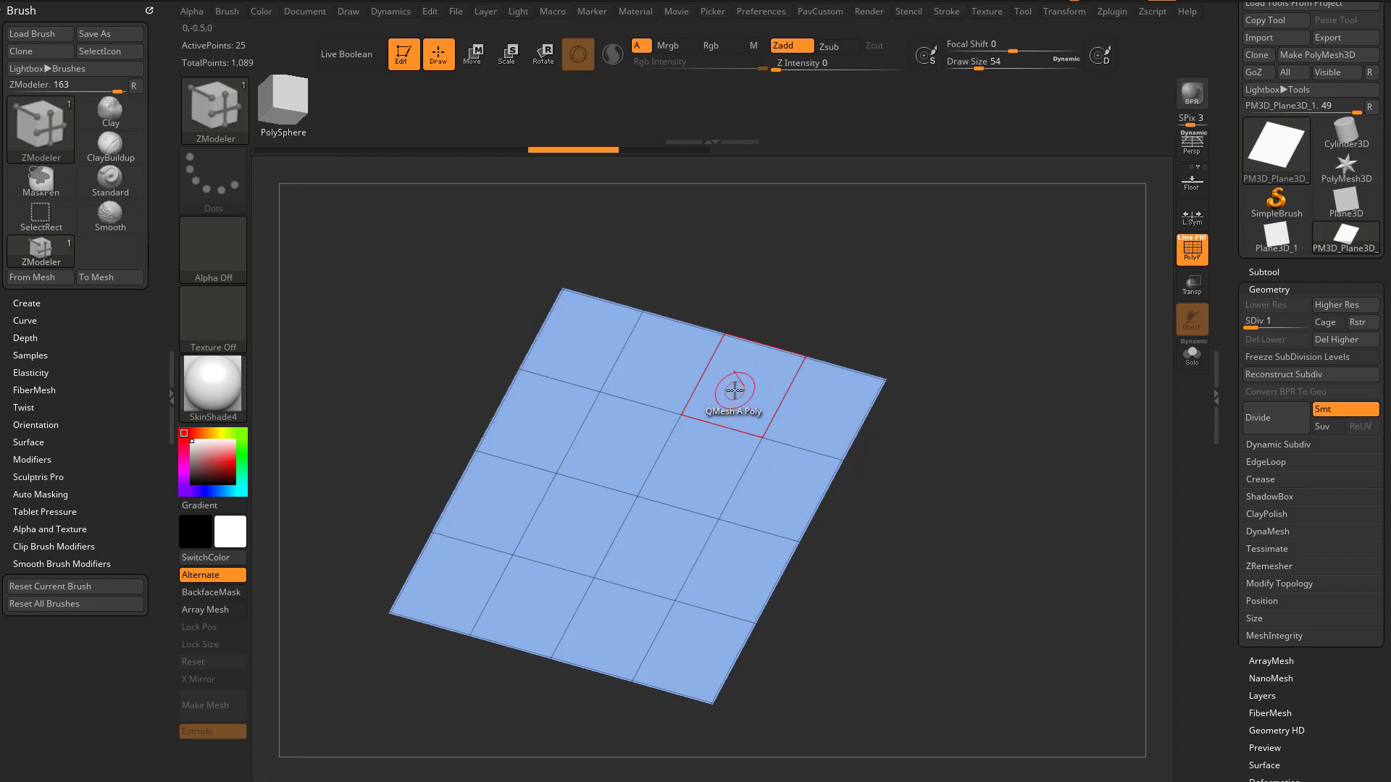
click(733, 393)
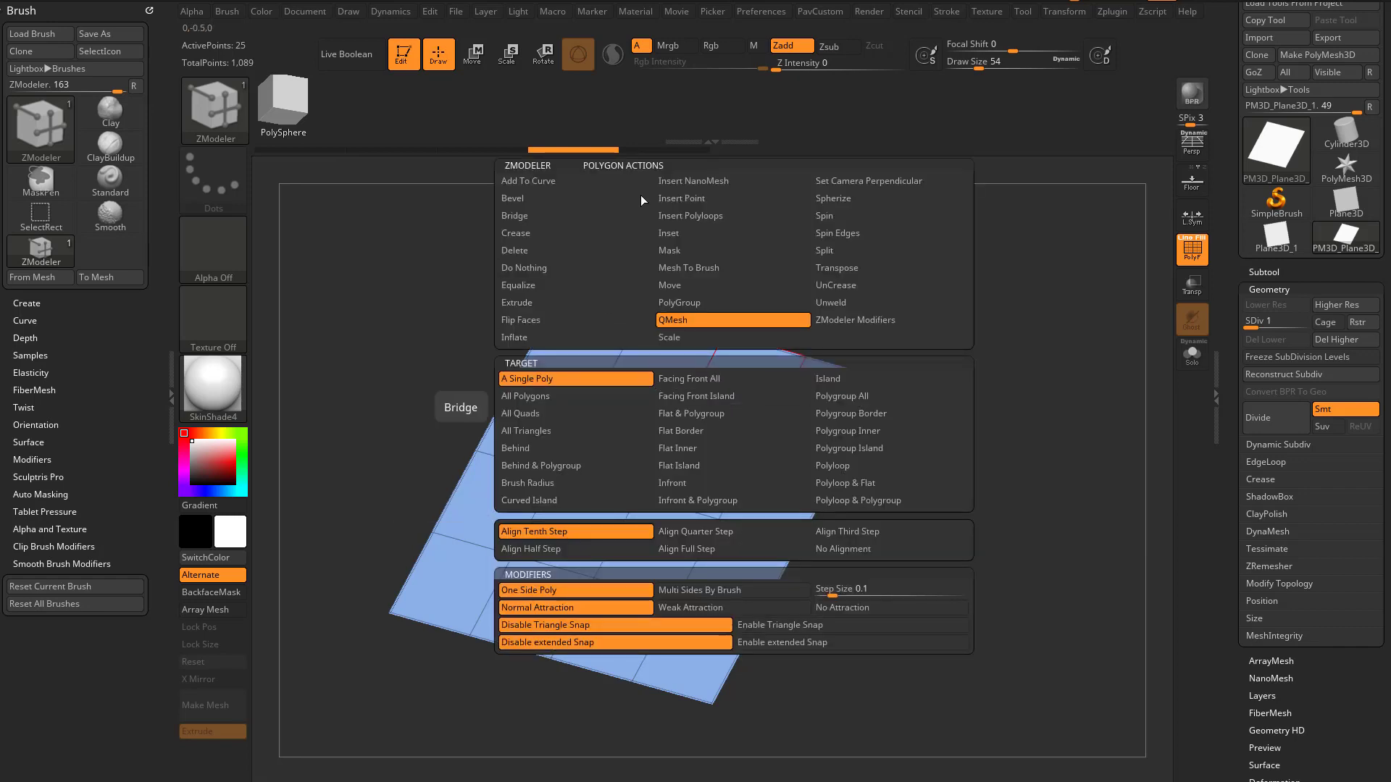
mouse_move(575, 321)
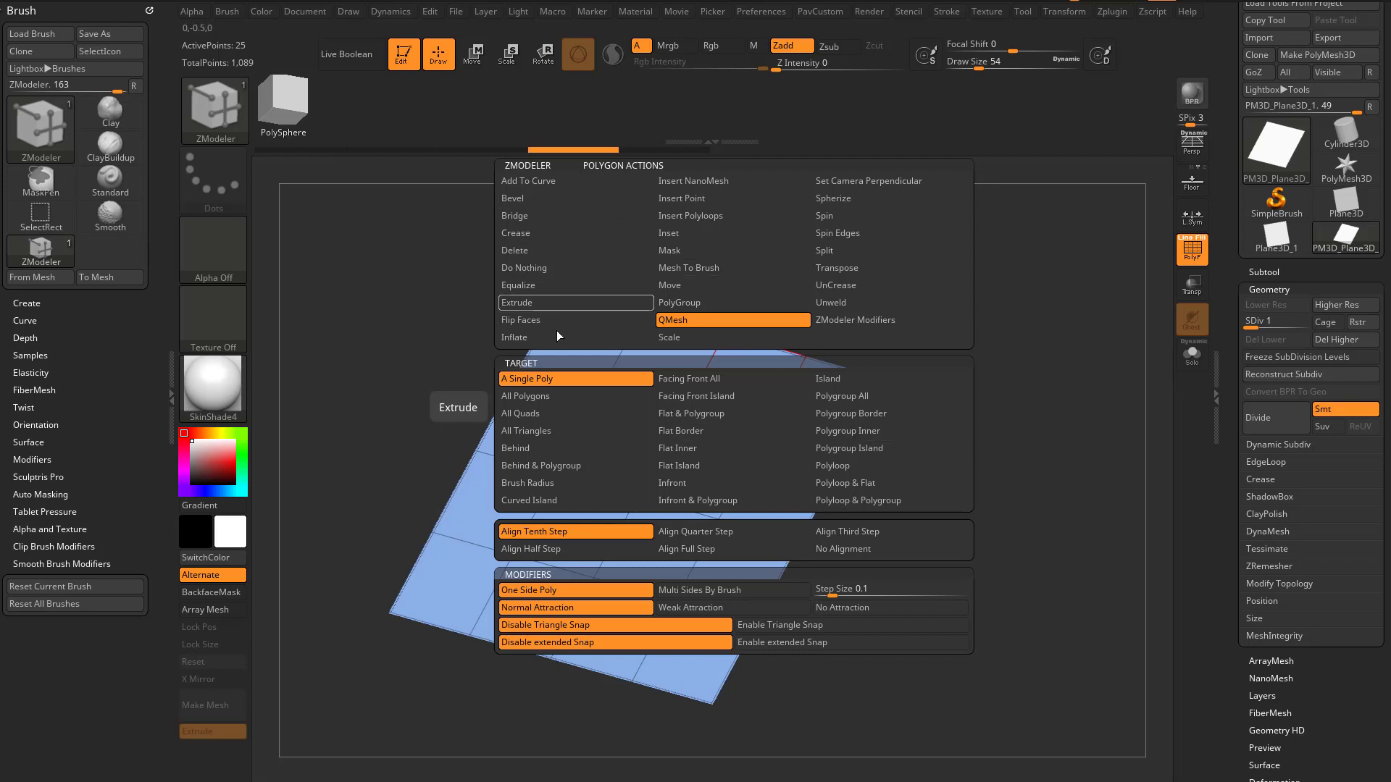
mouse_move(732, 448)
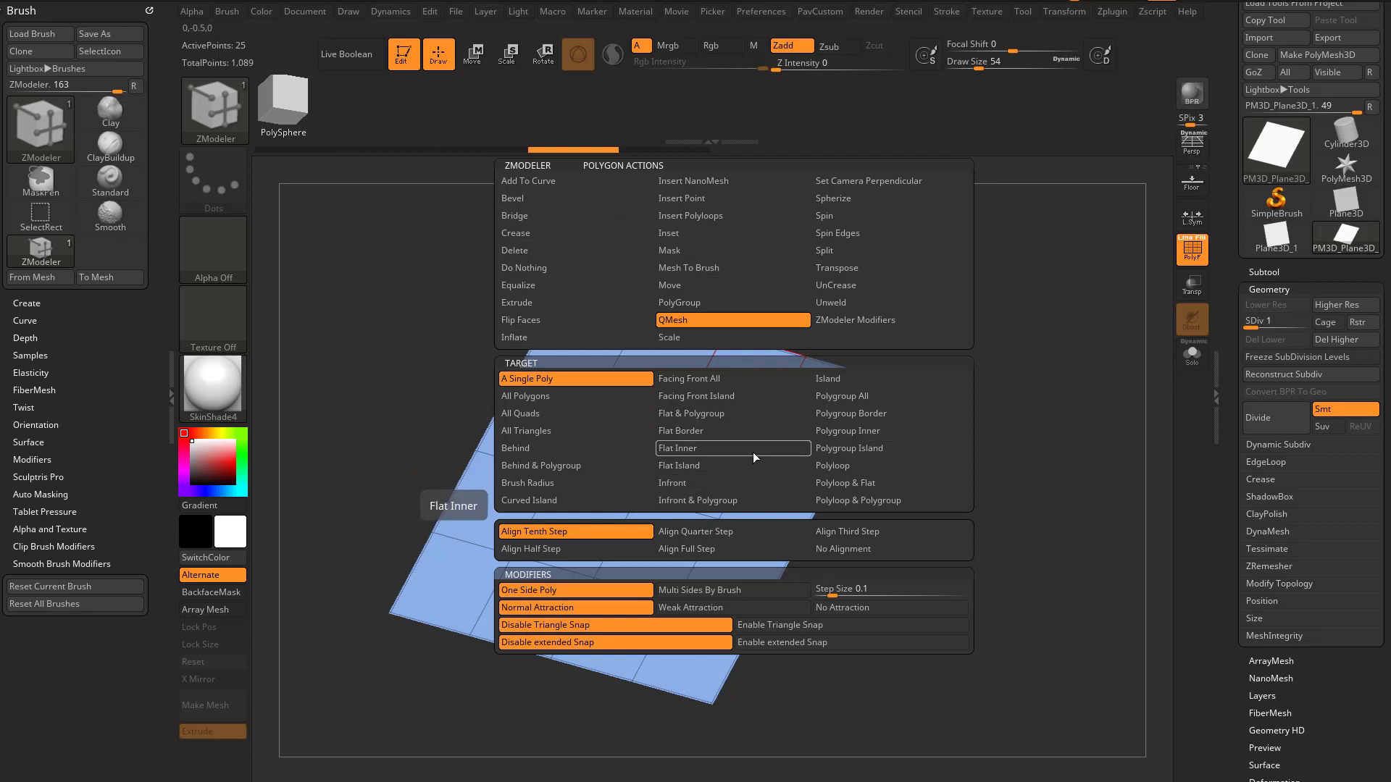
mouse_move(807, 527)
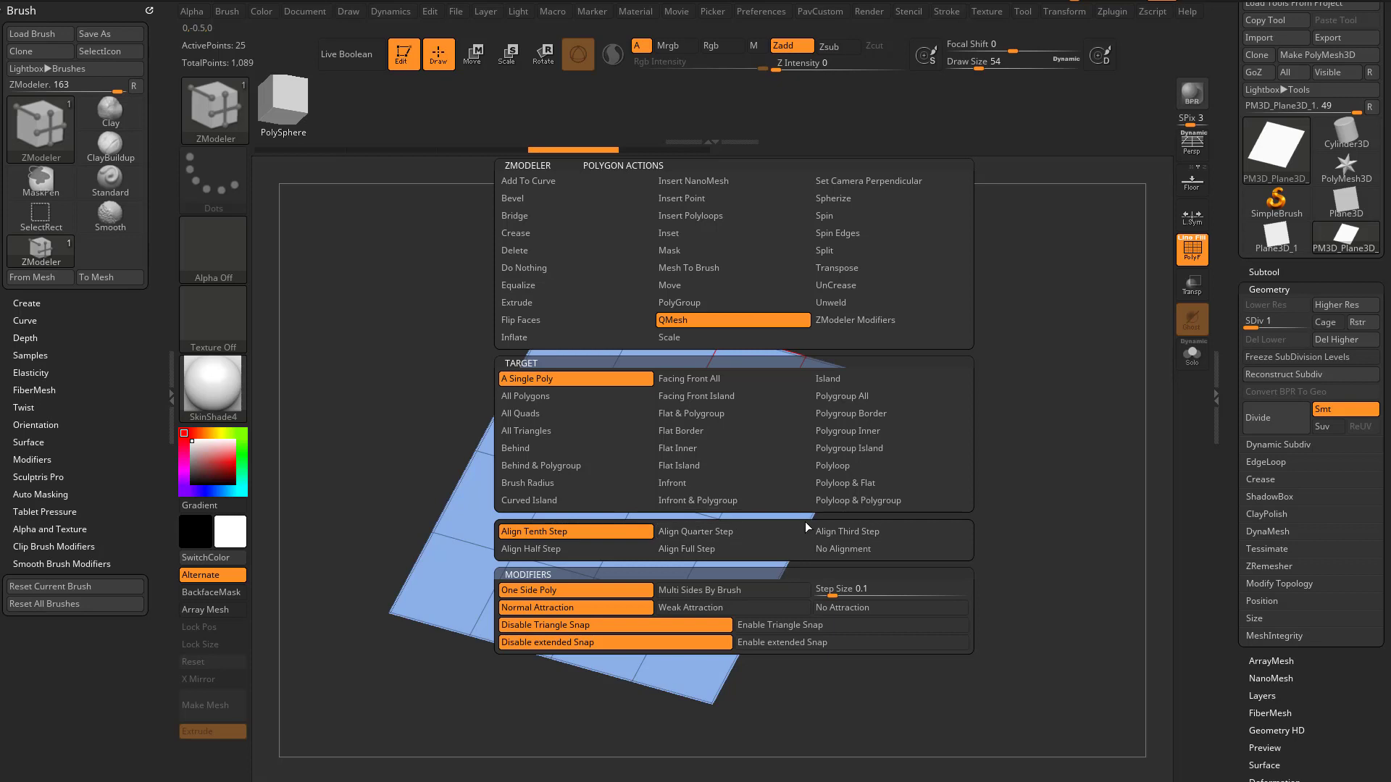
mouse_move(889, 483)
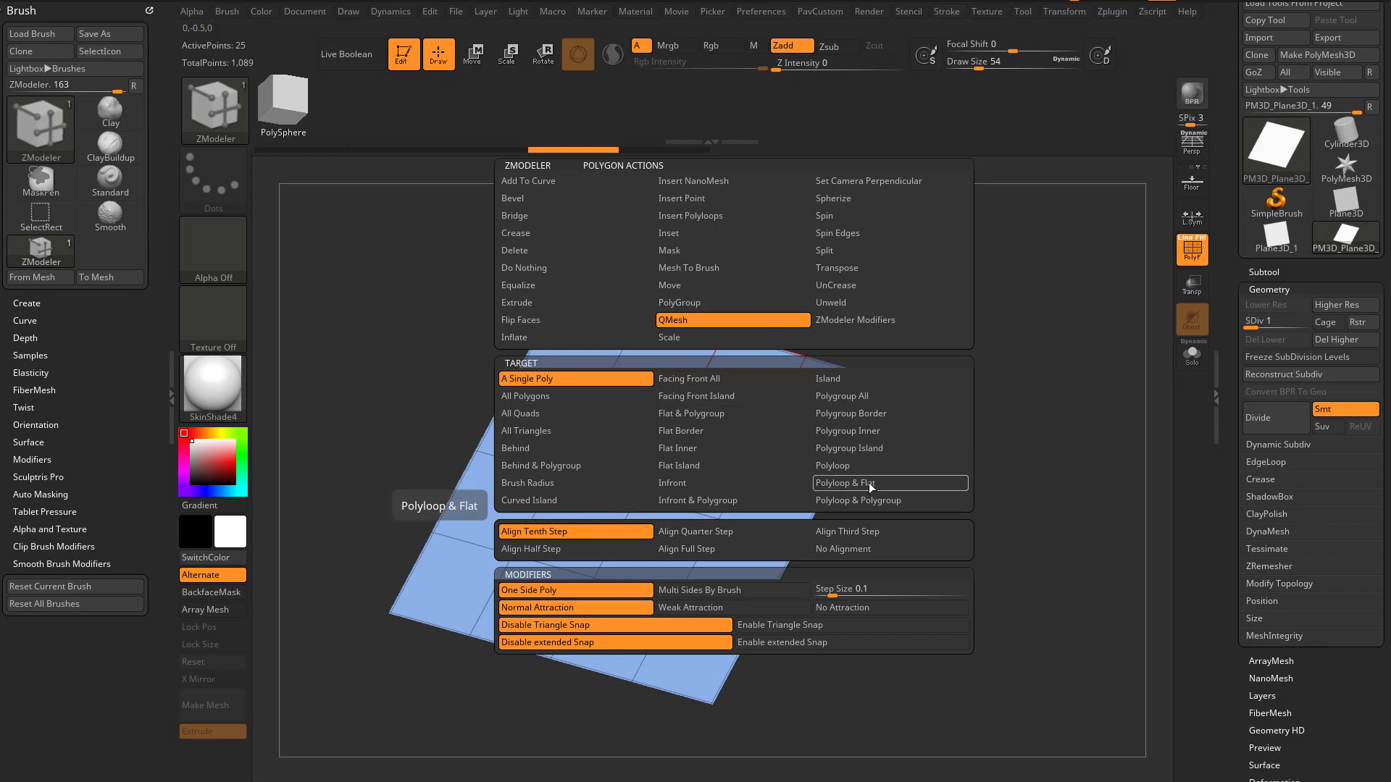
mouse_move(888, 500)
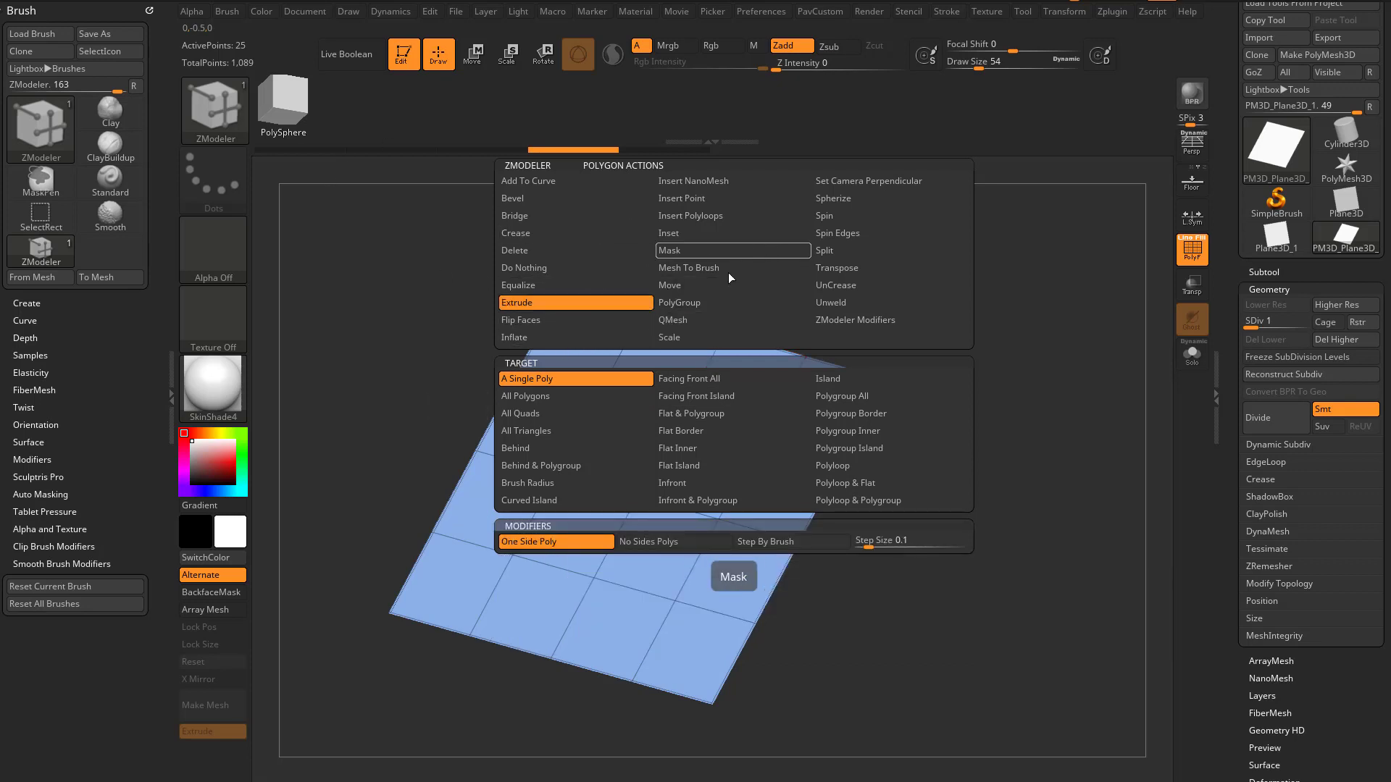
mouse_move(680, 302)
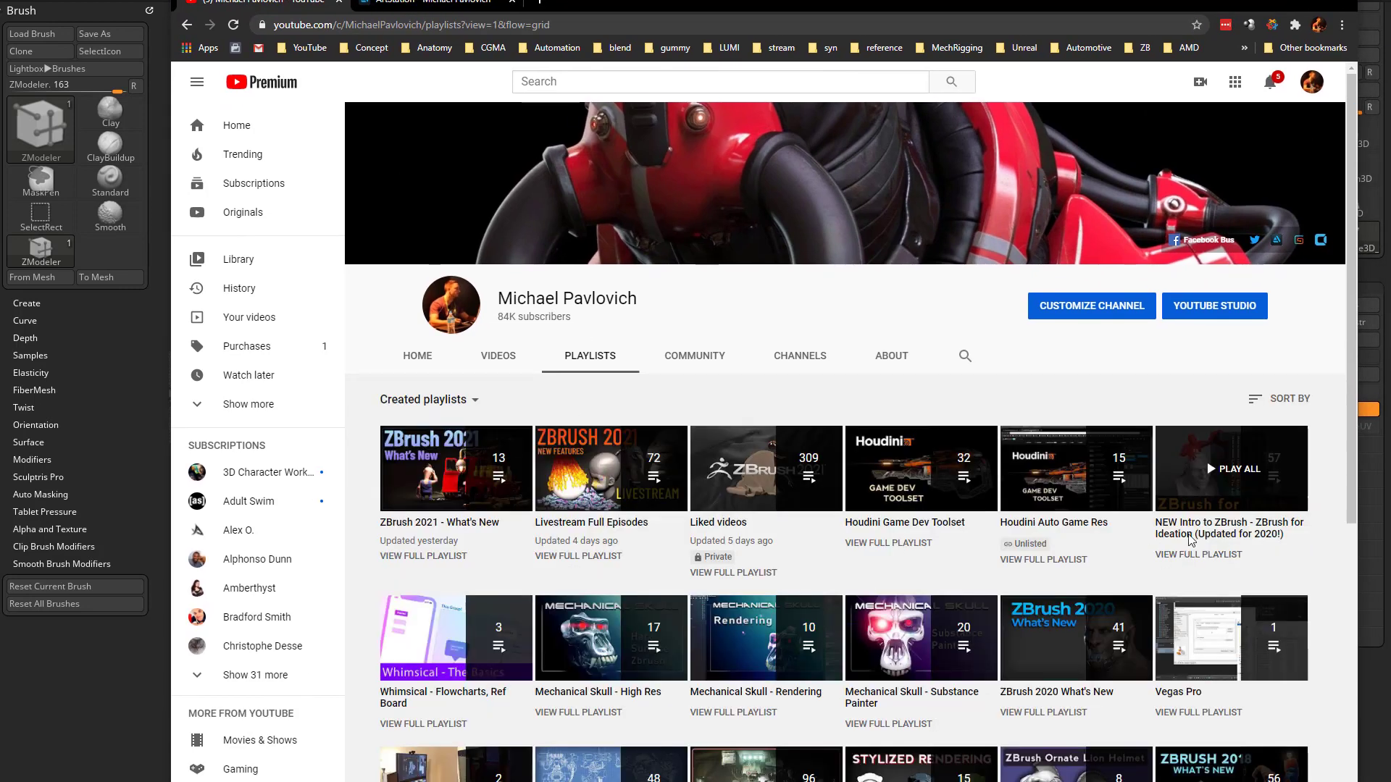
Browse the NEW Intro to ZBrush playlist on YouTube
click(1199, 555)
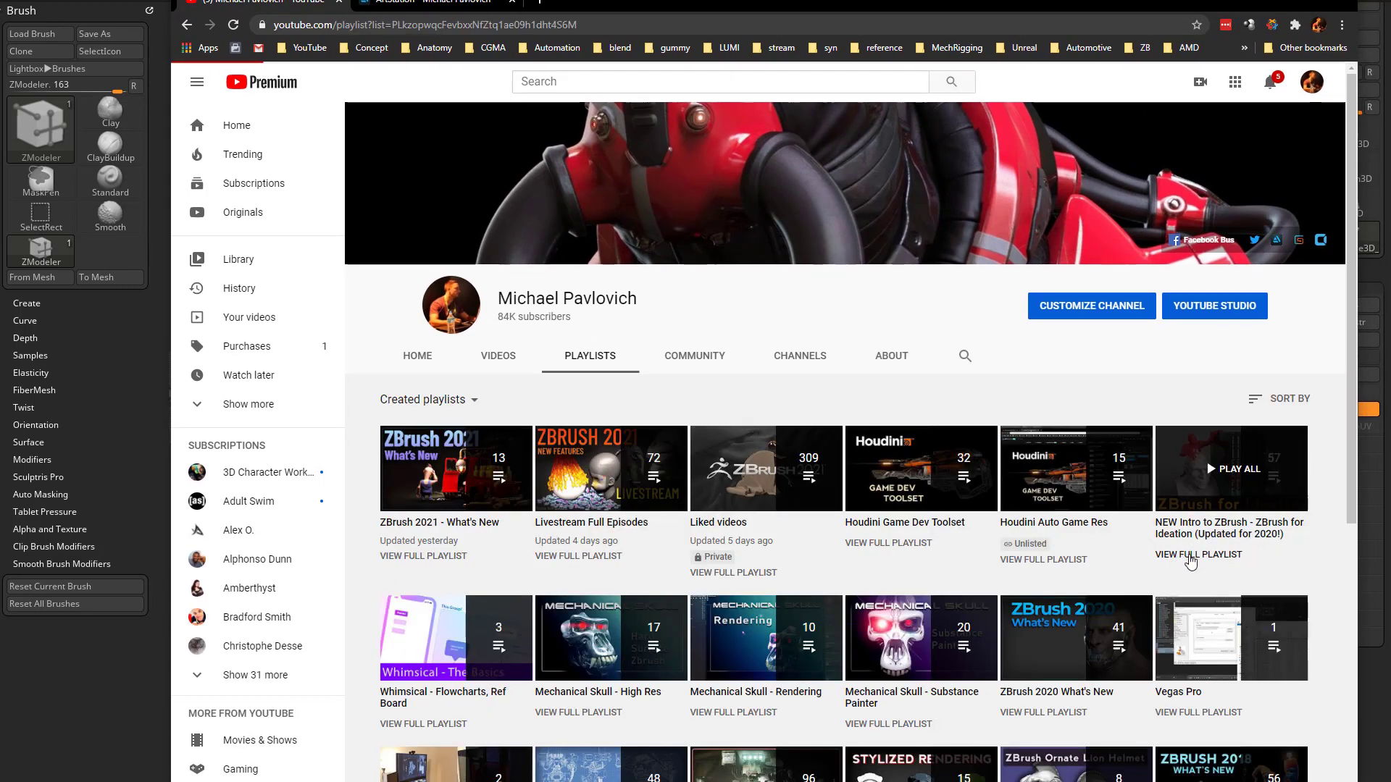
click(1199, 555)
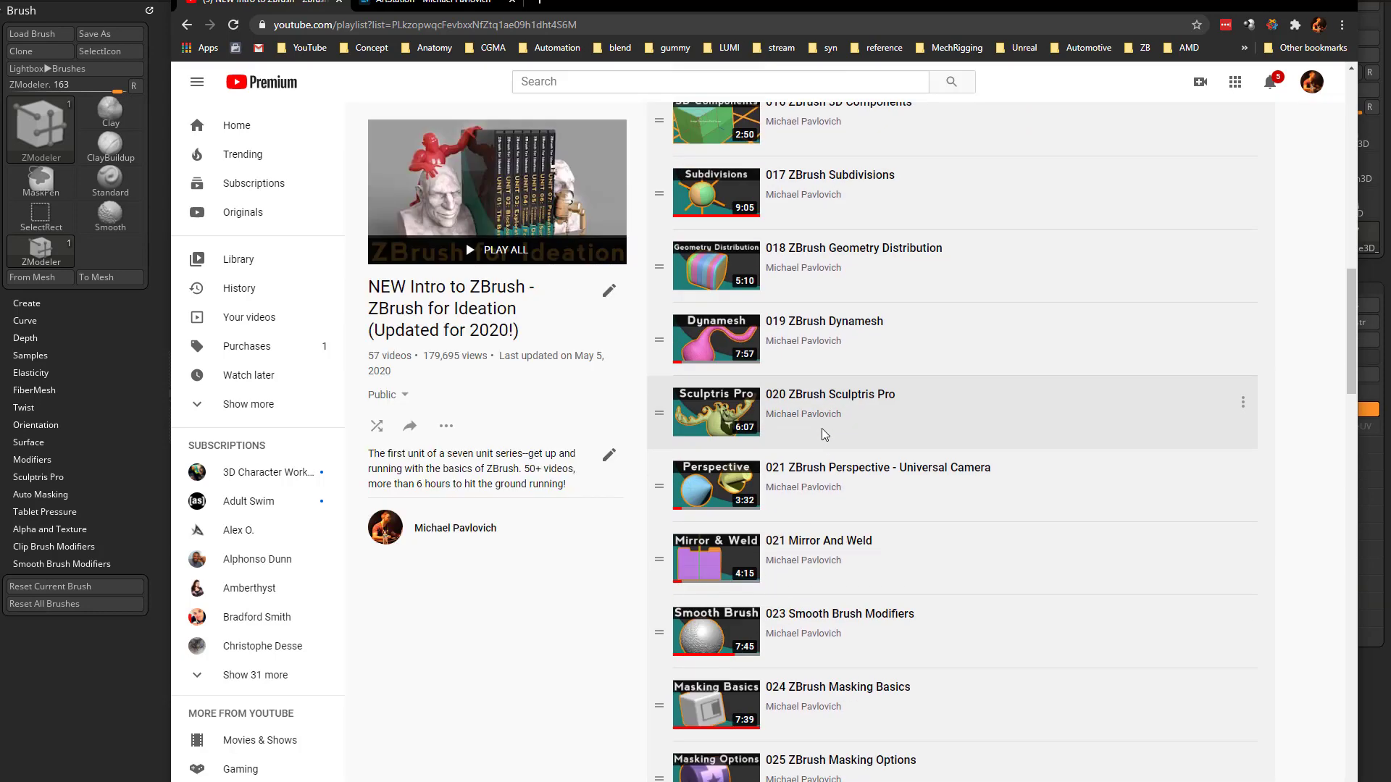
scroll(down, 3)
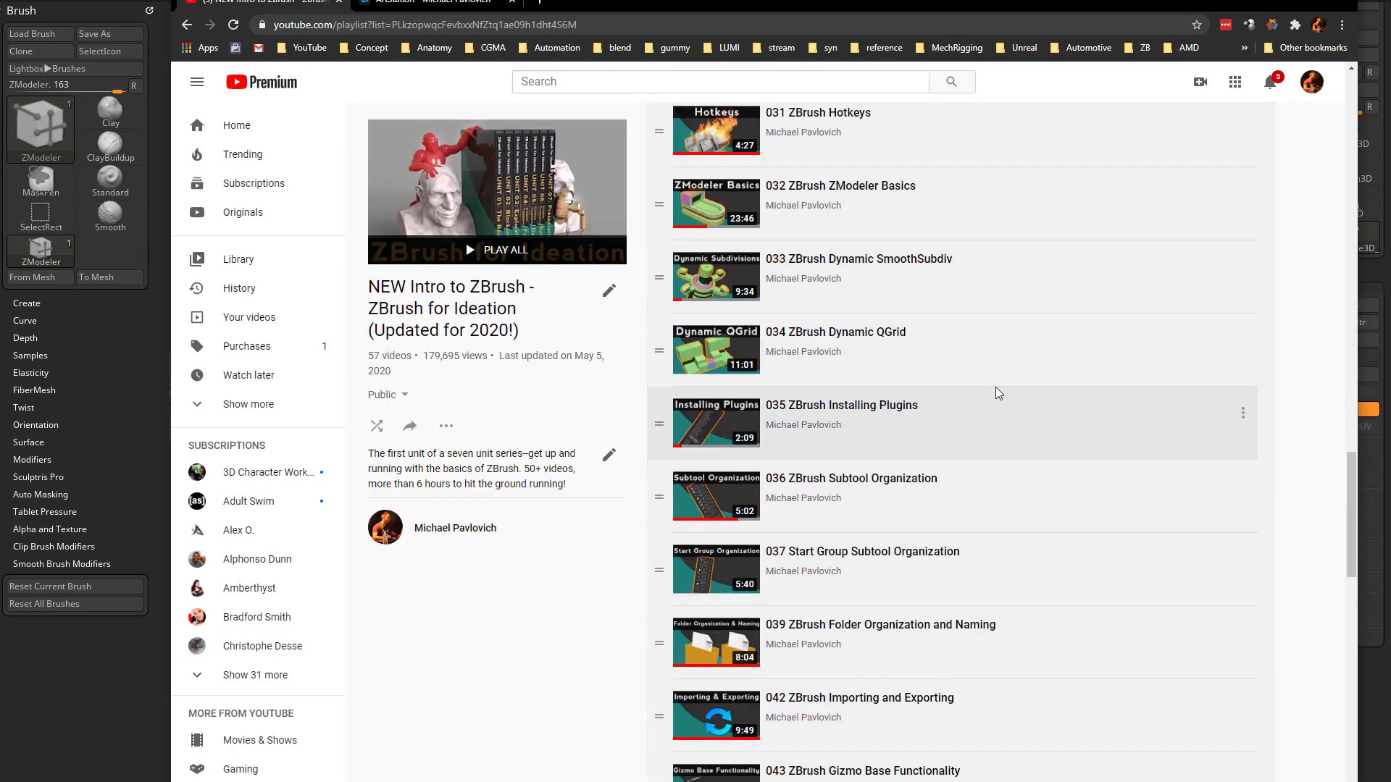
scroll(up, 3)
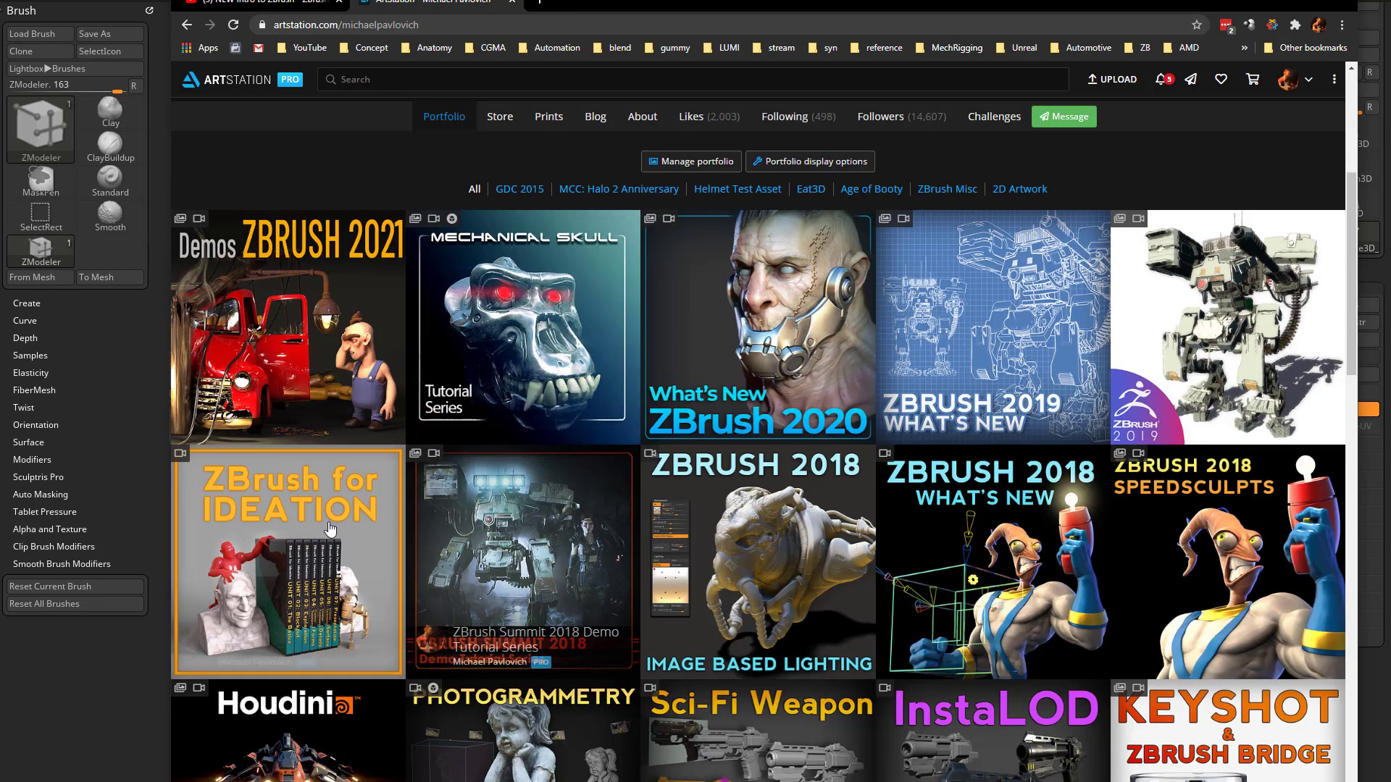
Open the ZBrush for Ideation series page on ArtStation
click(287, 563)
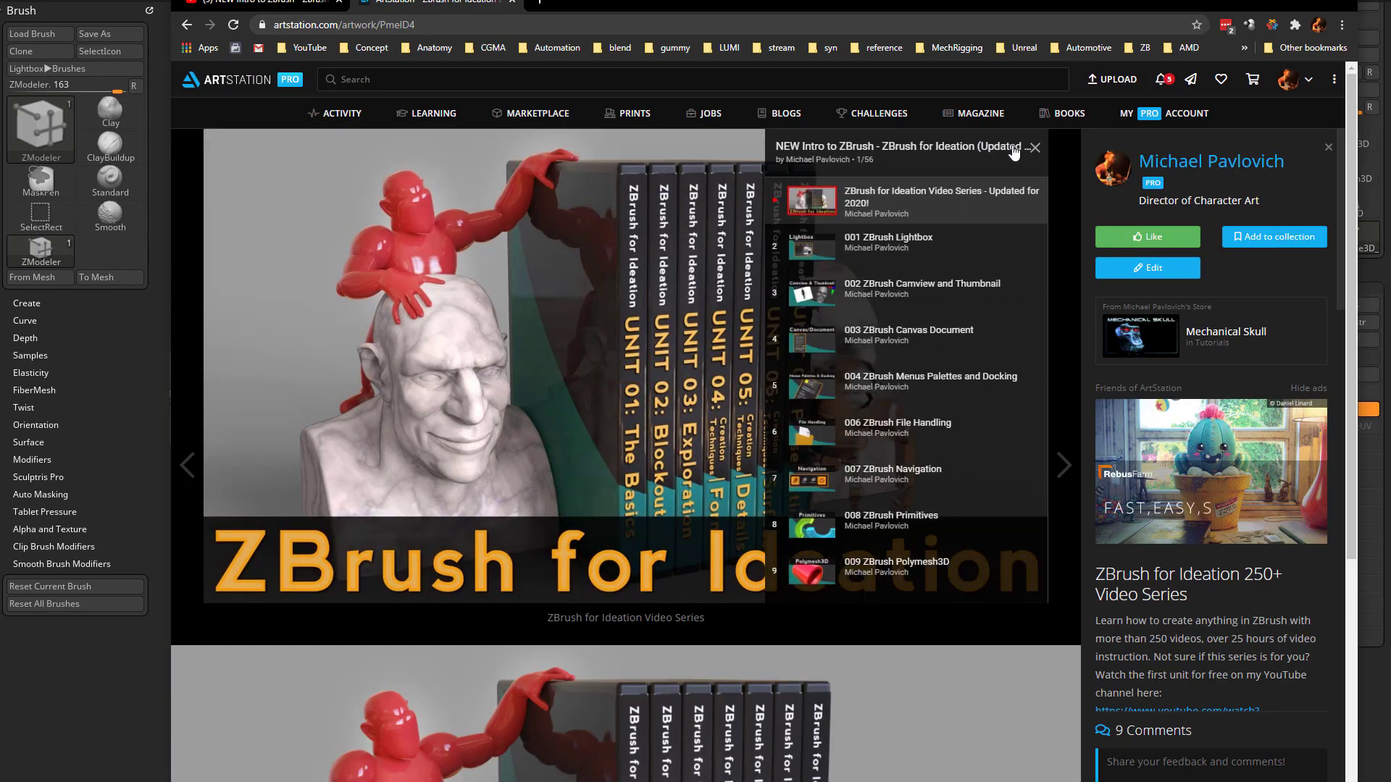
scroll(down, 3)
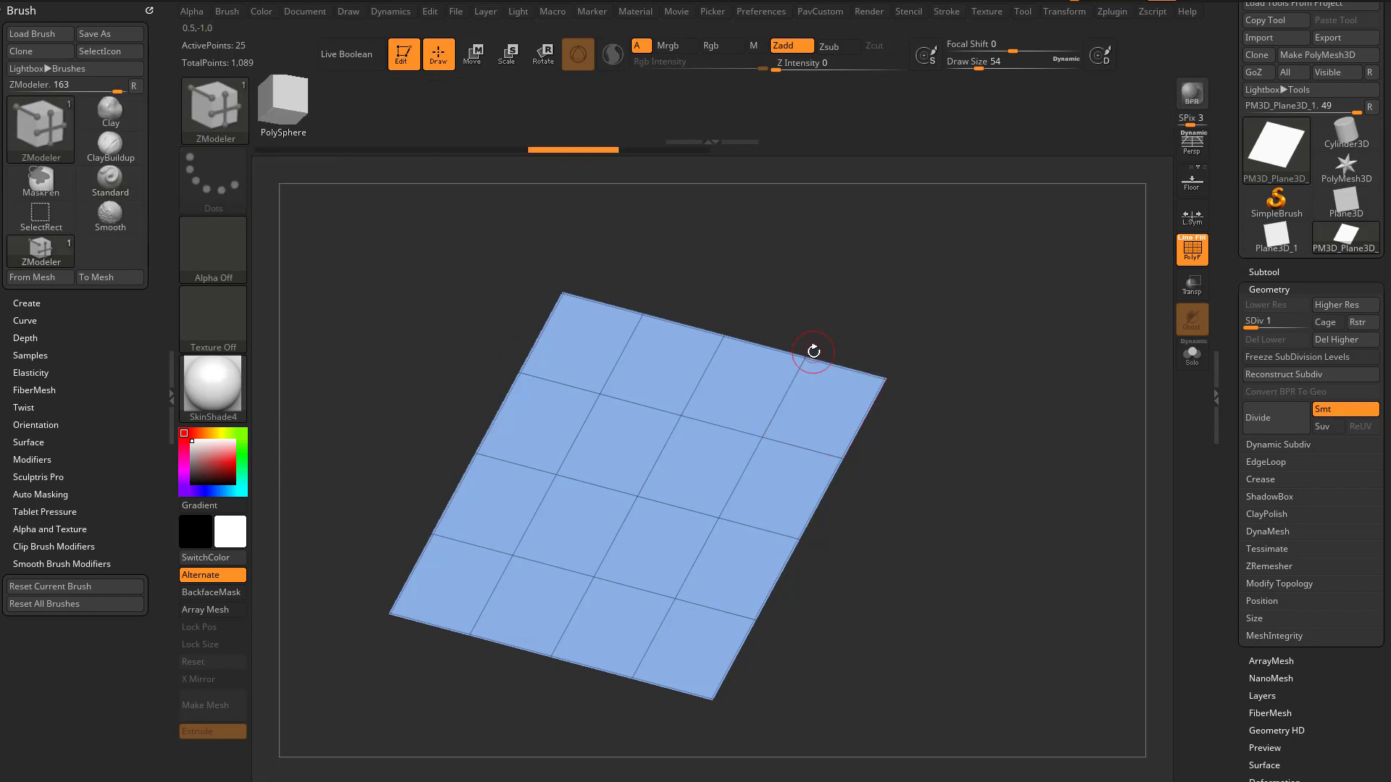
Clone ZModeler as ZModeler_1 and set its polygon QMesh target to Polygroup All
click(41, 111)
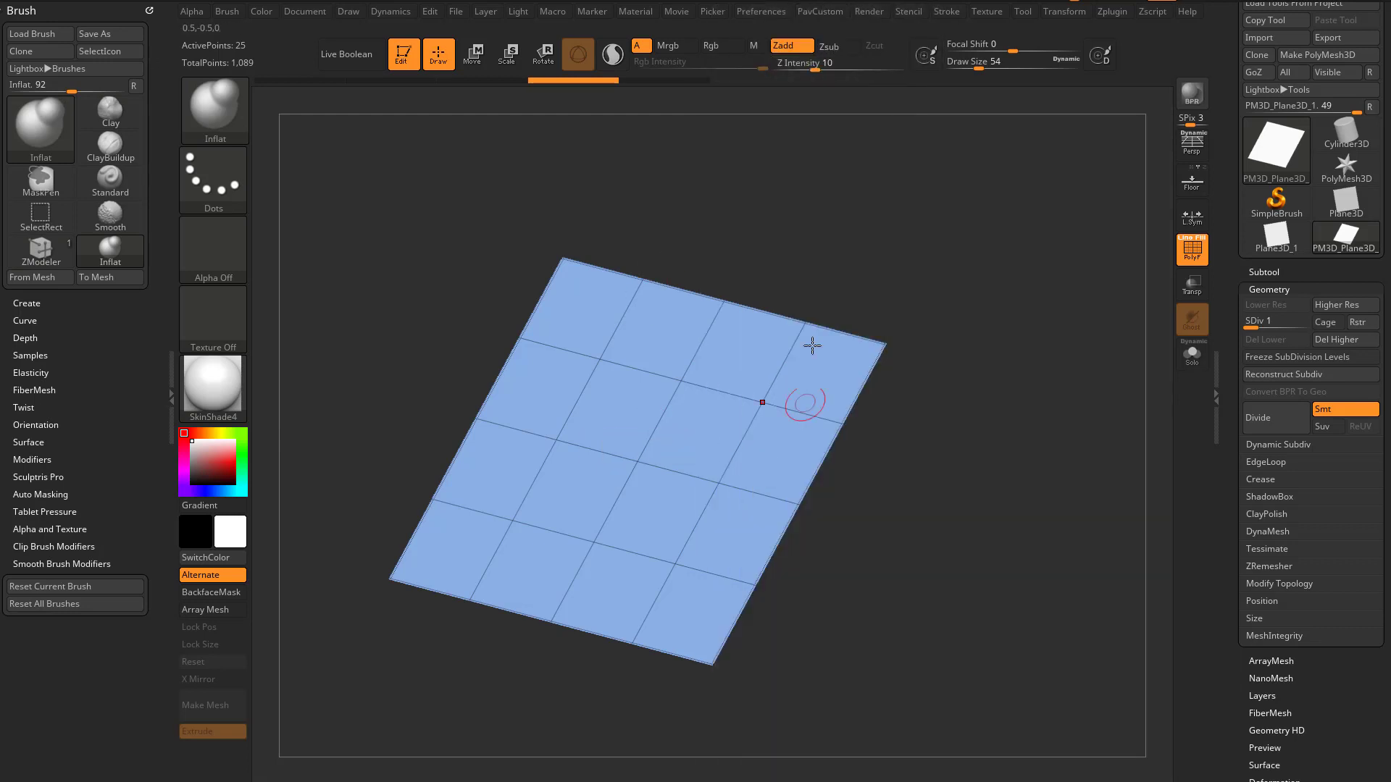
mouse_move(811, 422)
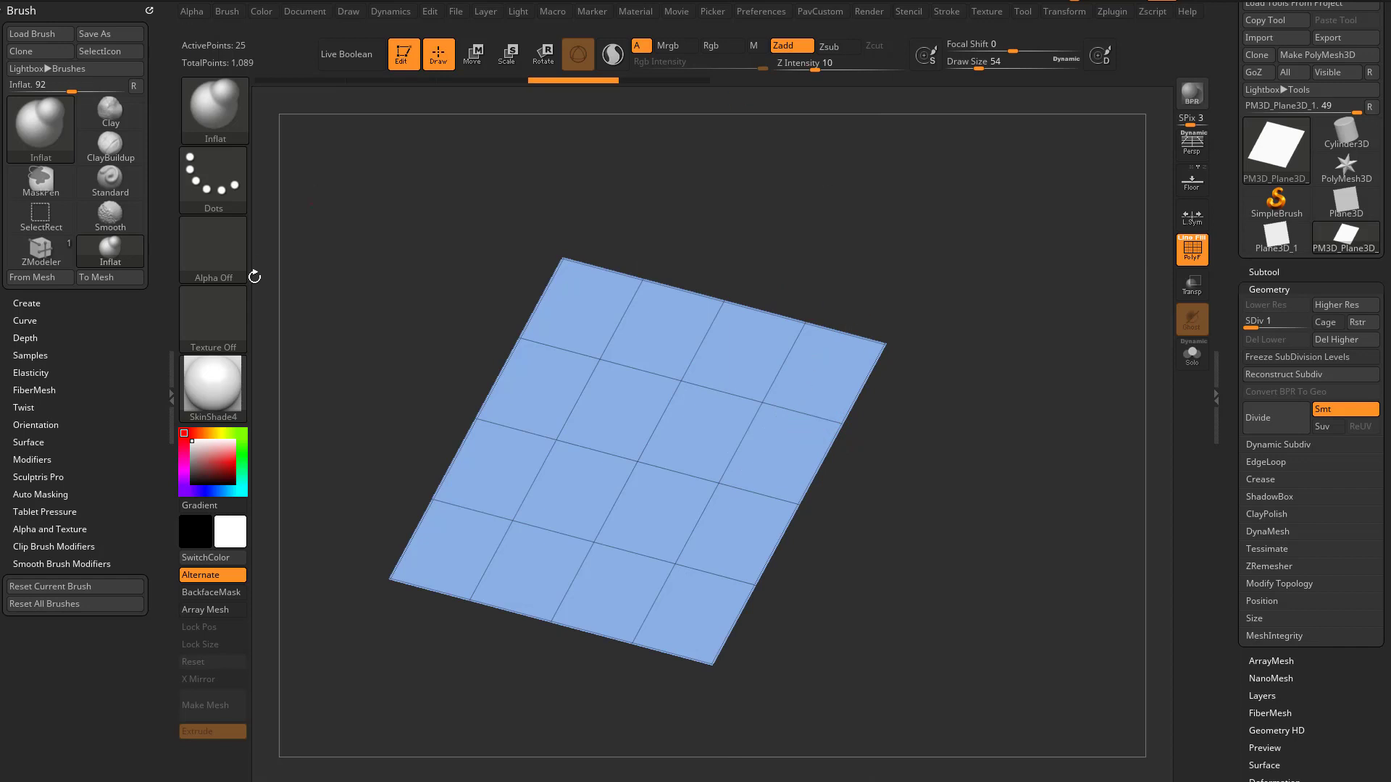
mouse_move(758, 468)
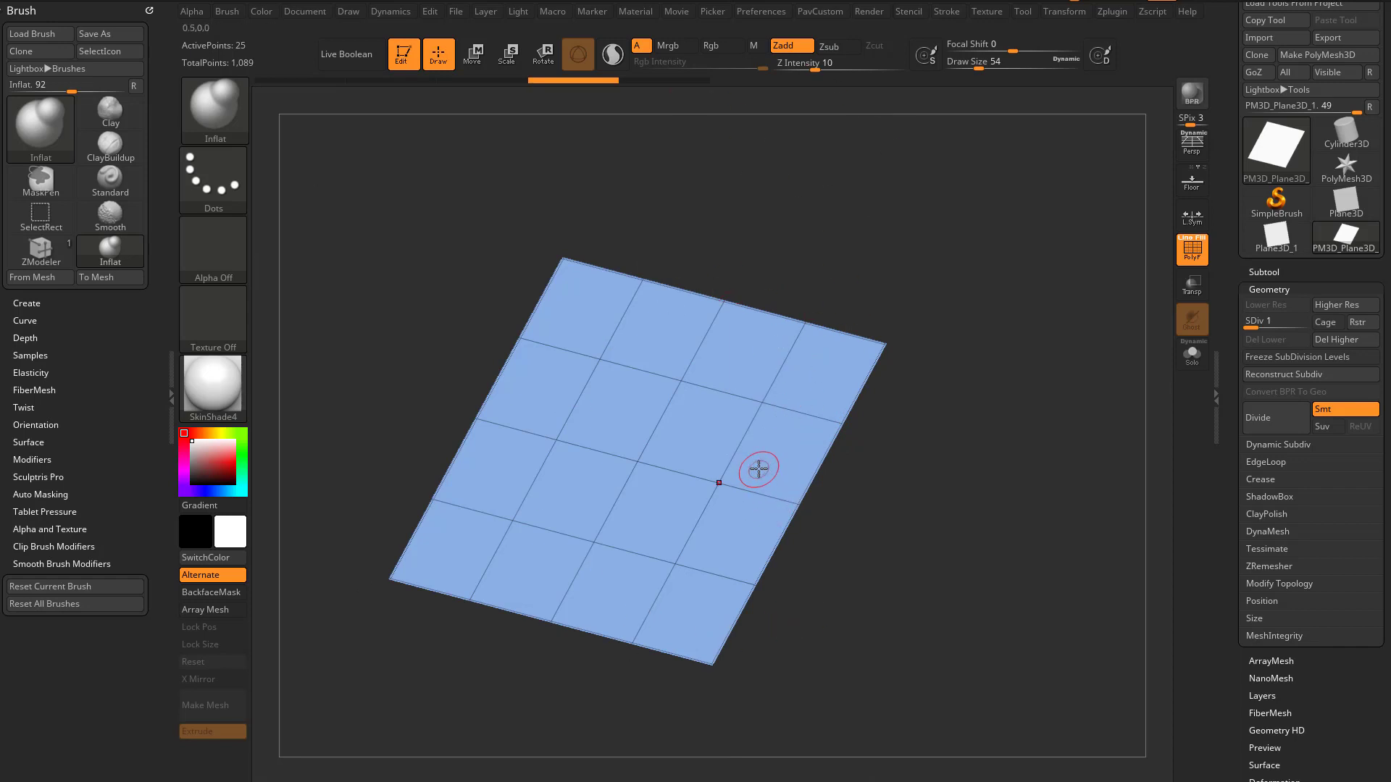
mouse_move(668, 369)
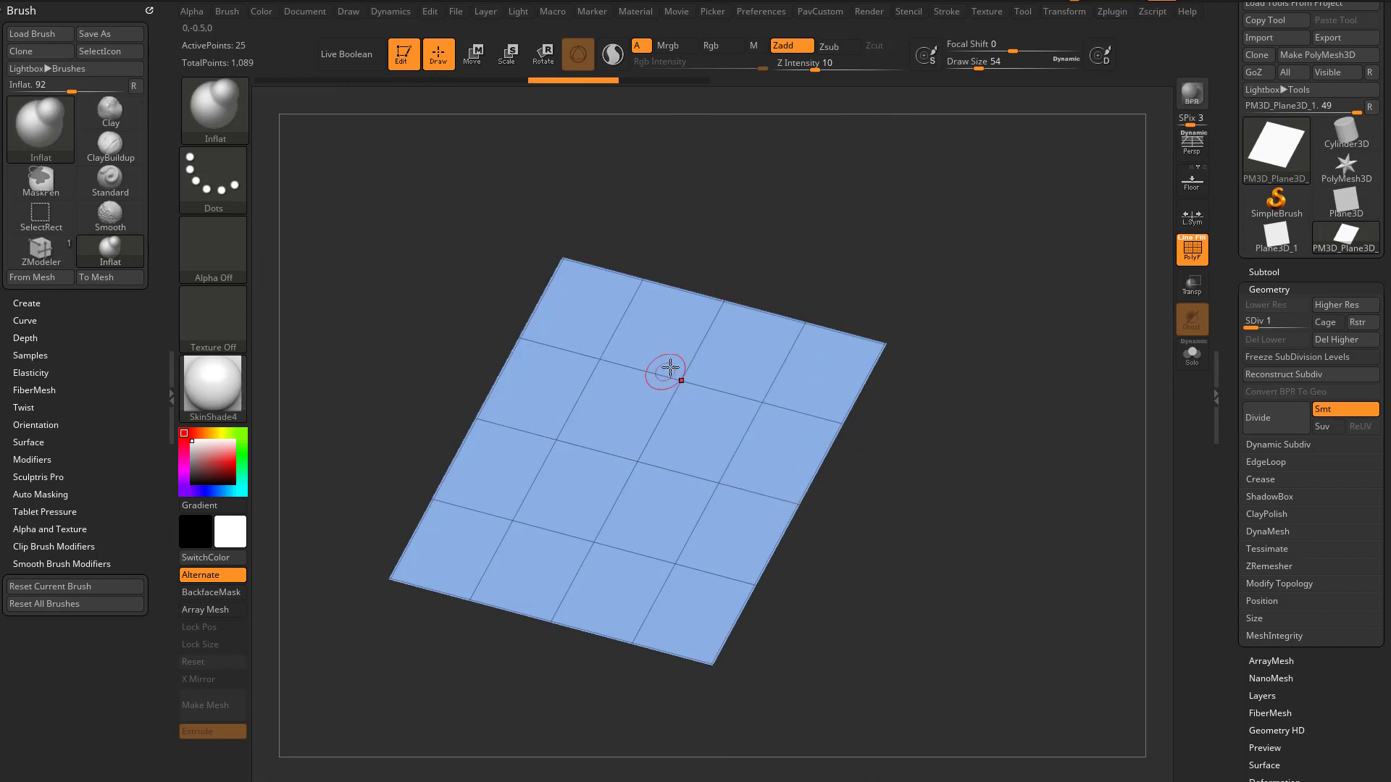
mouse_move(665, 370)
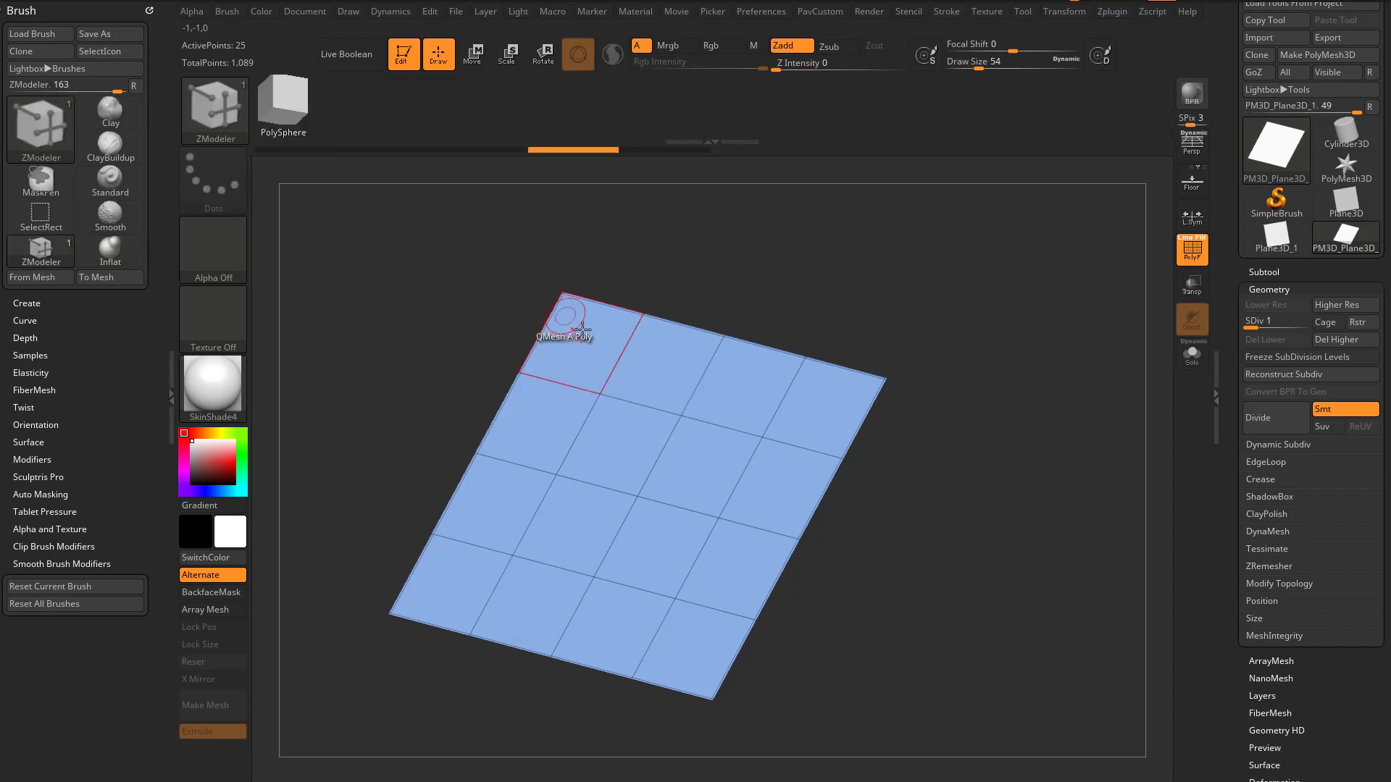
mouse_move(648, 366)
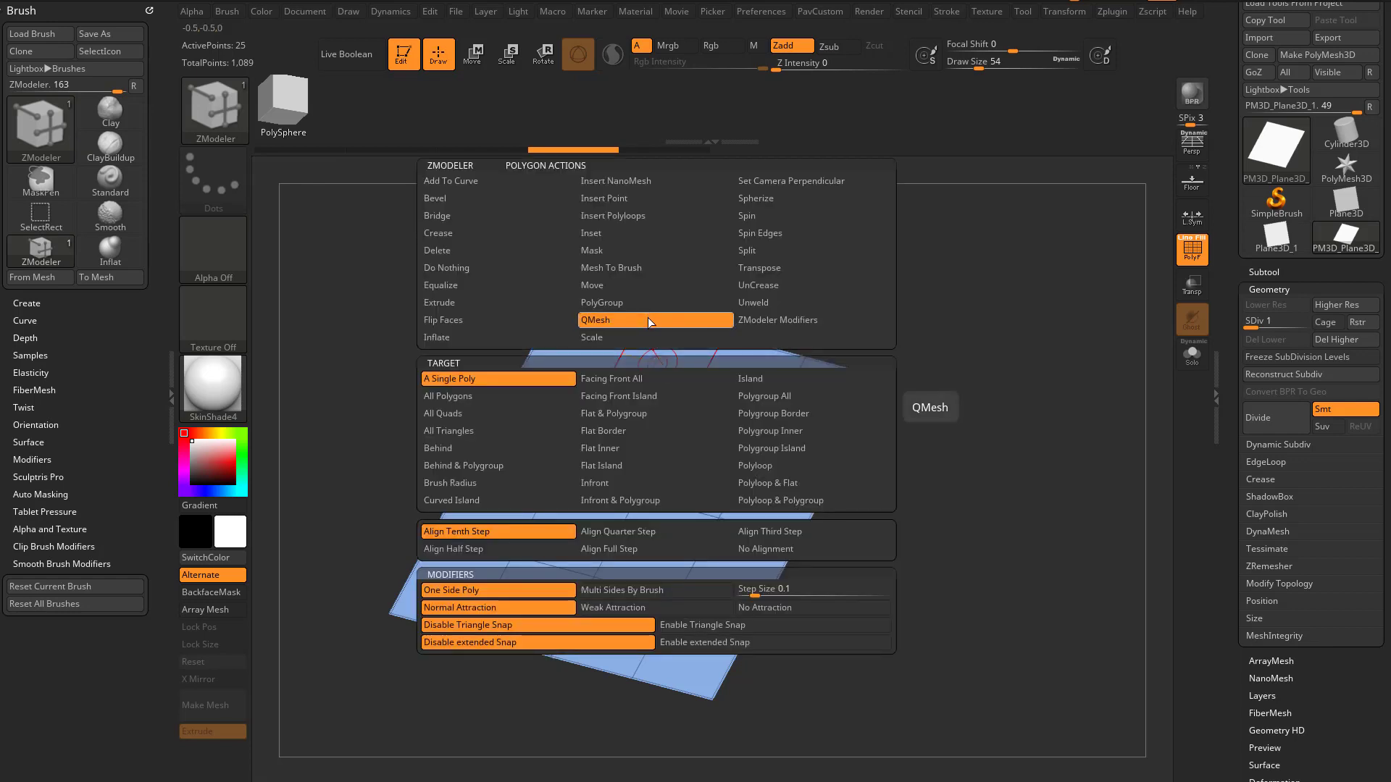
click(763, 395)
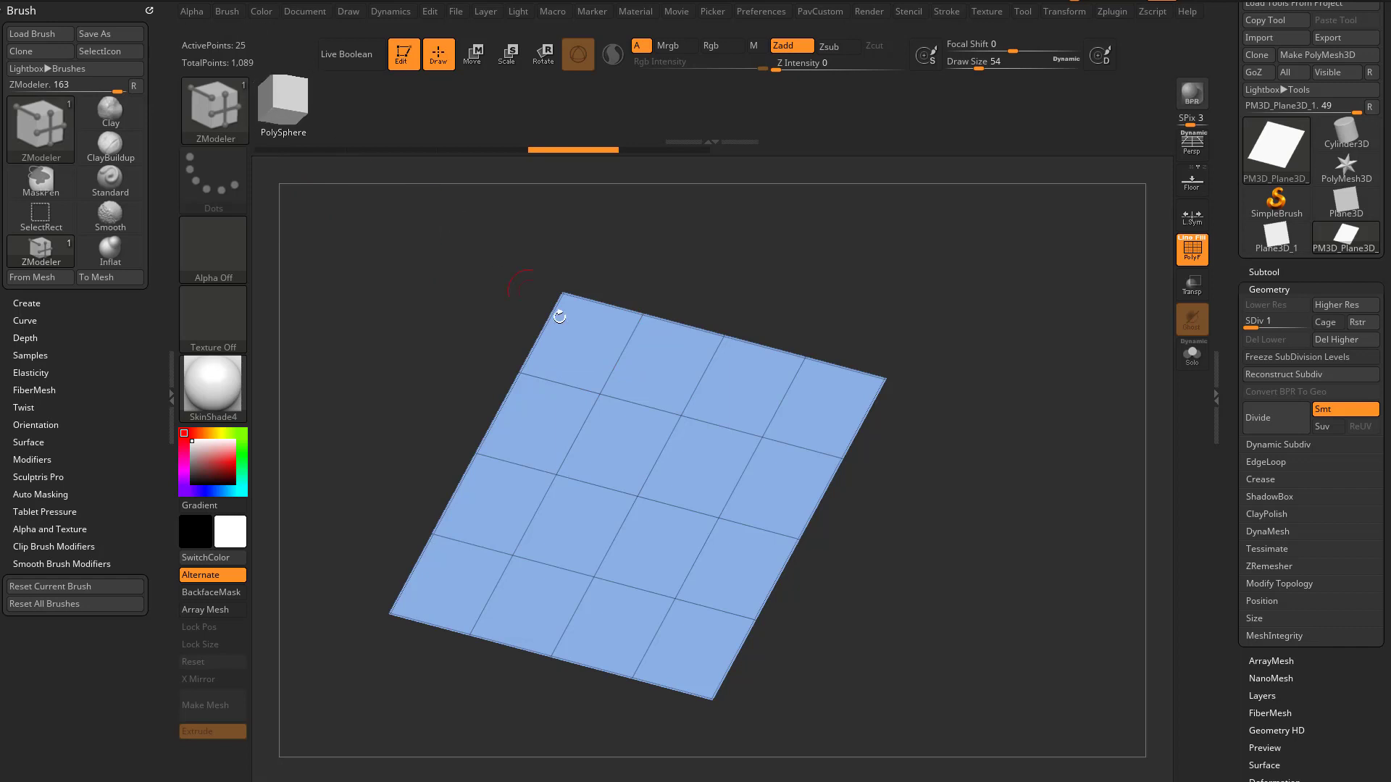
mouse_move(683, 475)
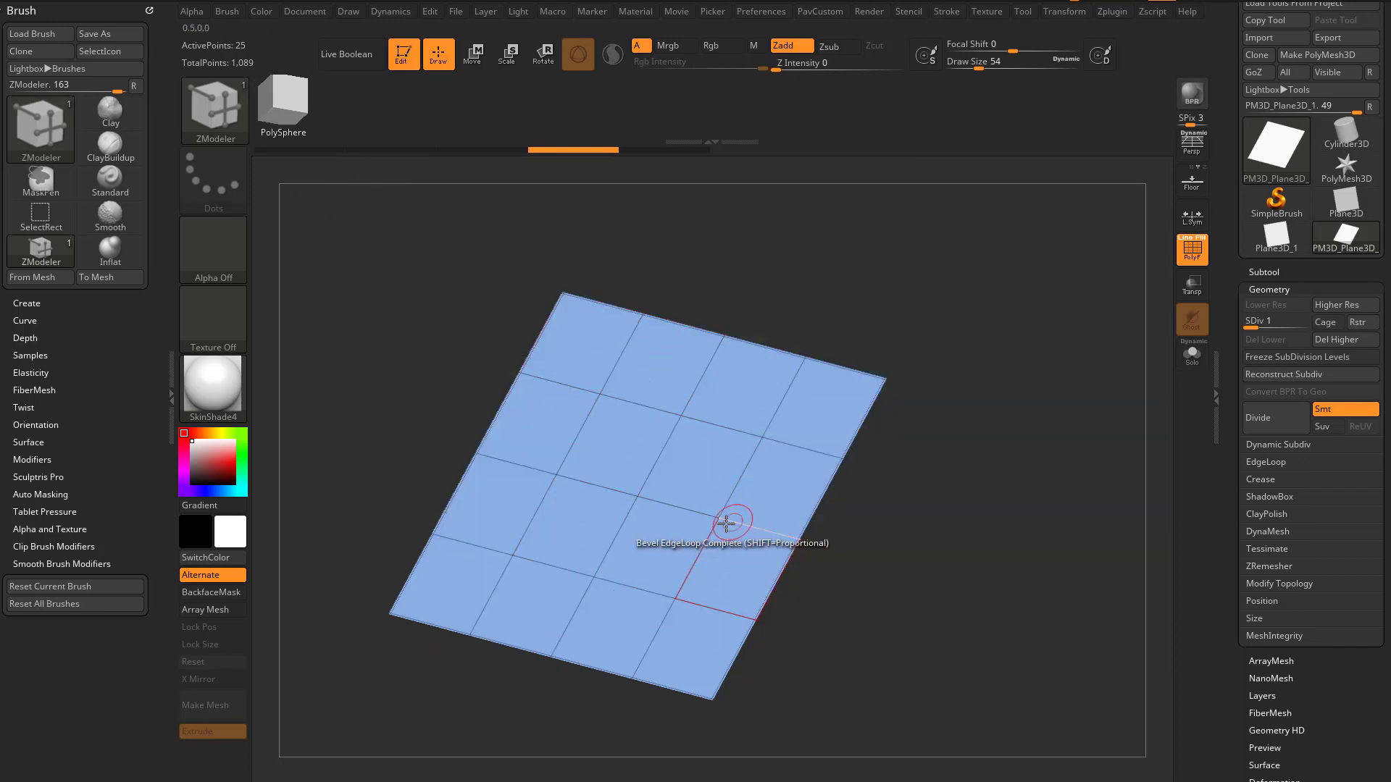
mouse_move(686, 426)
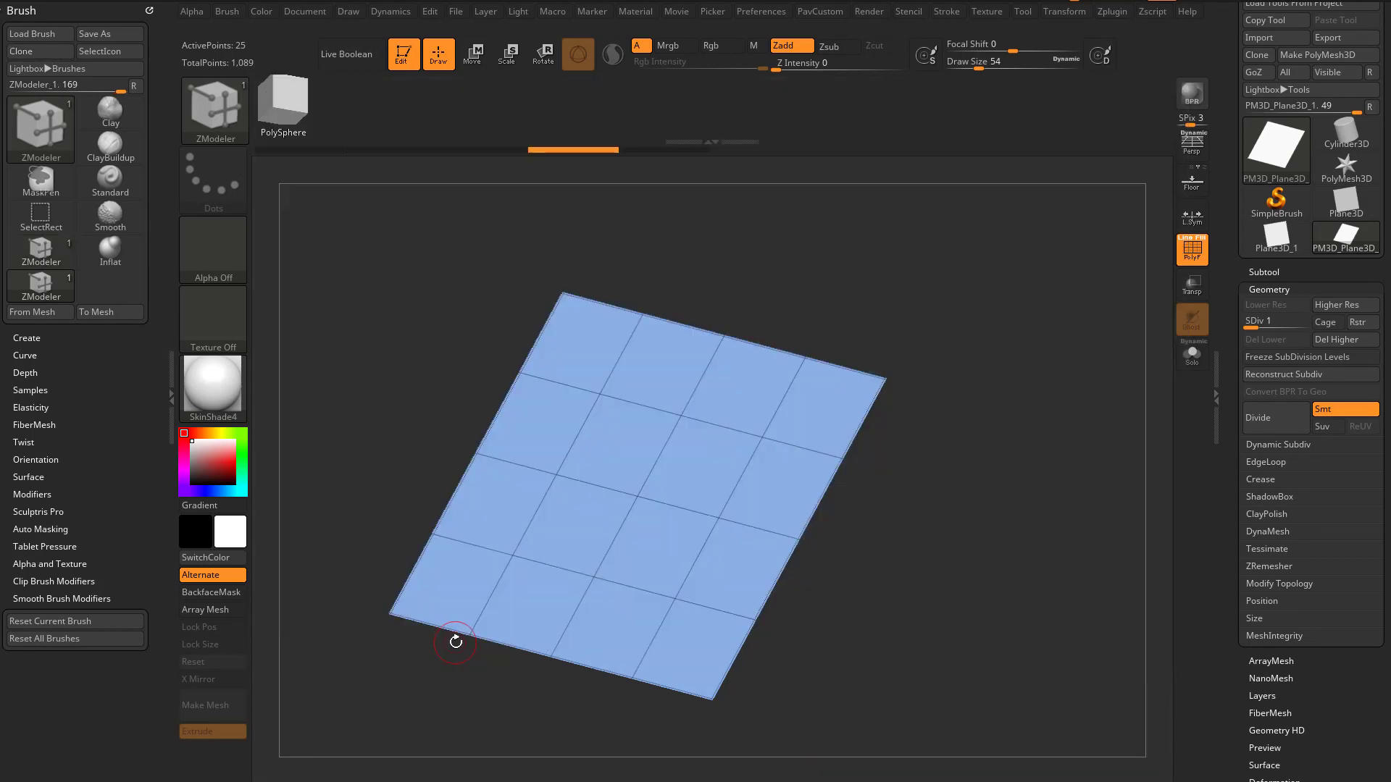
click(455, 642)
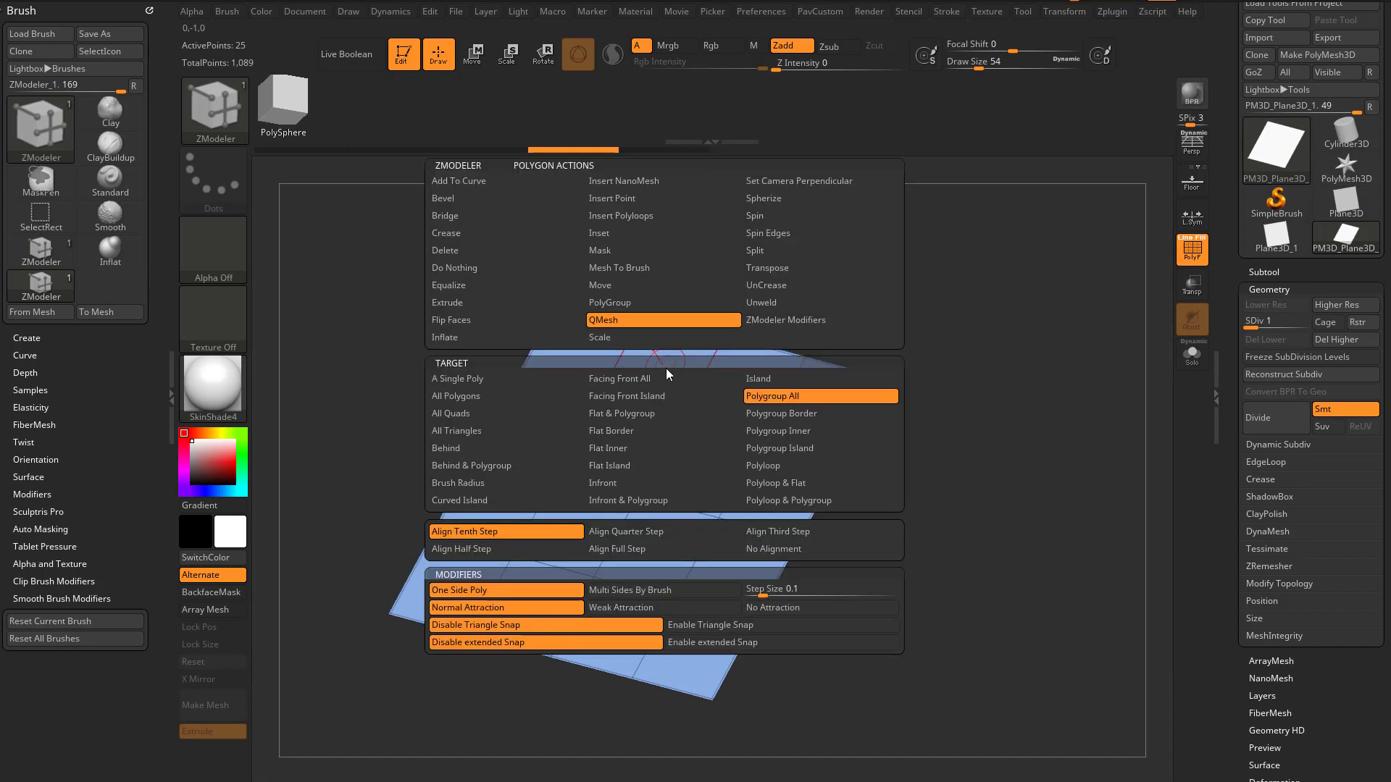
mouse_move(646, 337)
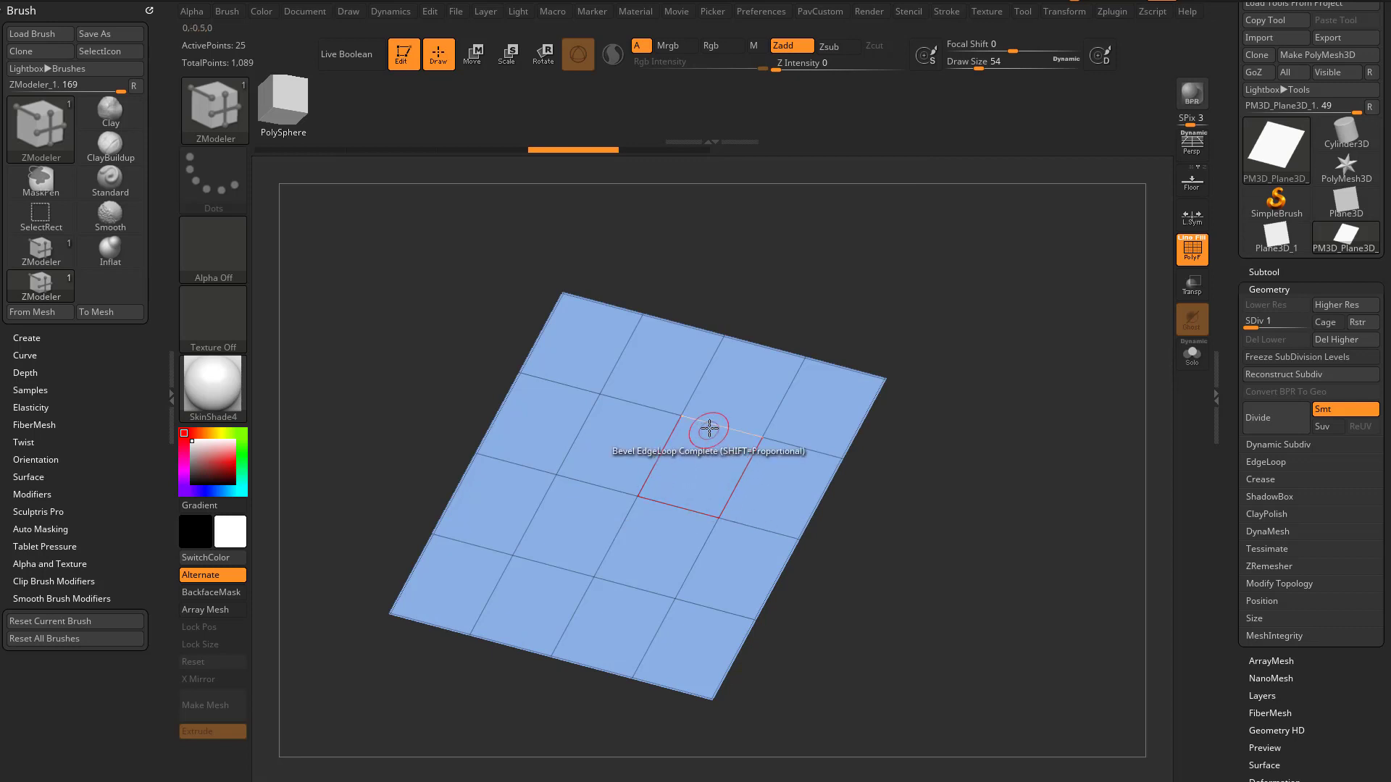
click(710, 429)
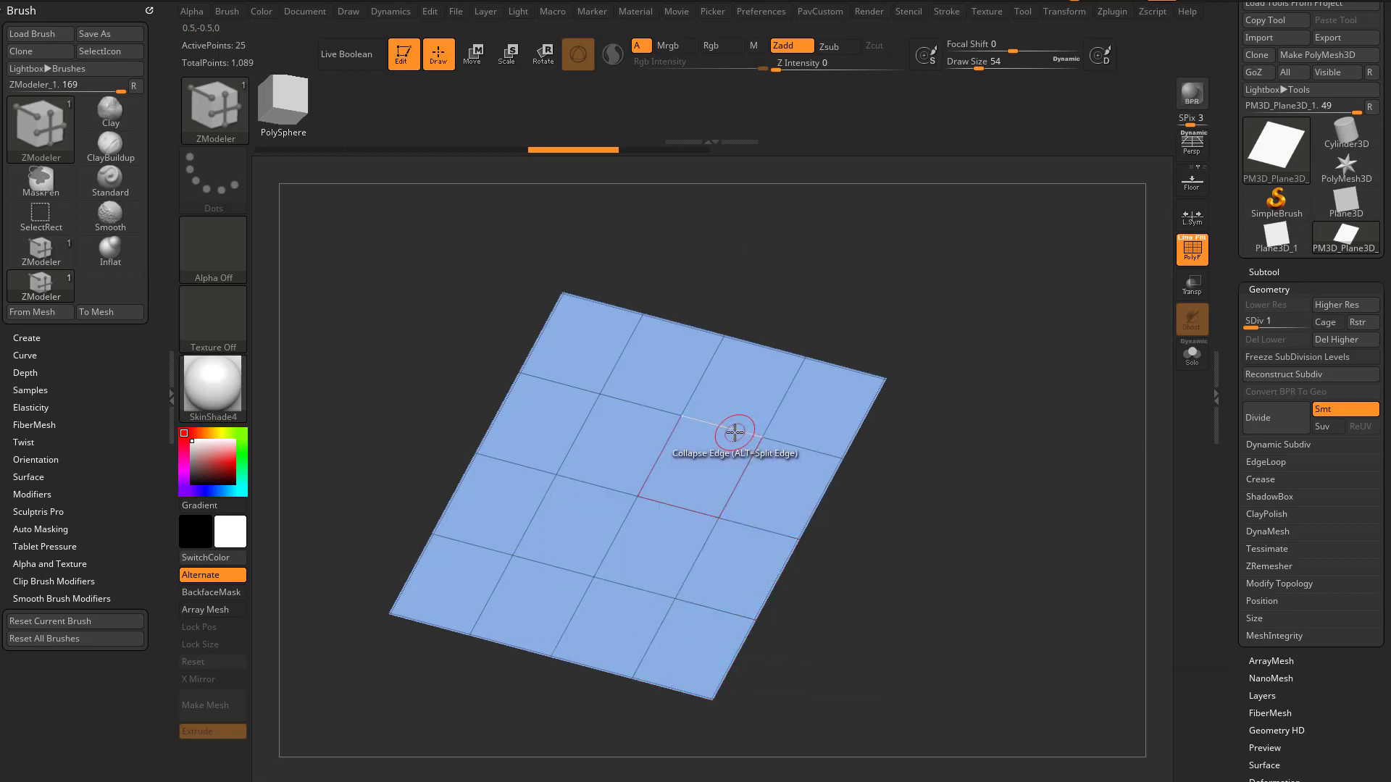
mouse_move(720, 417)
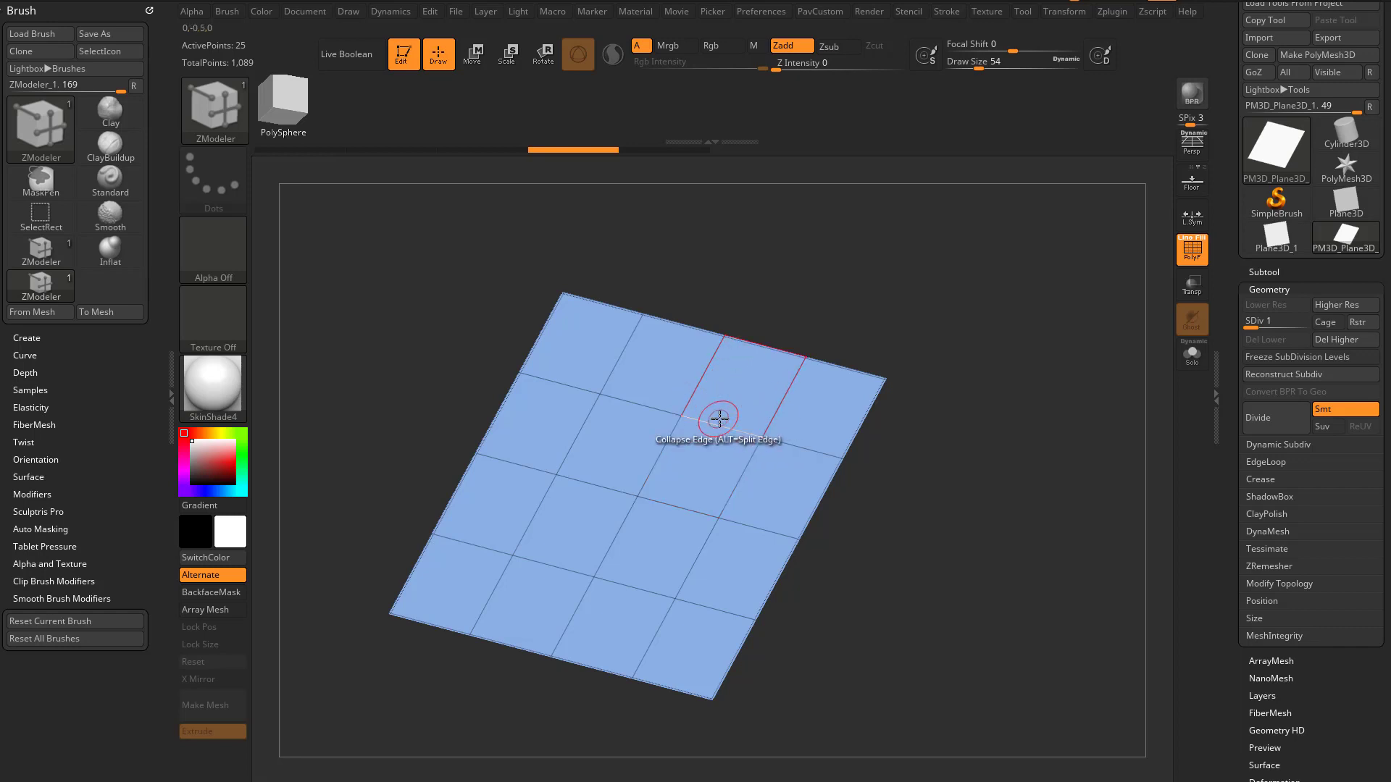
mouse_move(621, 385)
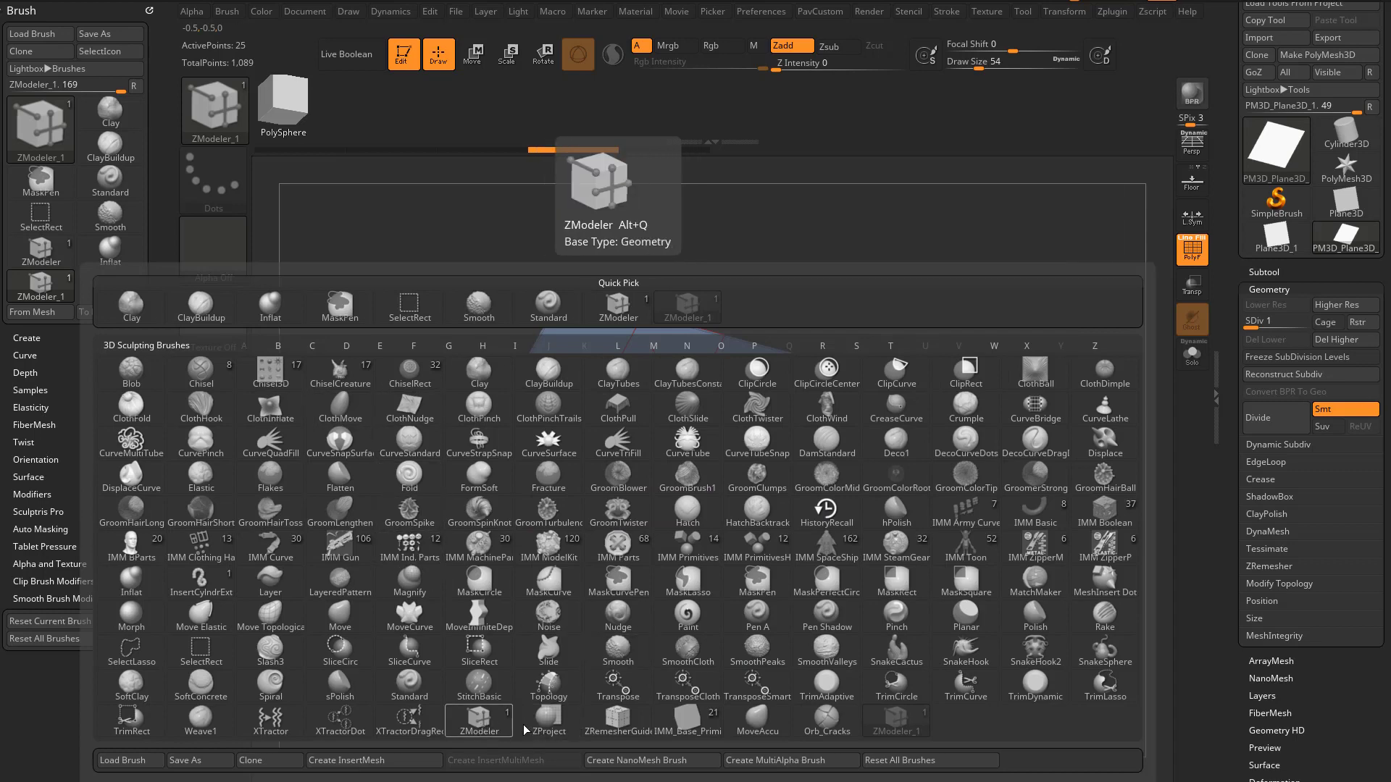
mouse_move(896, 720)
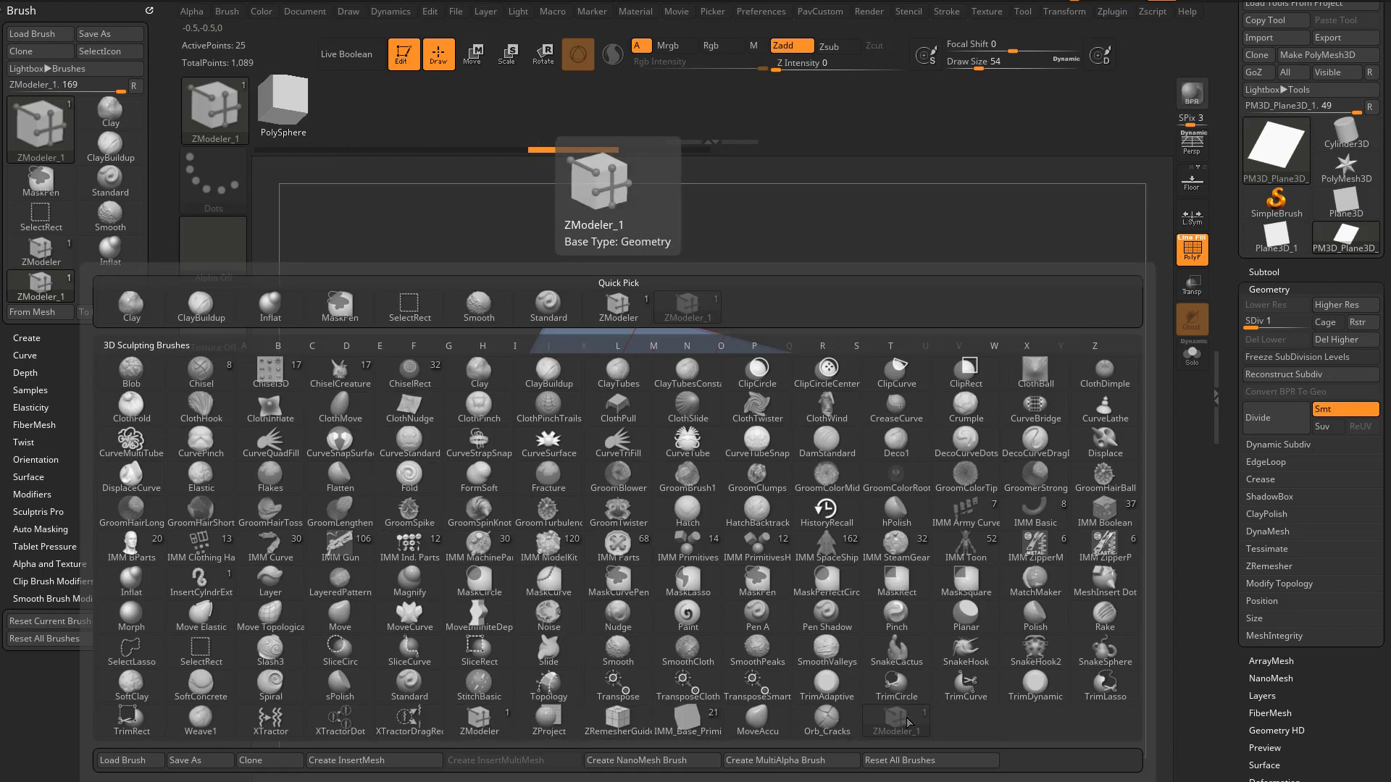
mouse_move(479, 720)
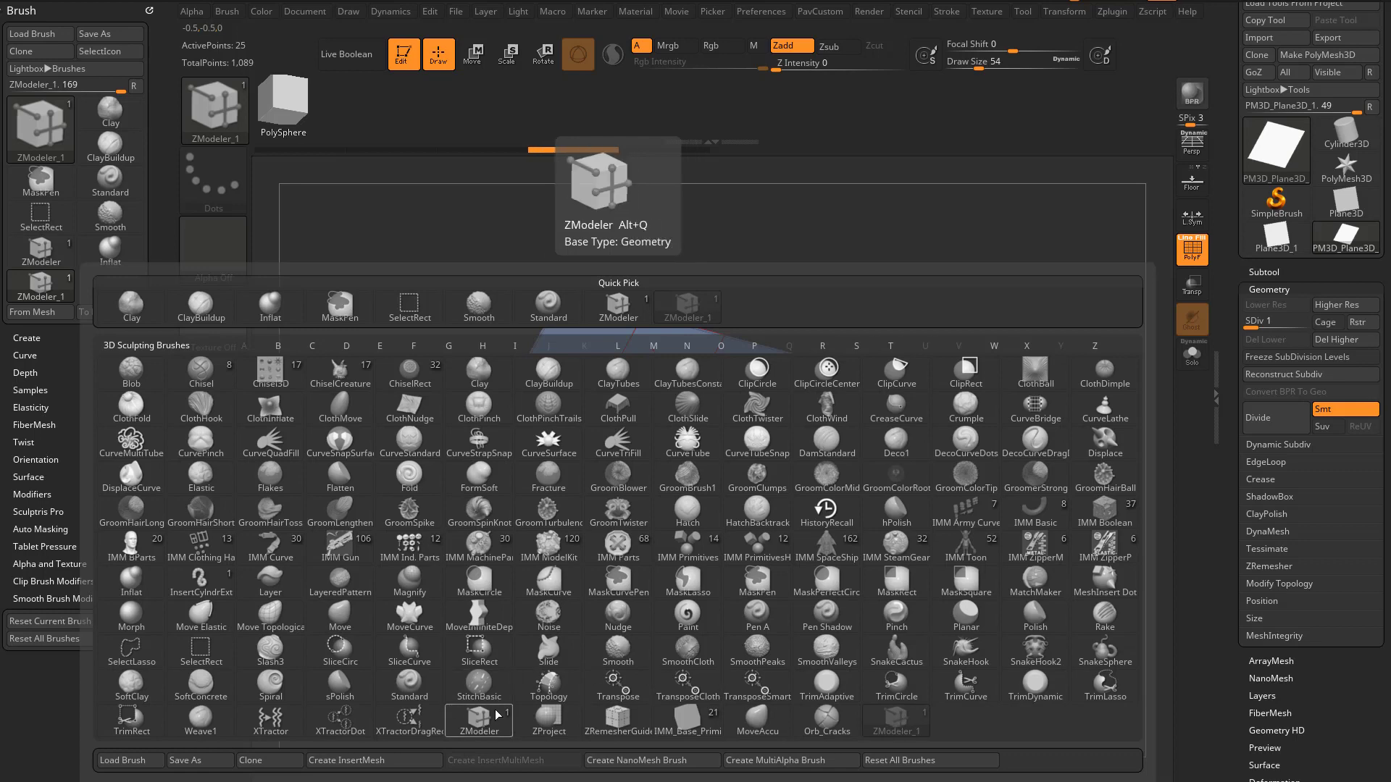
mouse_move(487, 714)
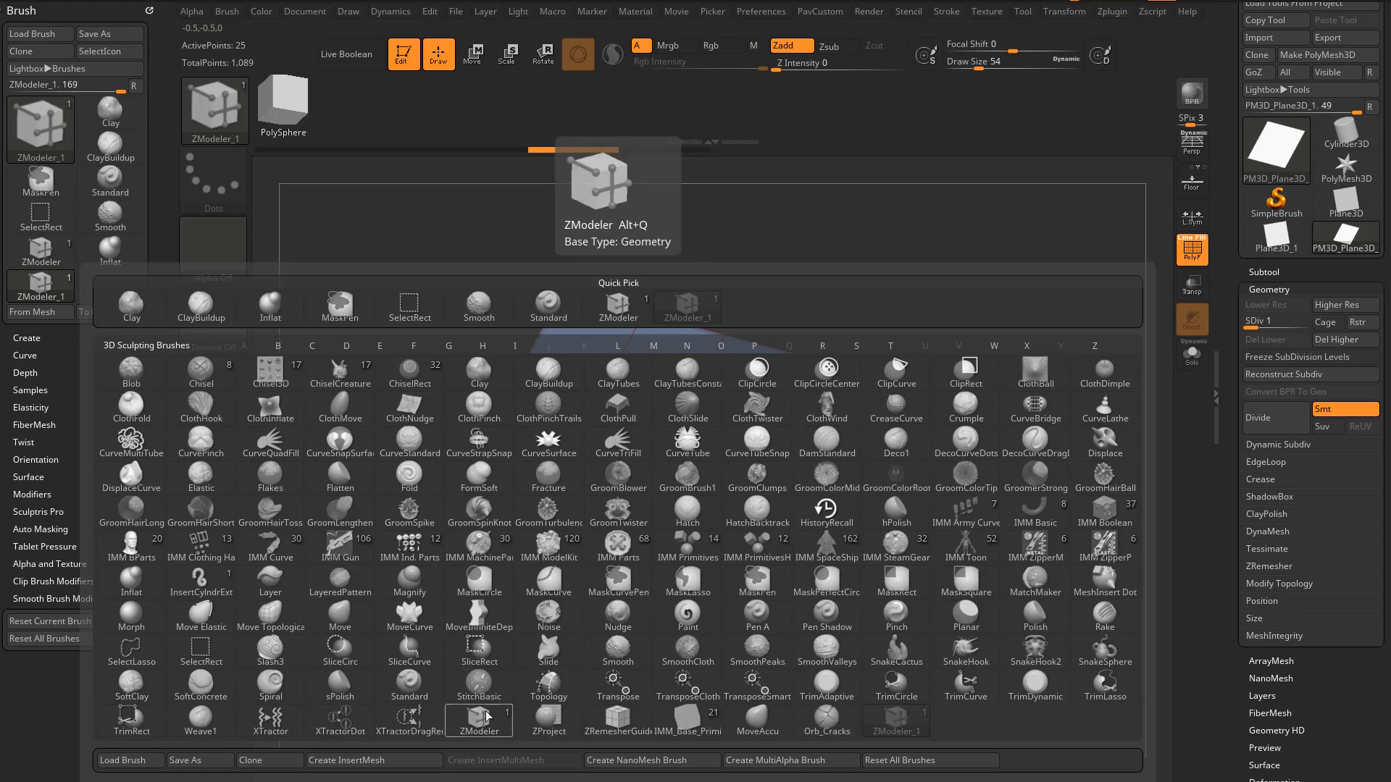
mouse_move(896, 721)
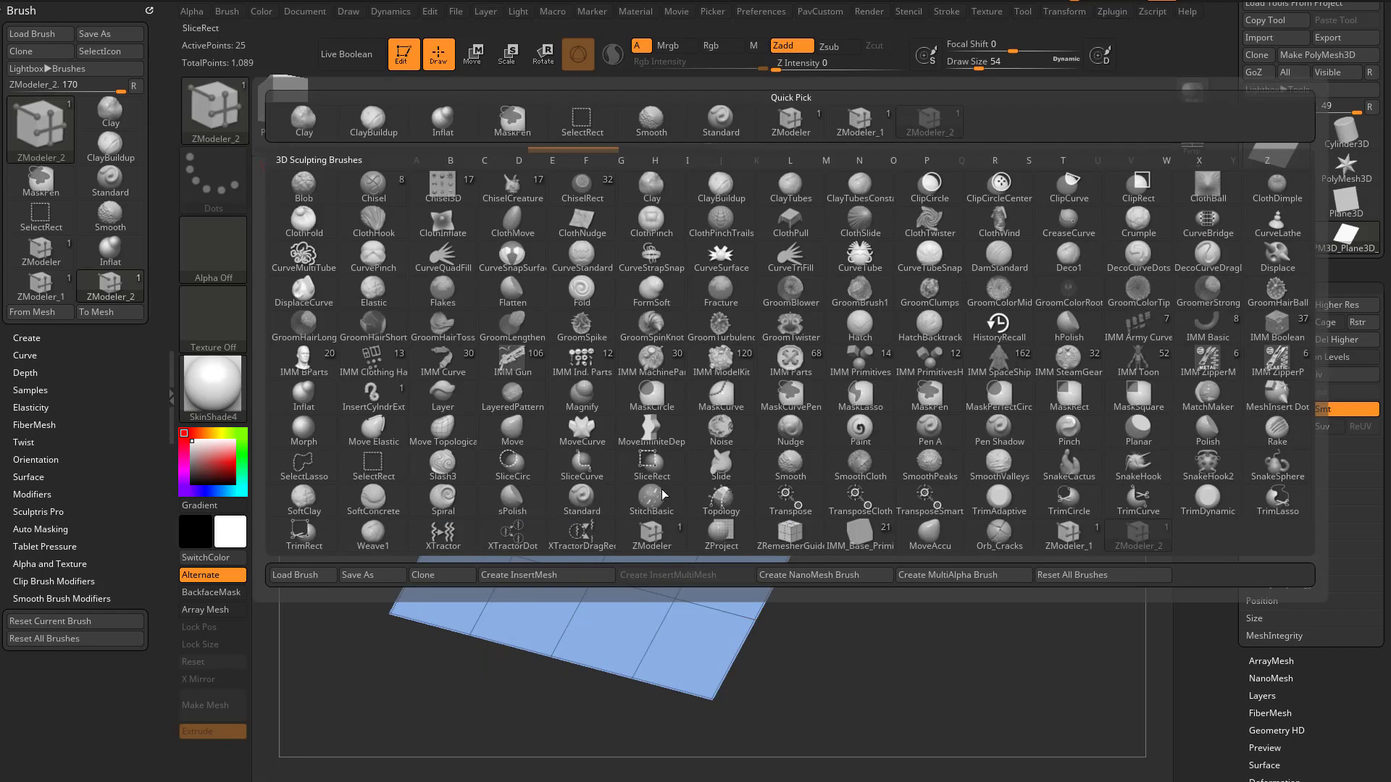
Clone again to create ZModeler_2 and select the ZModeler_1 brush variant
click(1068, 535)
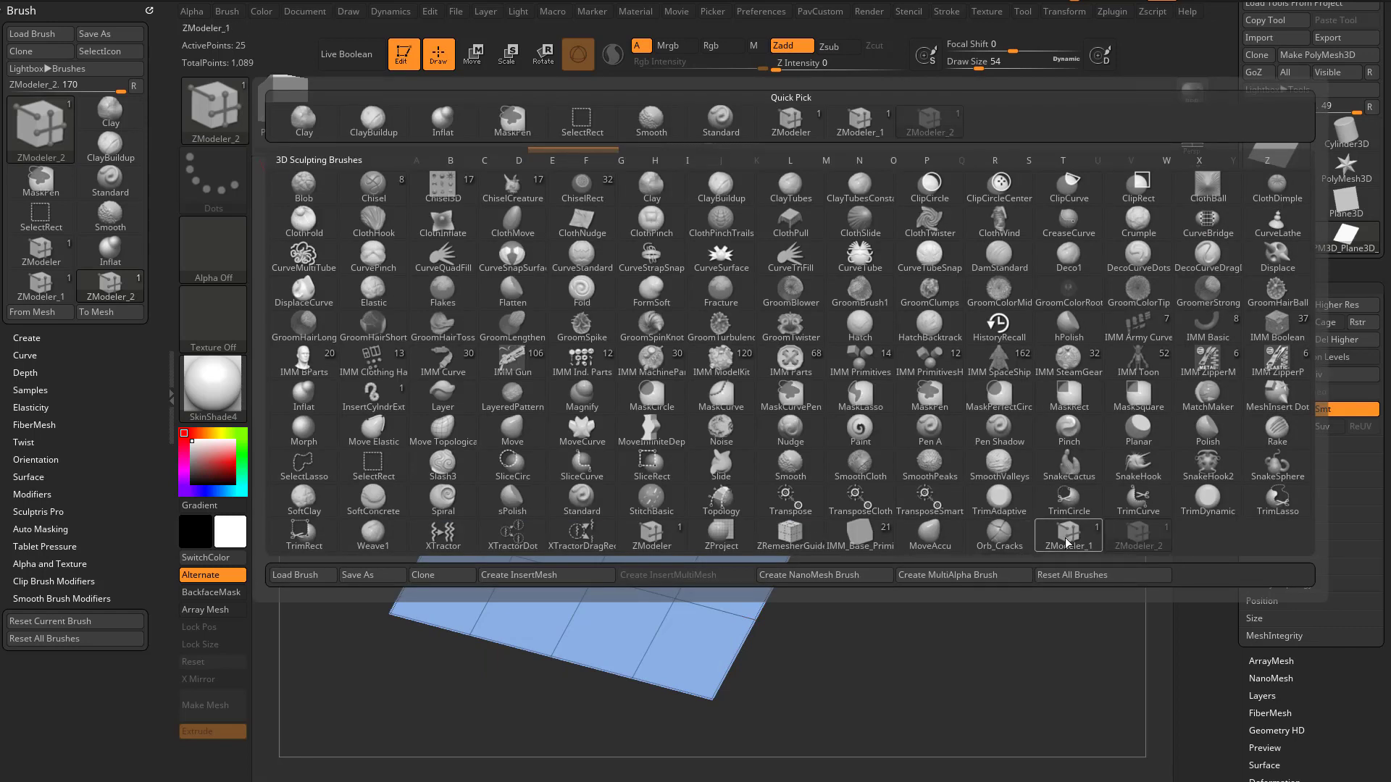
mouse_move(1068, 534)
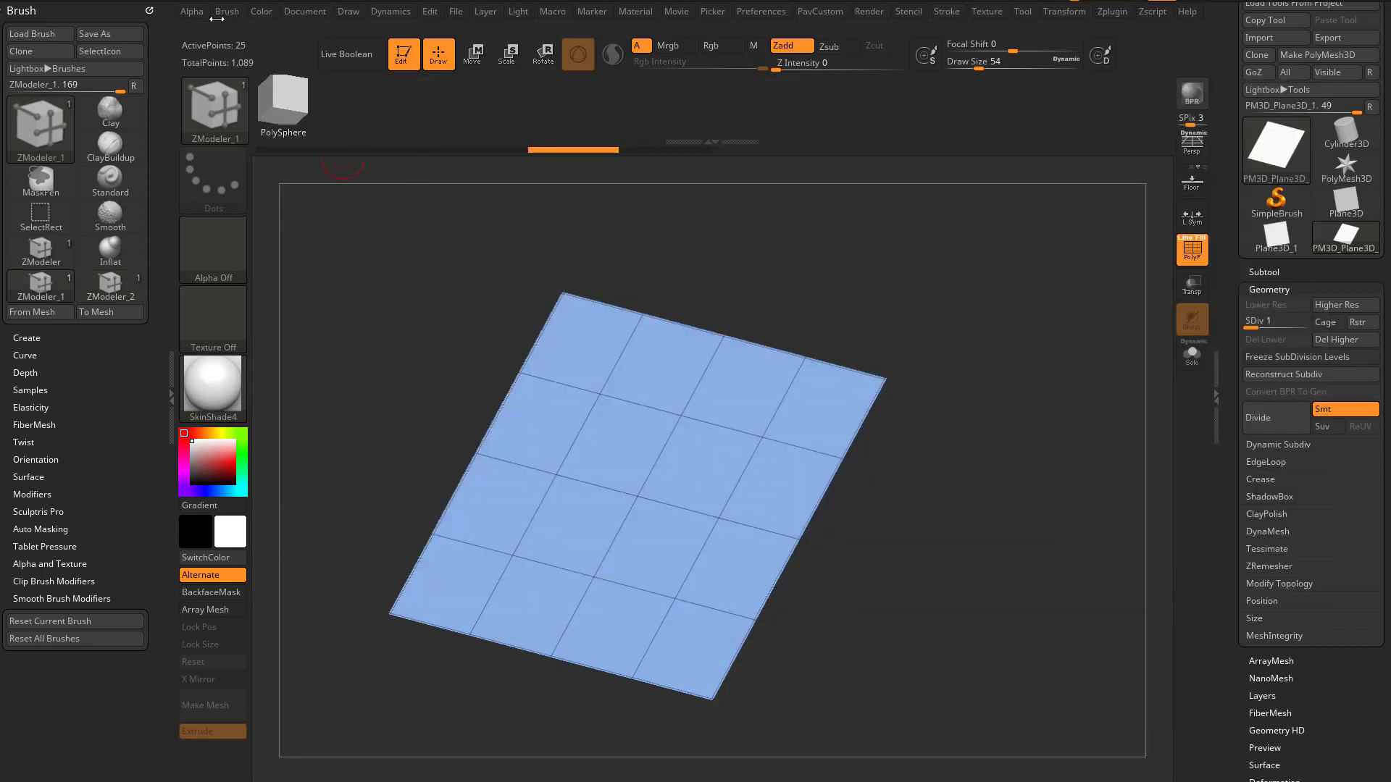
Save the ZModeler brush preset into ZBrush 2021\ZStartup\BrushPresets
click(95, 34)
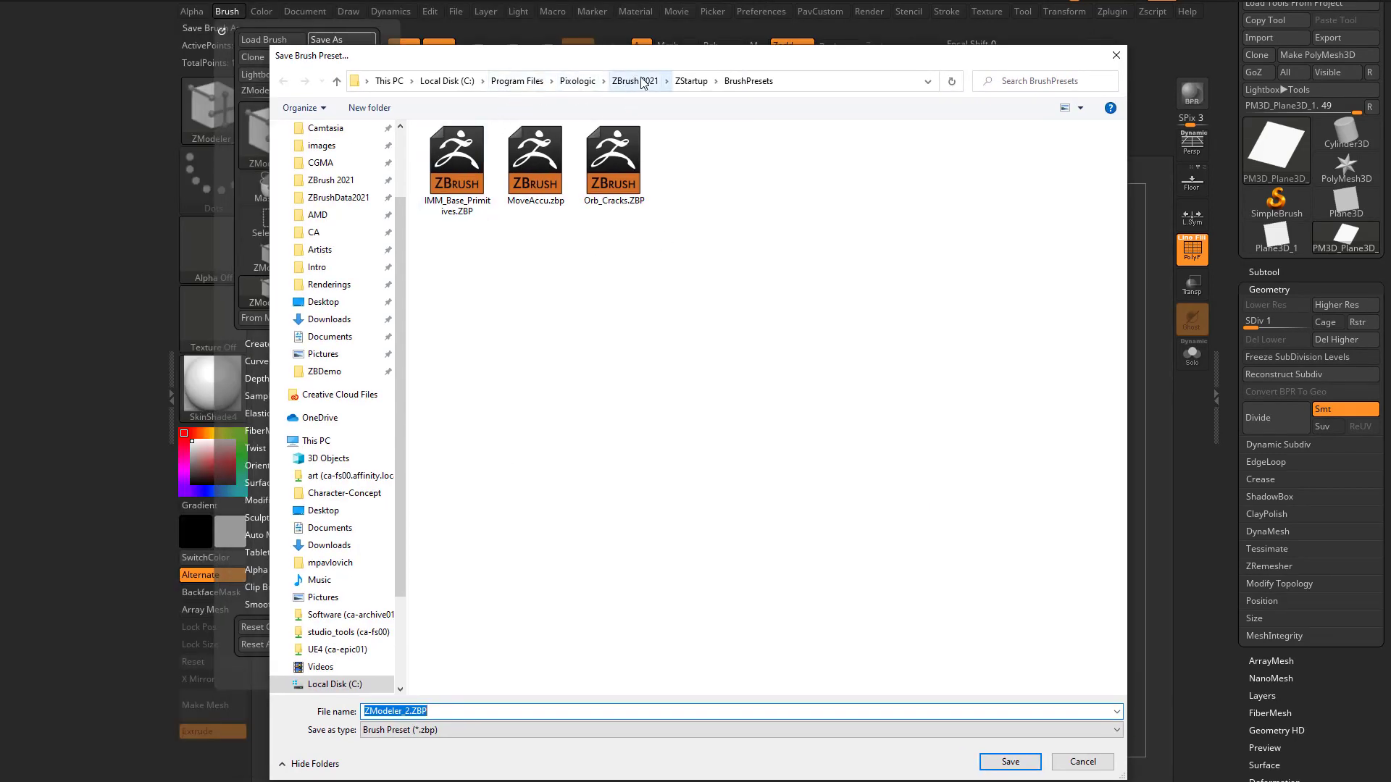
mouse_move(753, 81)
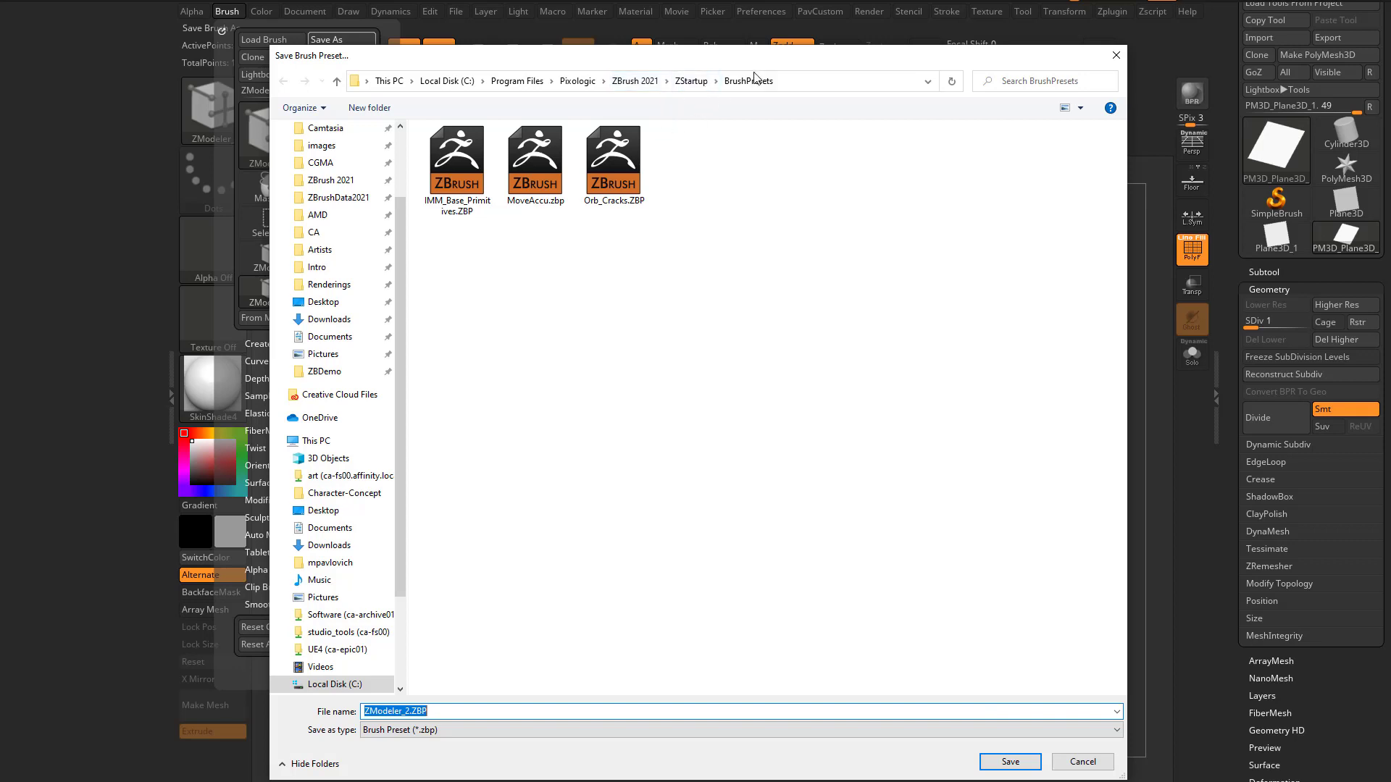
mouse_move(1017, 513)
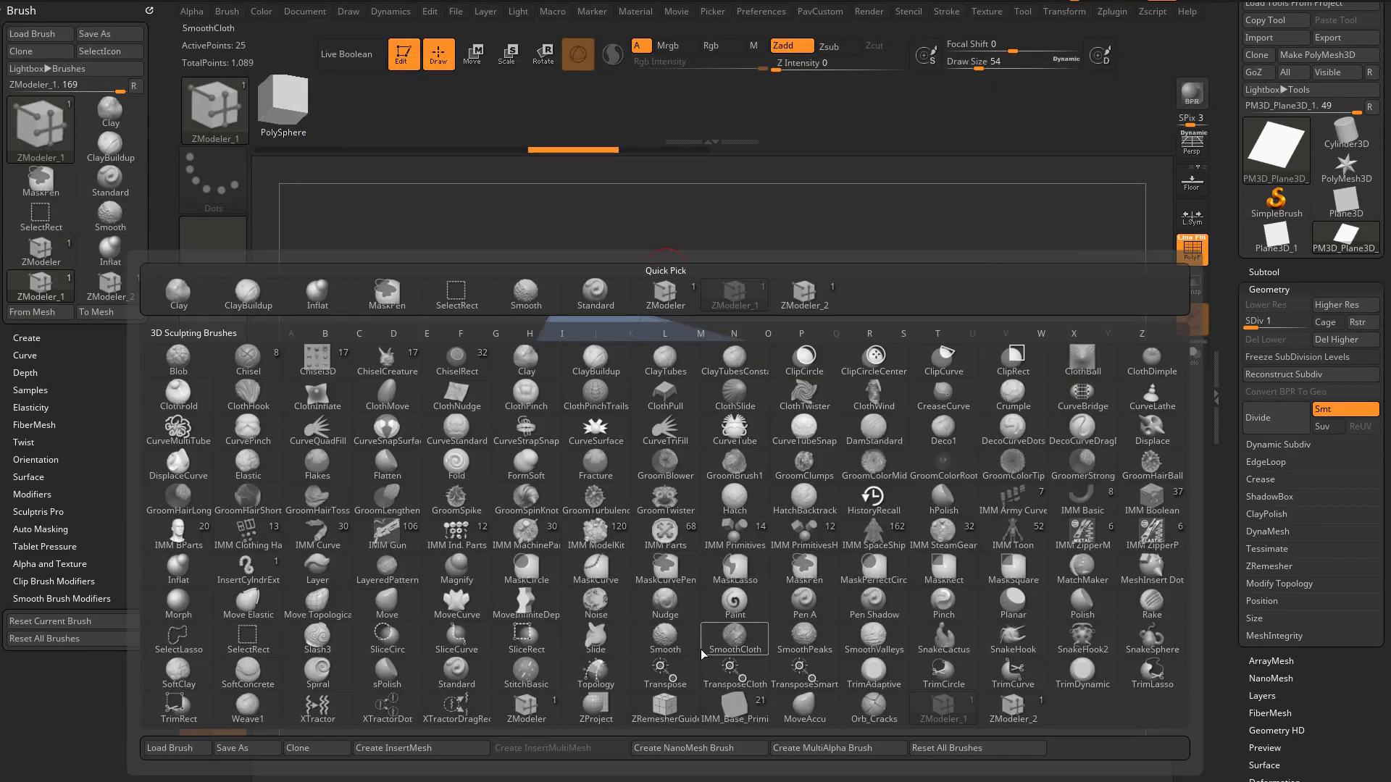
mouse_move(803, 709)
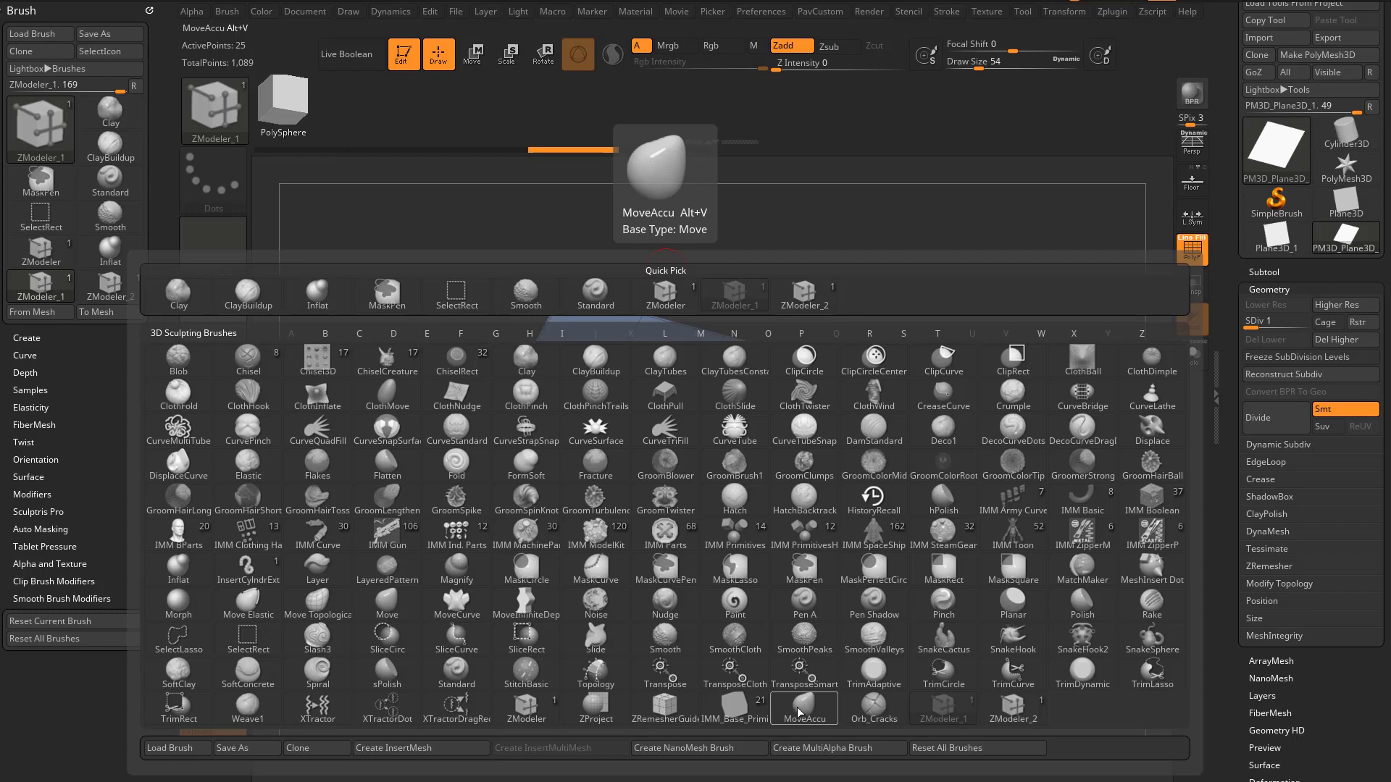
mouse_move(803, 711)
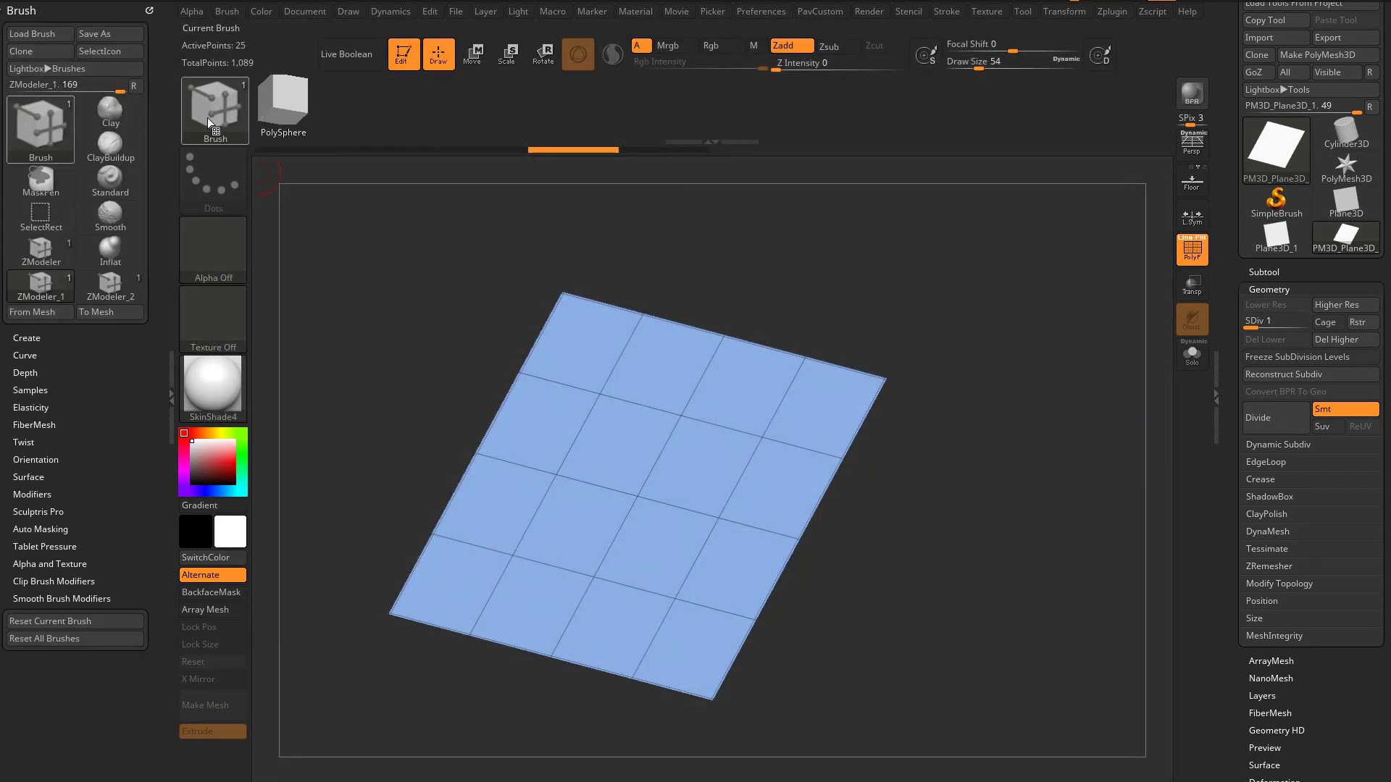
Assign the custom hotkey Alt+P to the ZModeler brush in the brush palette
click(214, 111)
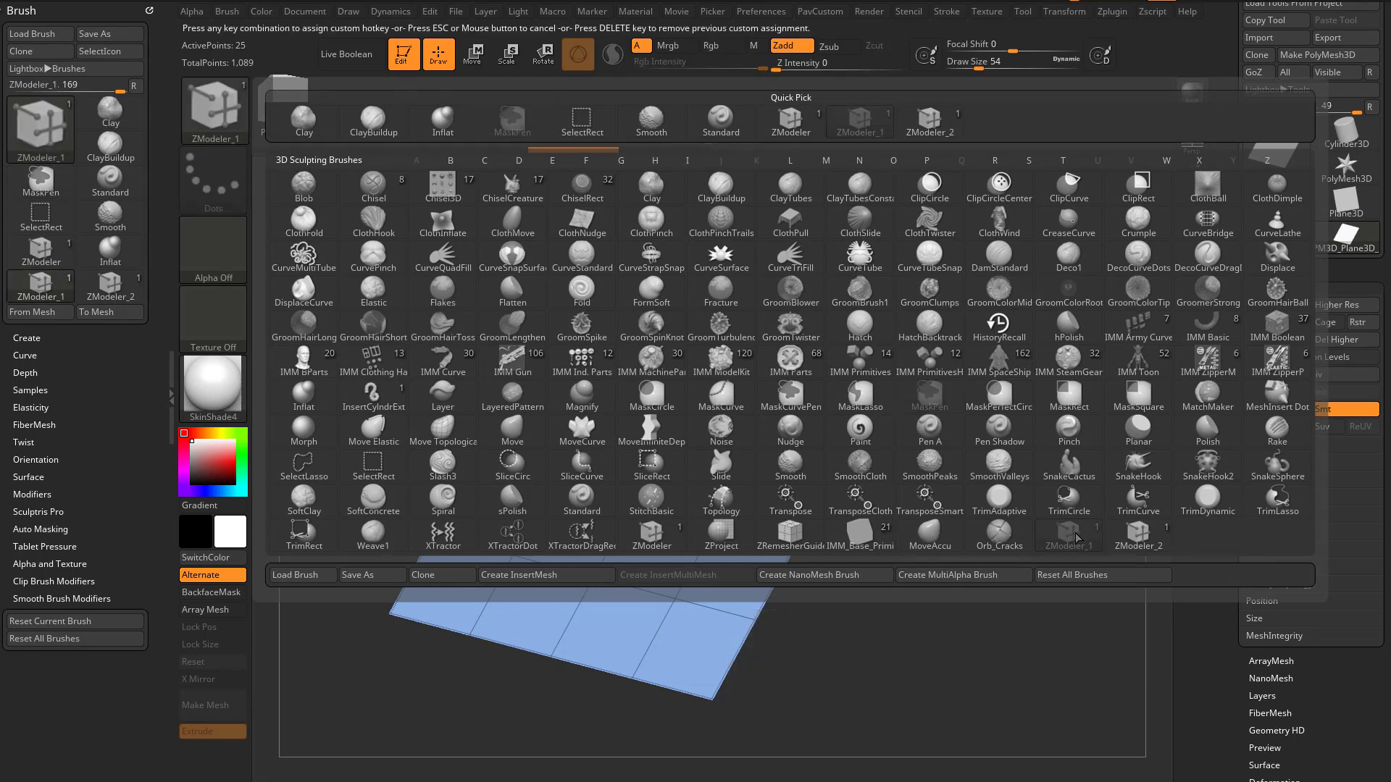
key(alt+p)
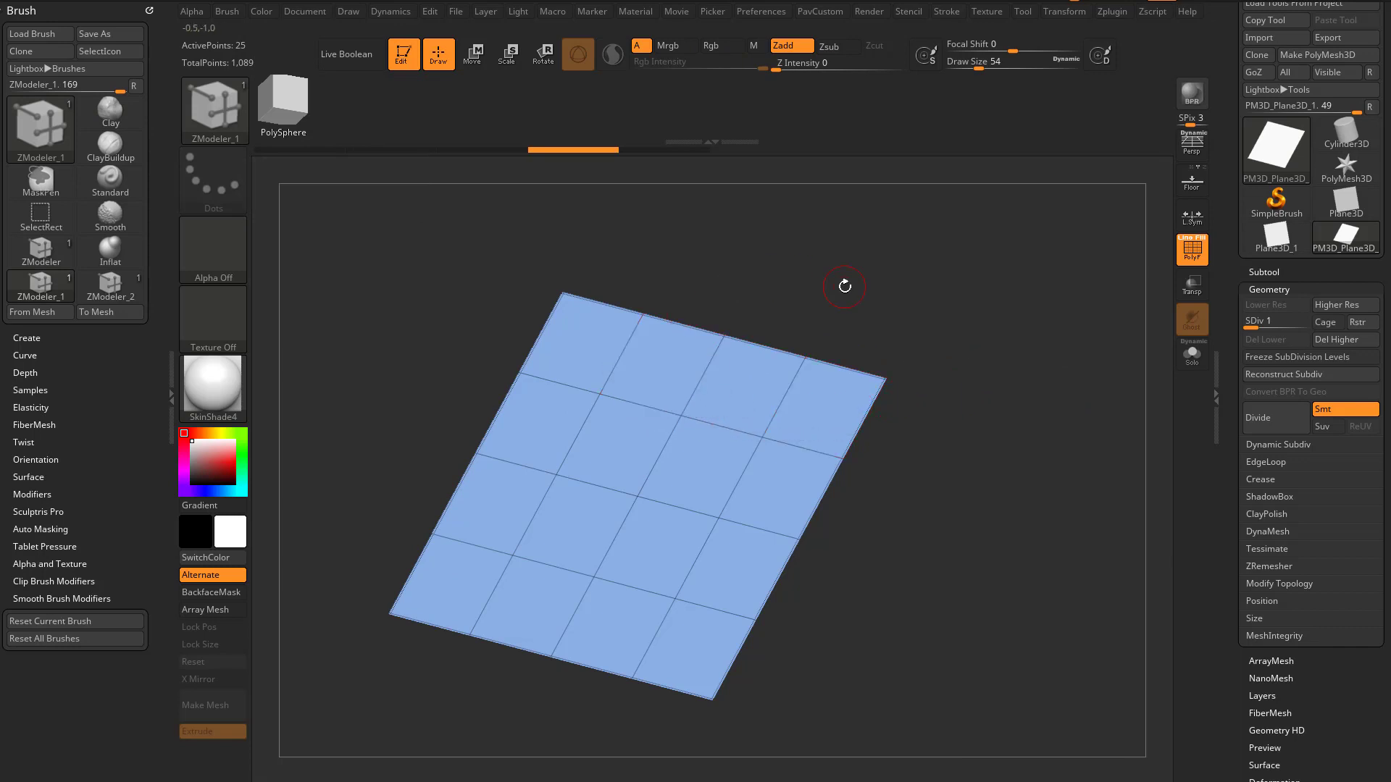
mouse_move(820, 348)
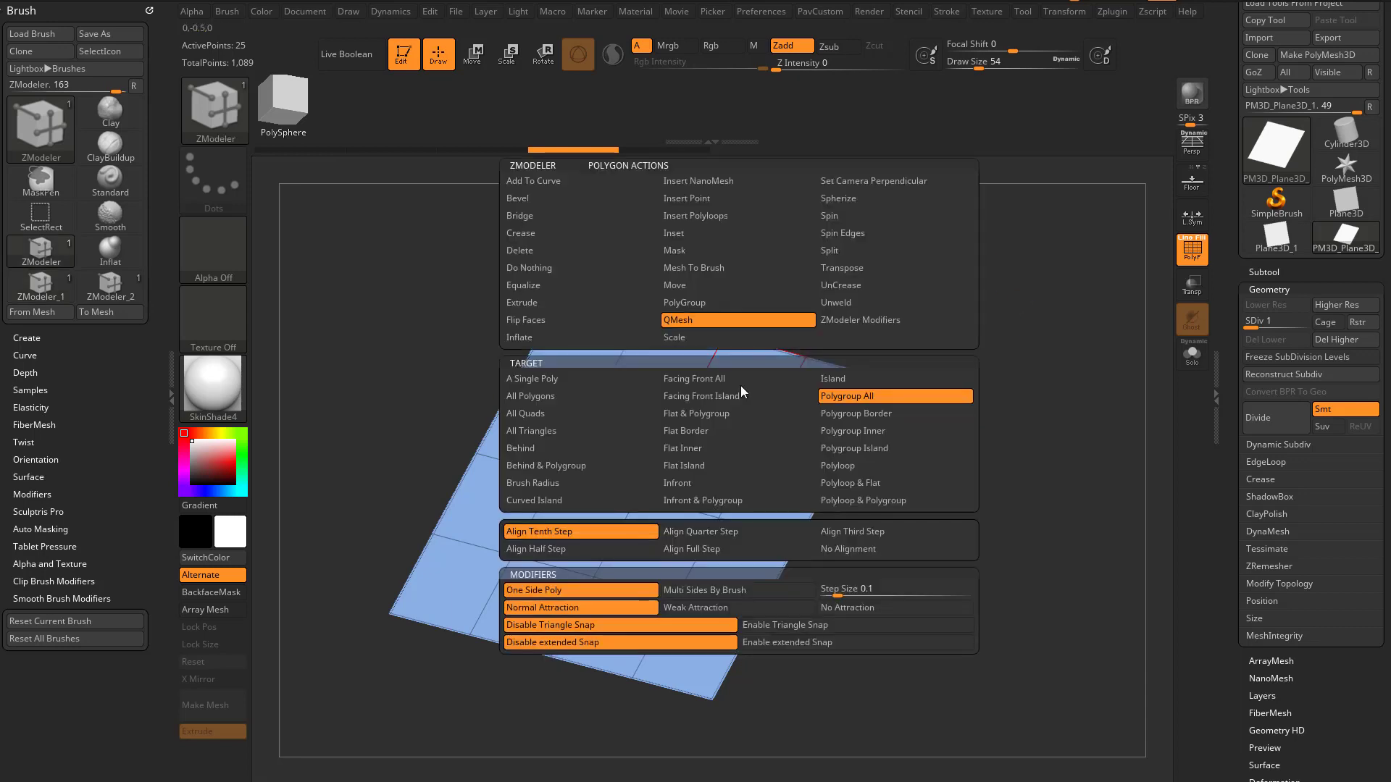
mouse_move(760, 333)
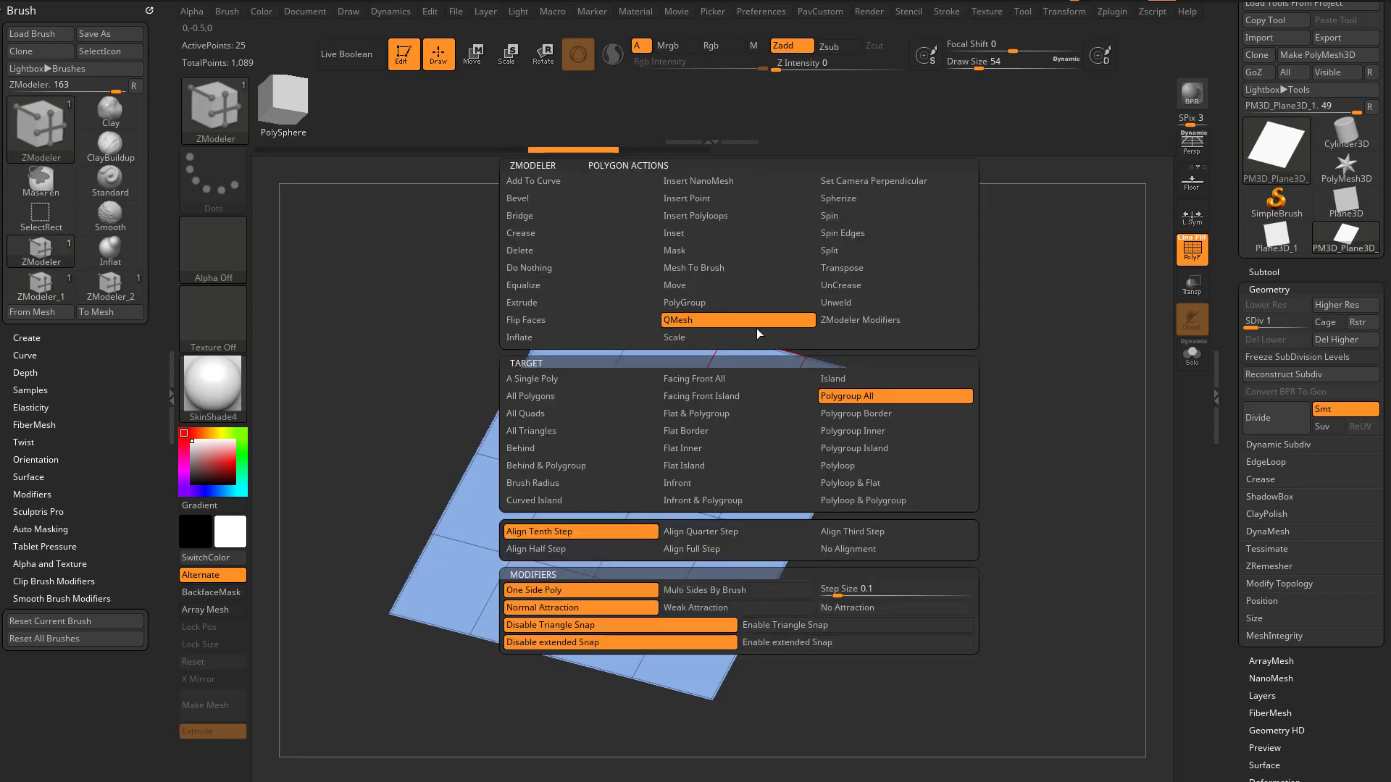
mouse_move(736, 413)
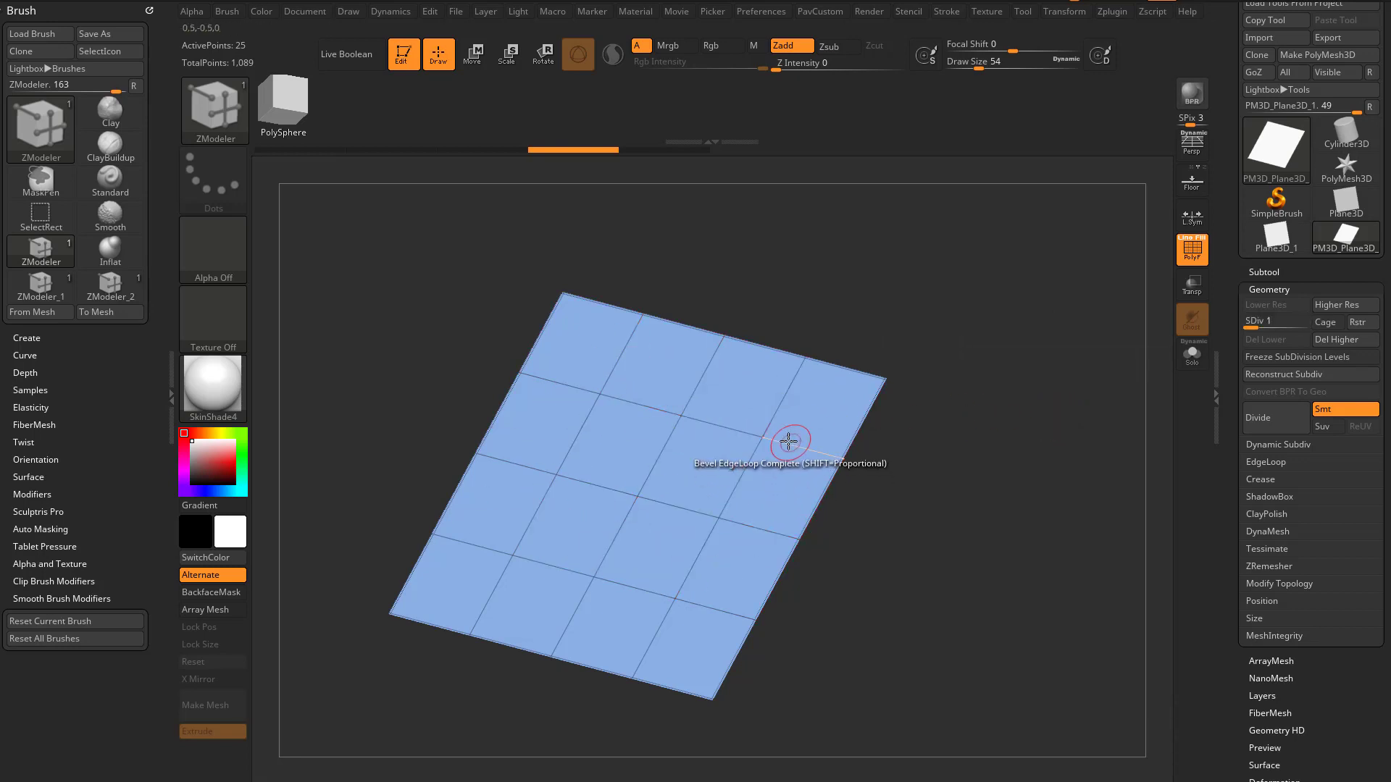
Apply the PolyGroup edgeloop action to the plane's middle columns
click(787, 440)
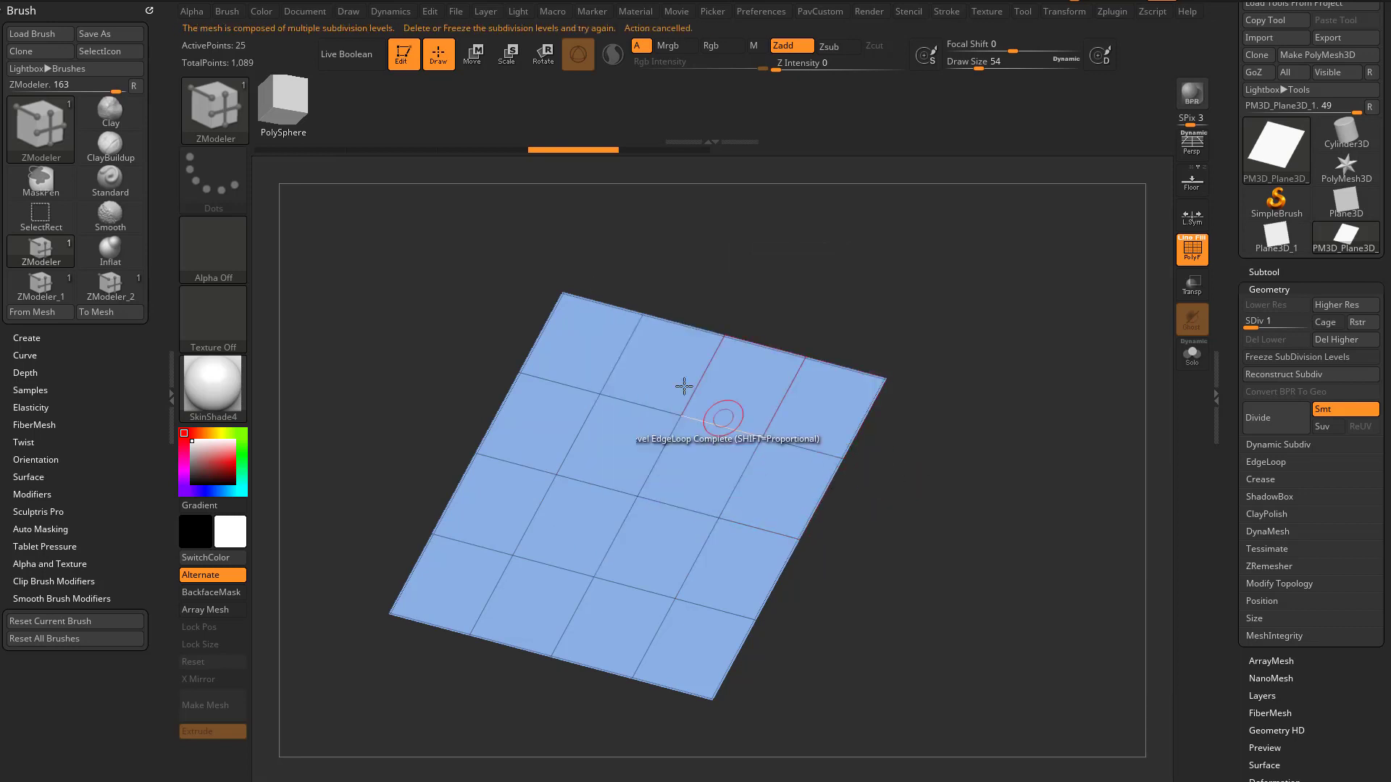
mouse_move(803, 447)
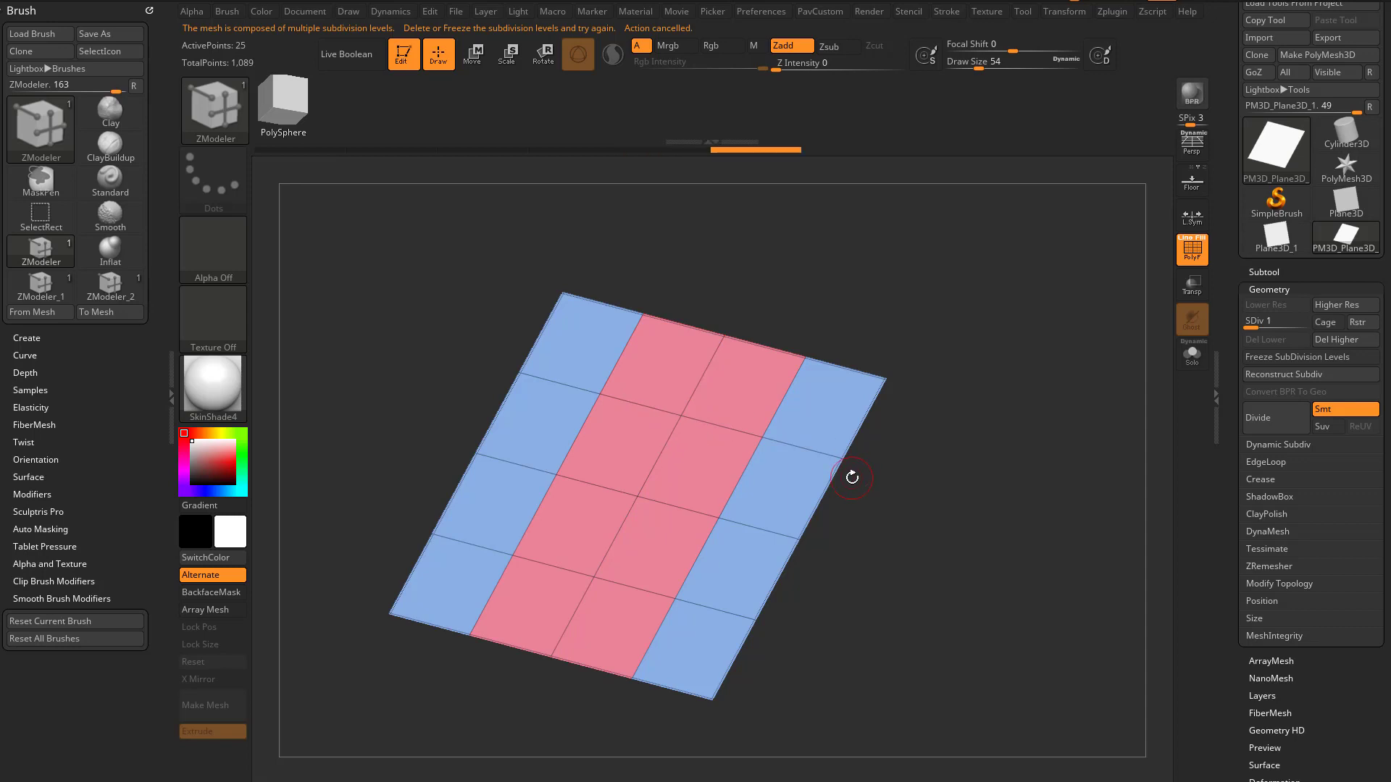
Set the edge action to Transpose with EdgeLoop Complete and place the gizmo on an edge loop
click(850, 477)
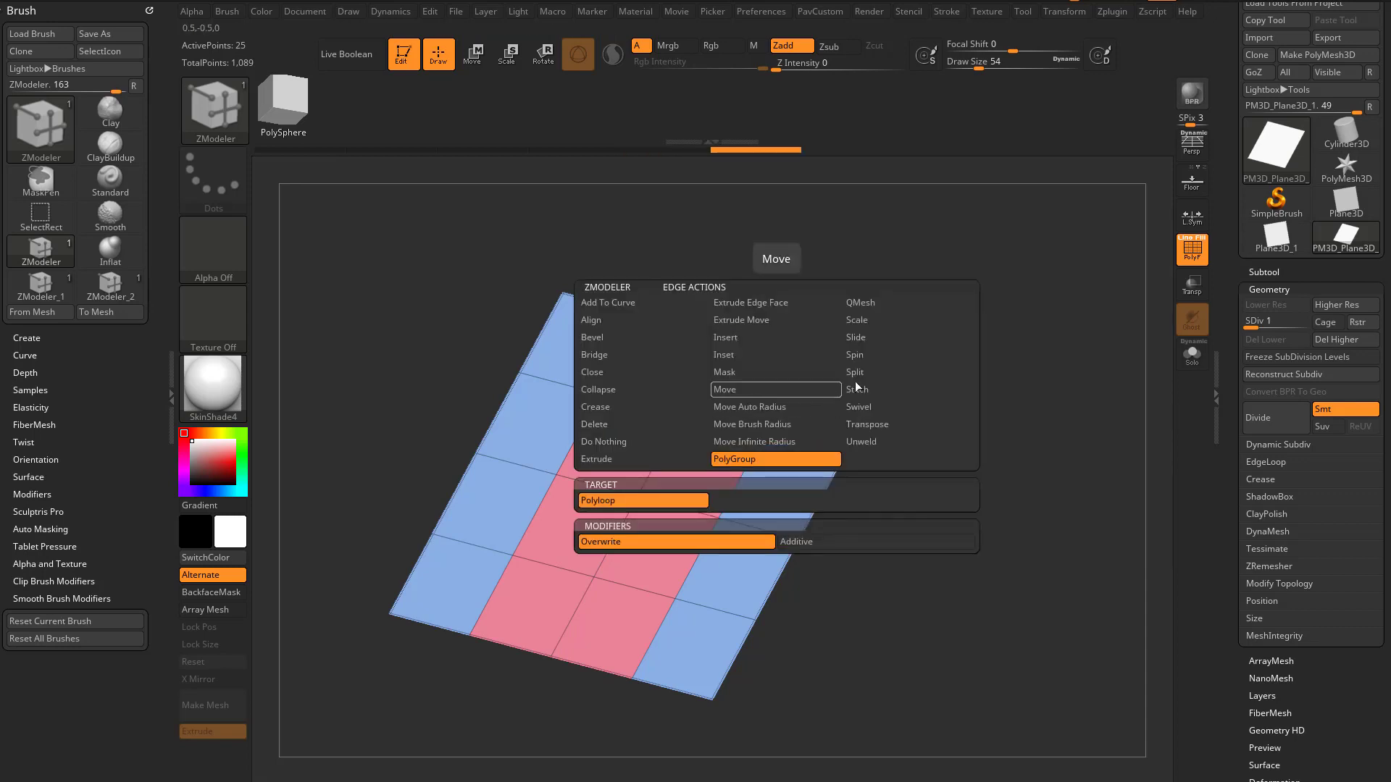
click(867, 425)
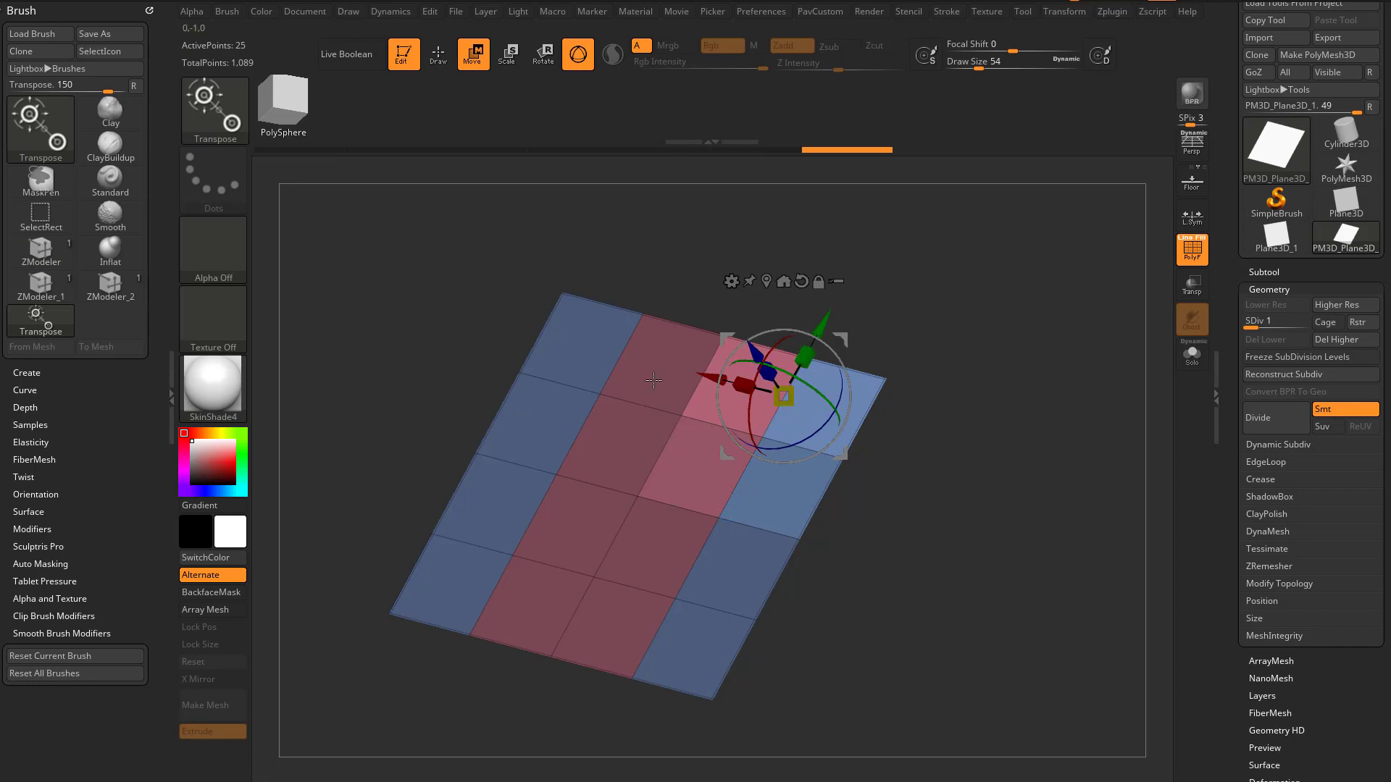
mouse_move(927, 464)
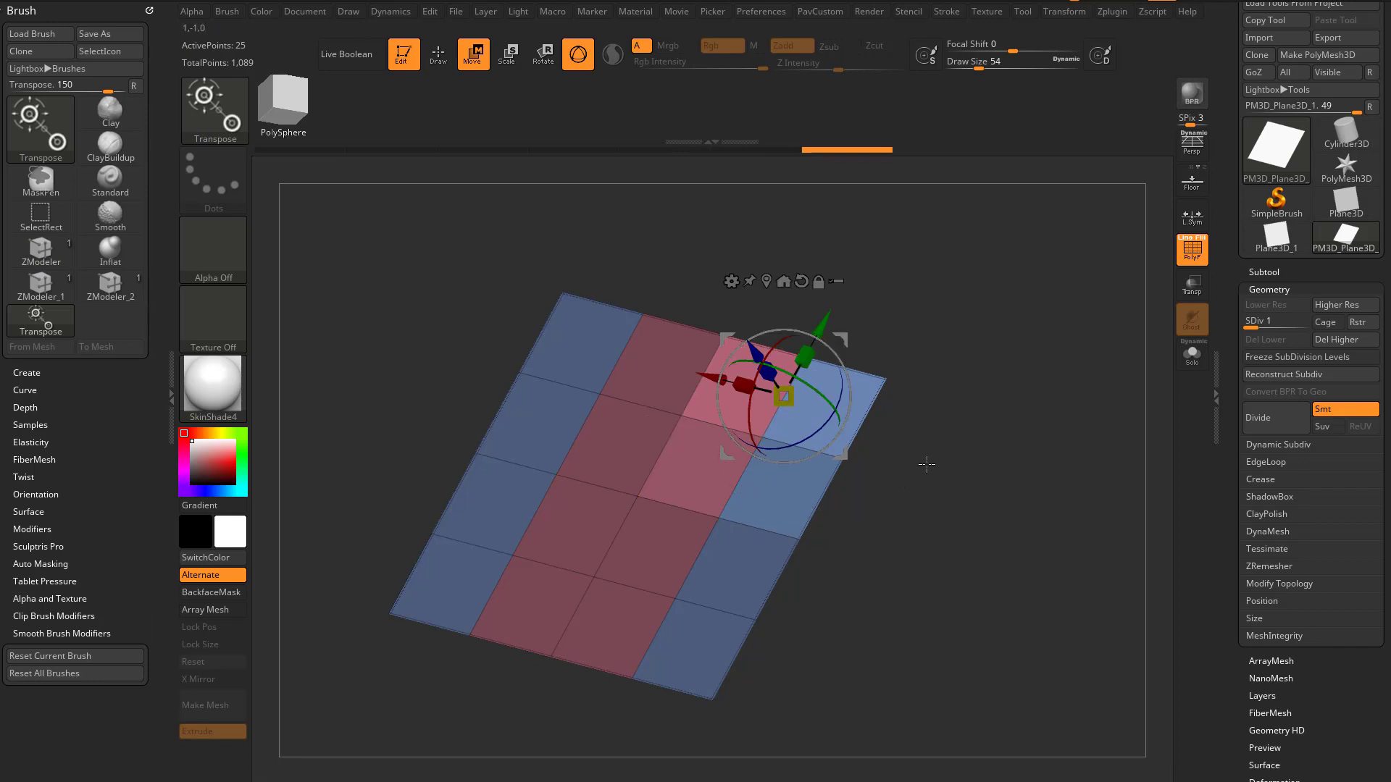
mouse_move(952, 424)
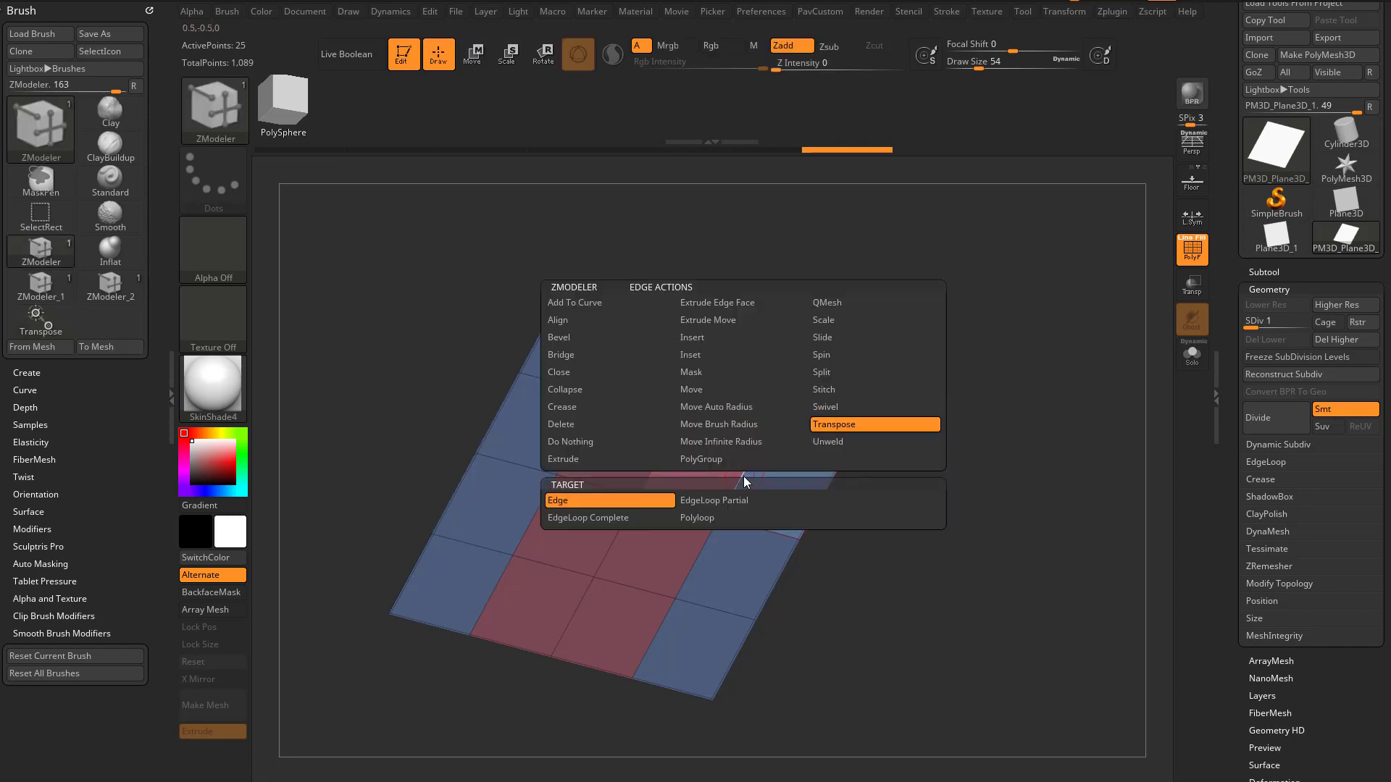
click(587, 518)
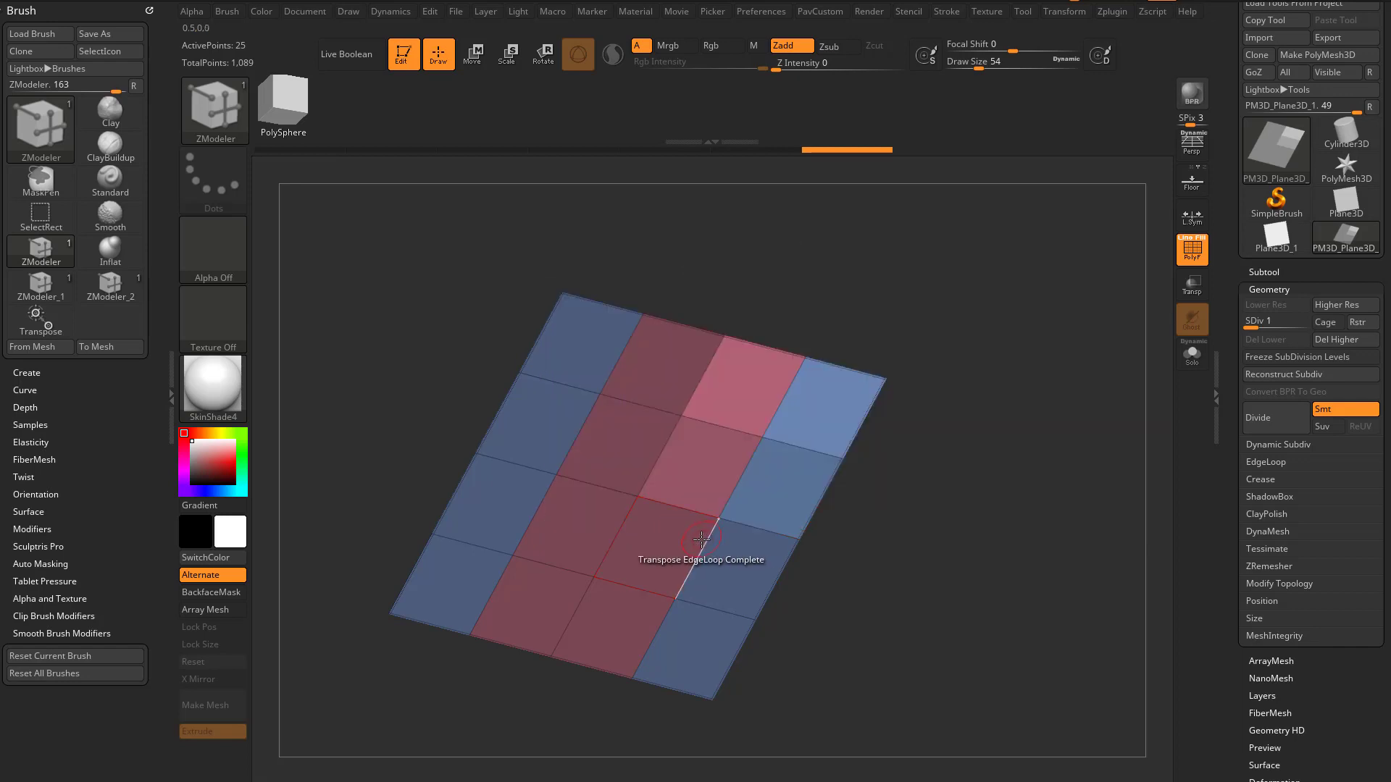
click(473, 54)
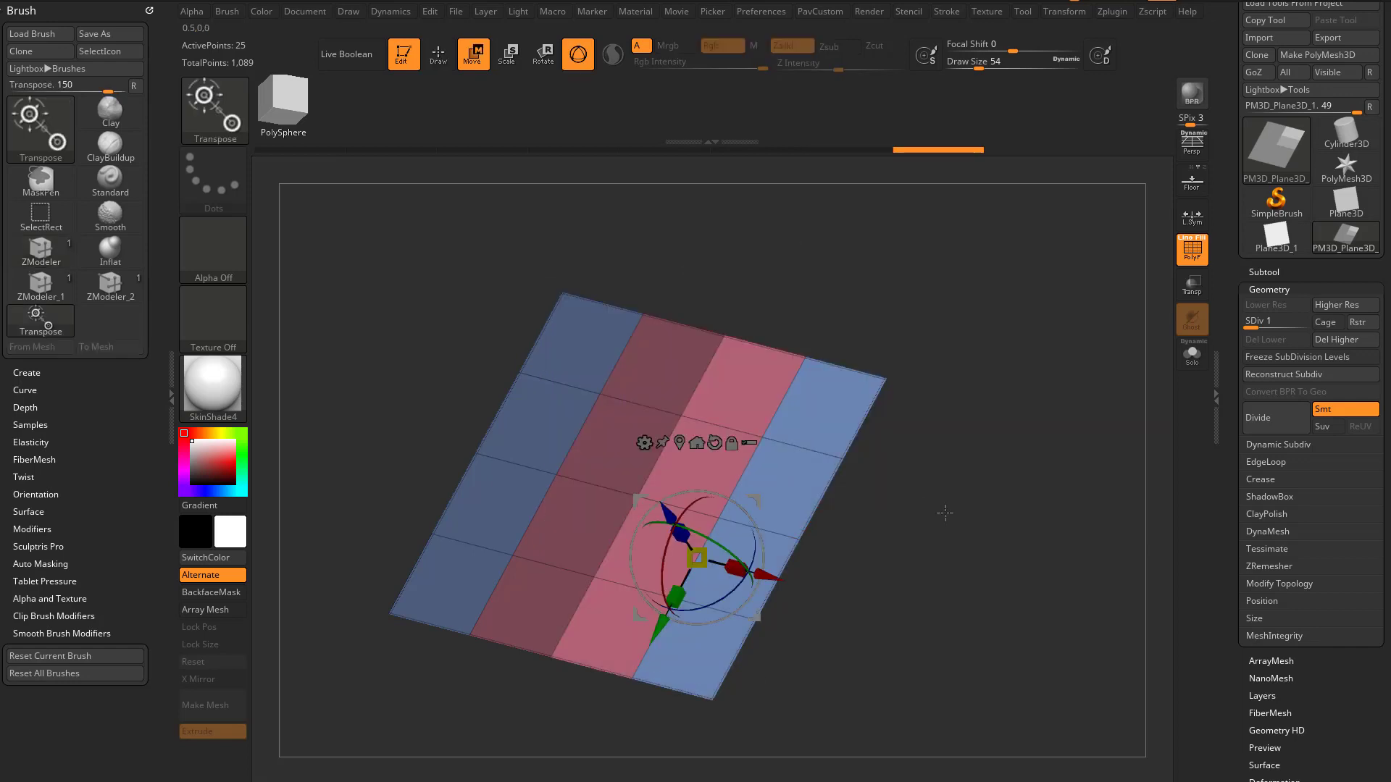
mouse_move(660, 355)
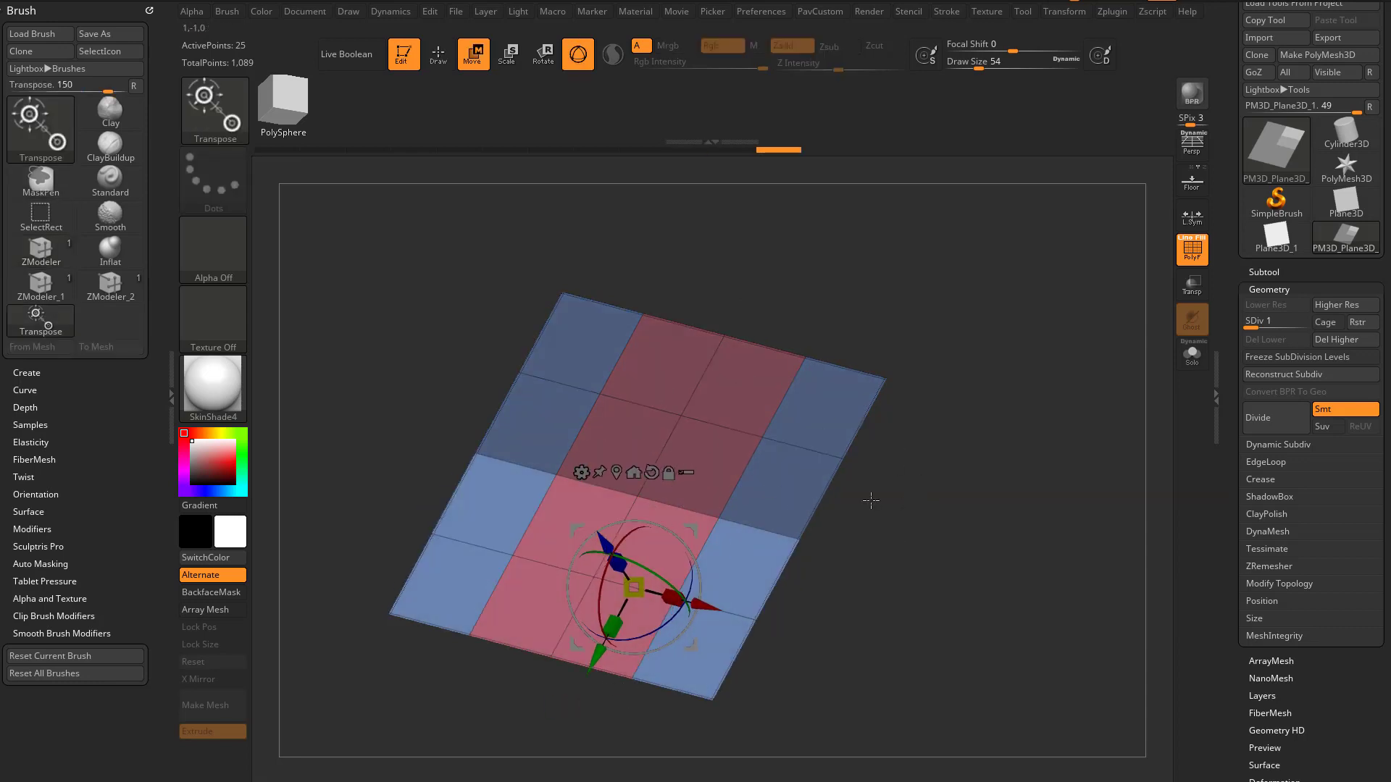
Reach the Gizmo 3D settings inside the Preferences menu
click(761, 10)
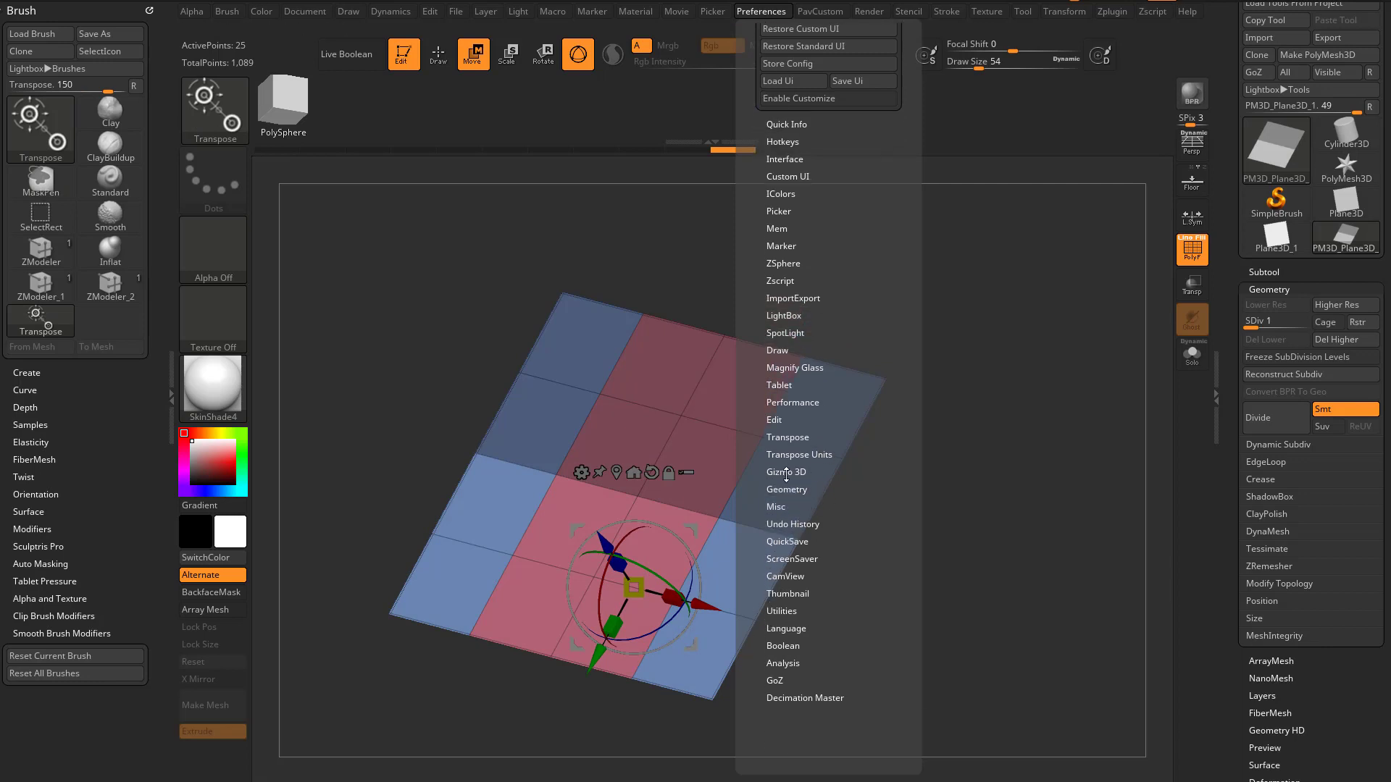
click(786, 471)
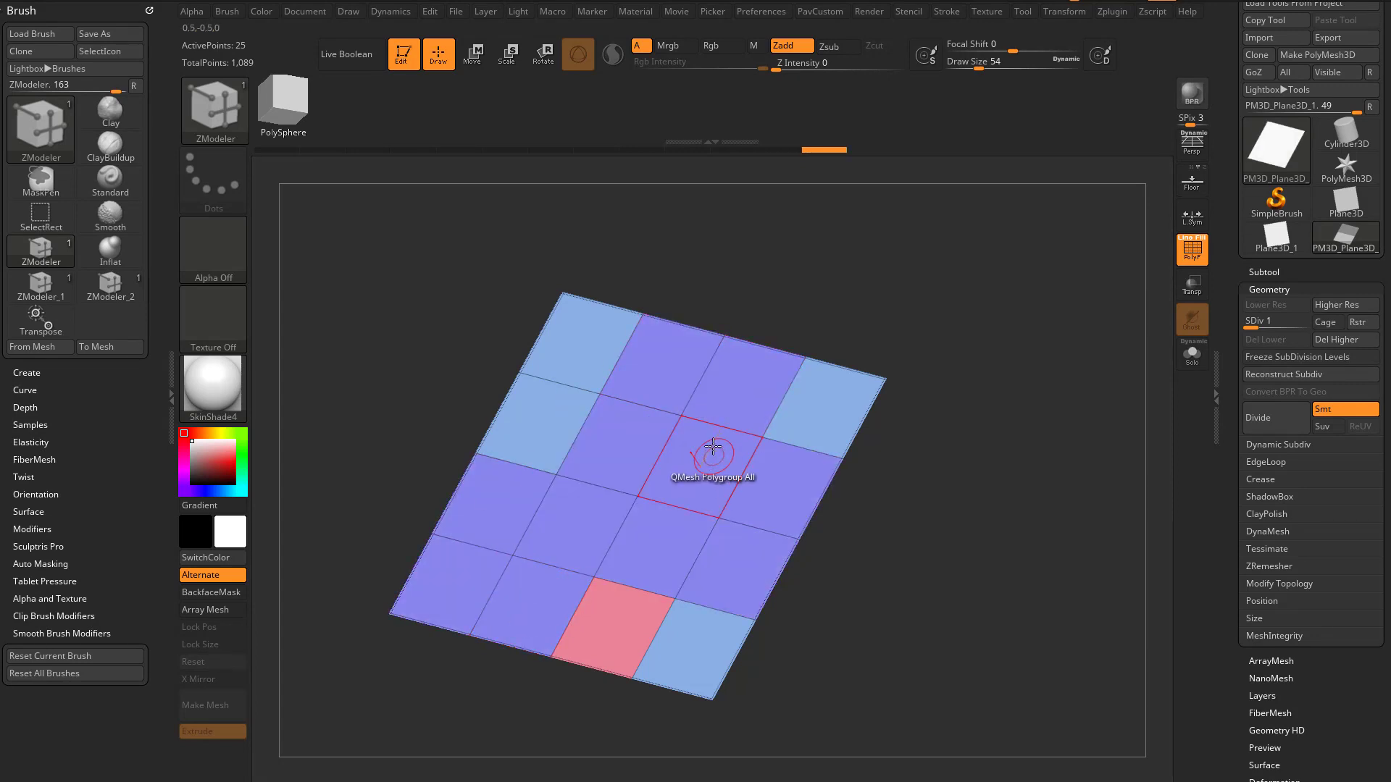
mouse_move(733, 545)
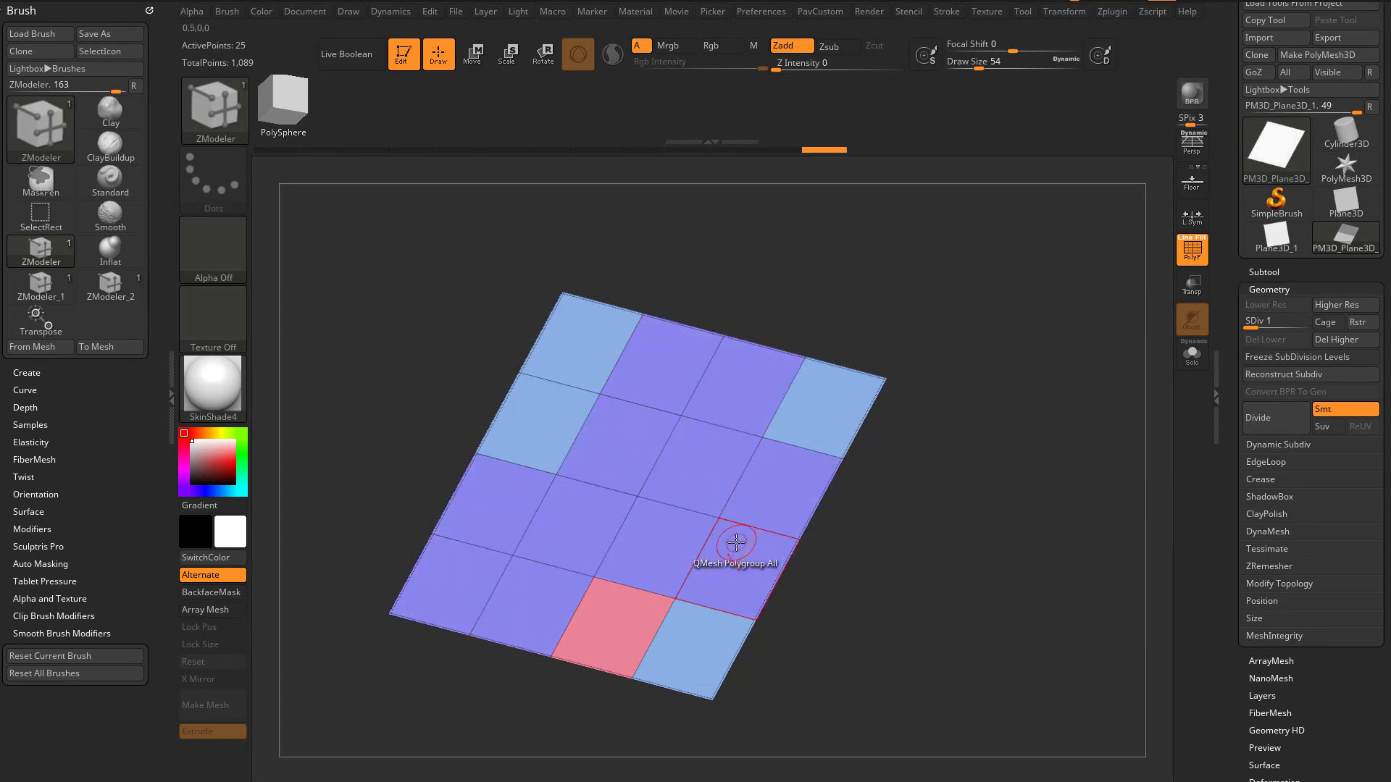
mouse_move(733, 521)
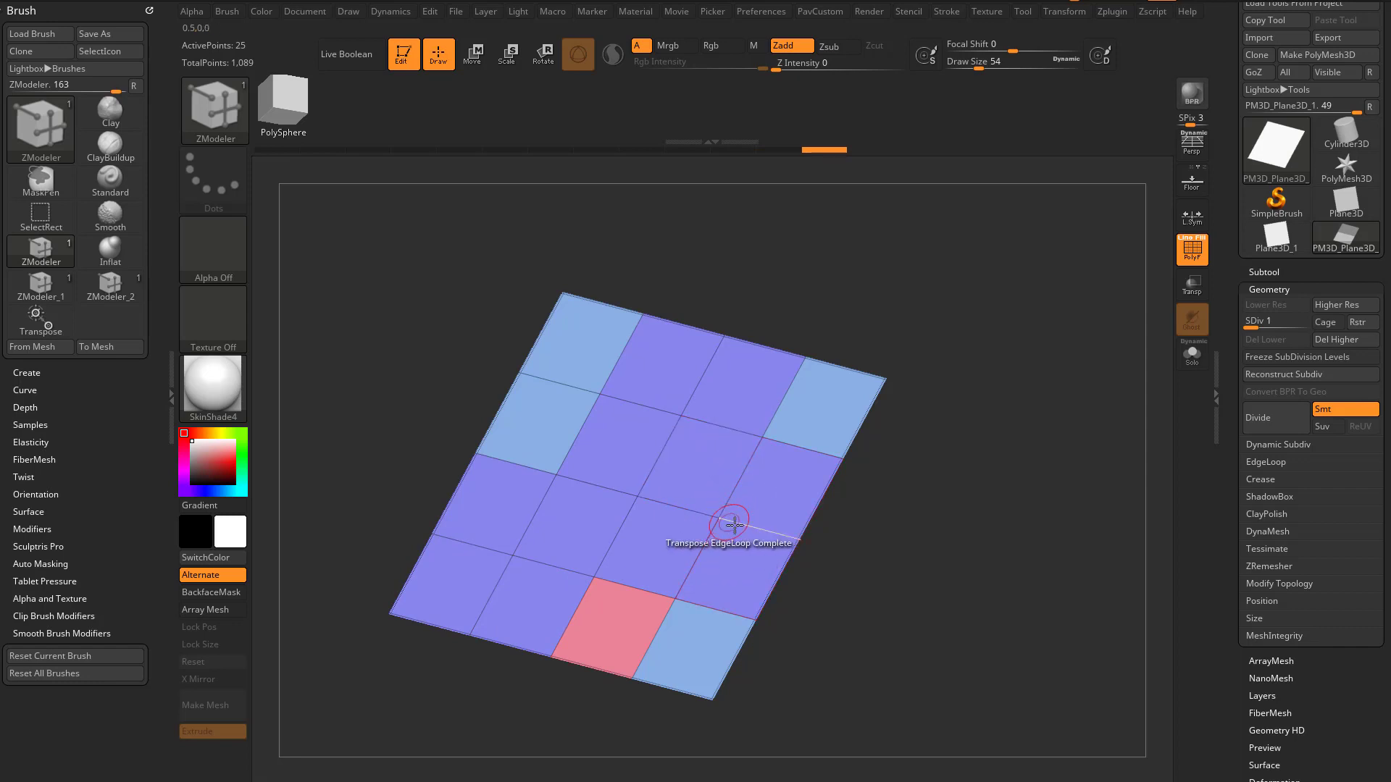
mouse_move(606, 343)
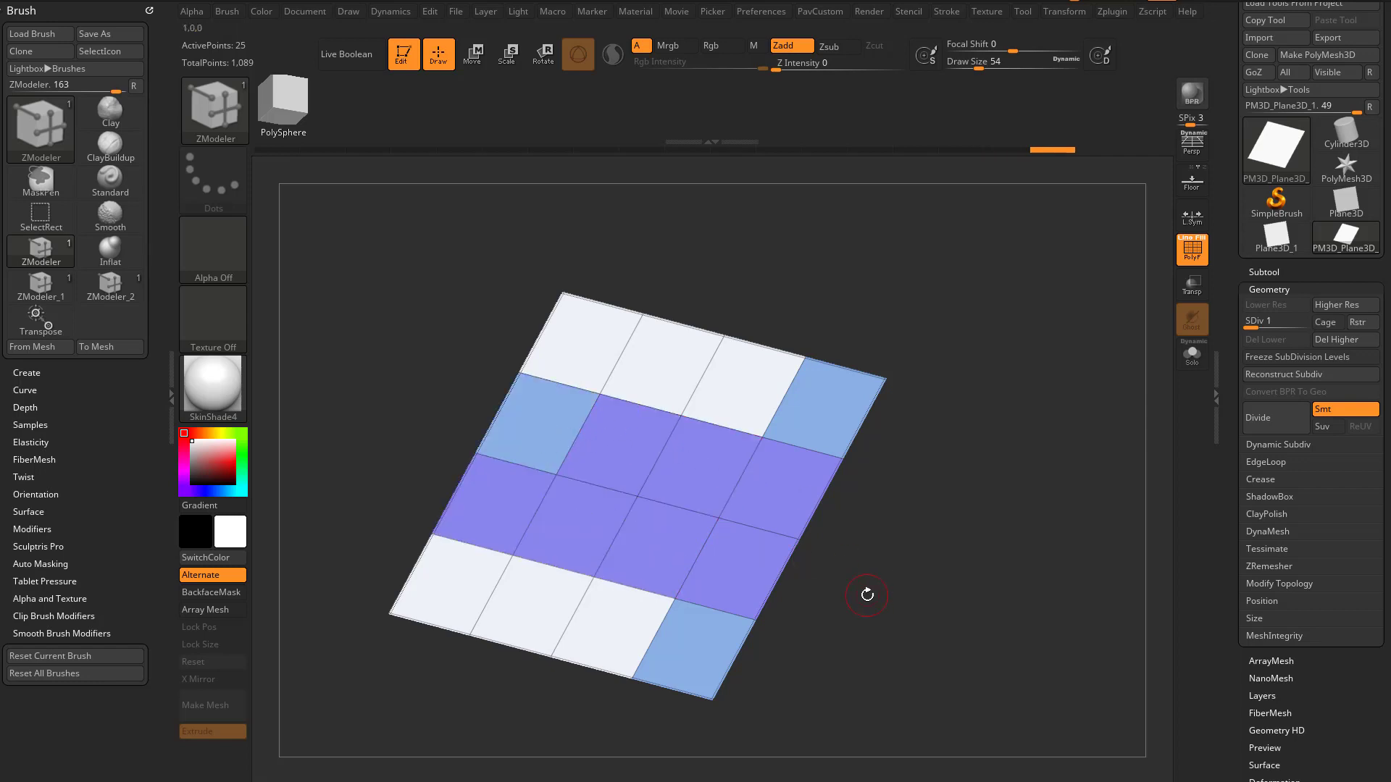
mouse_move(749, 470)
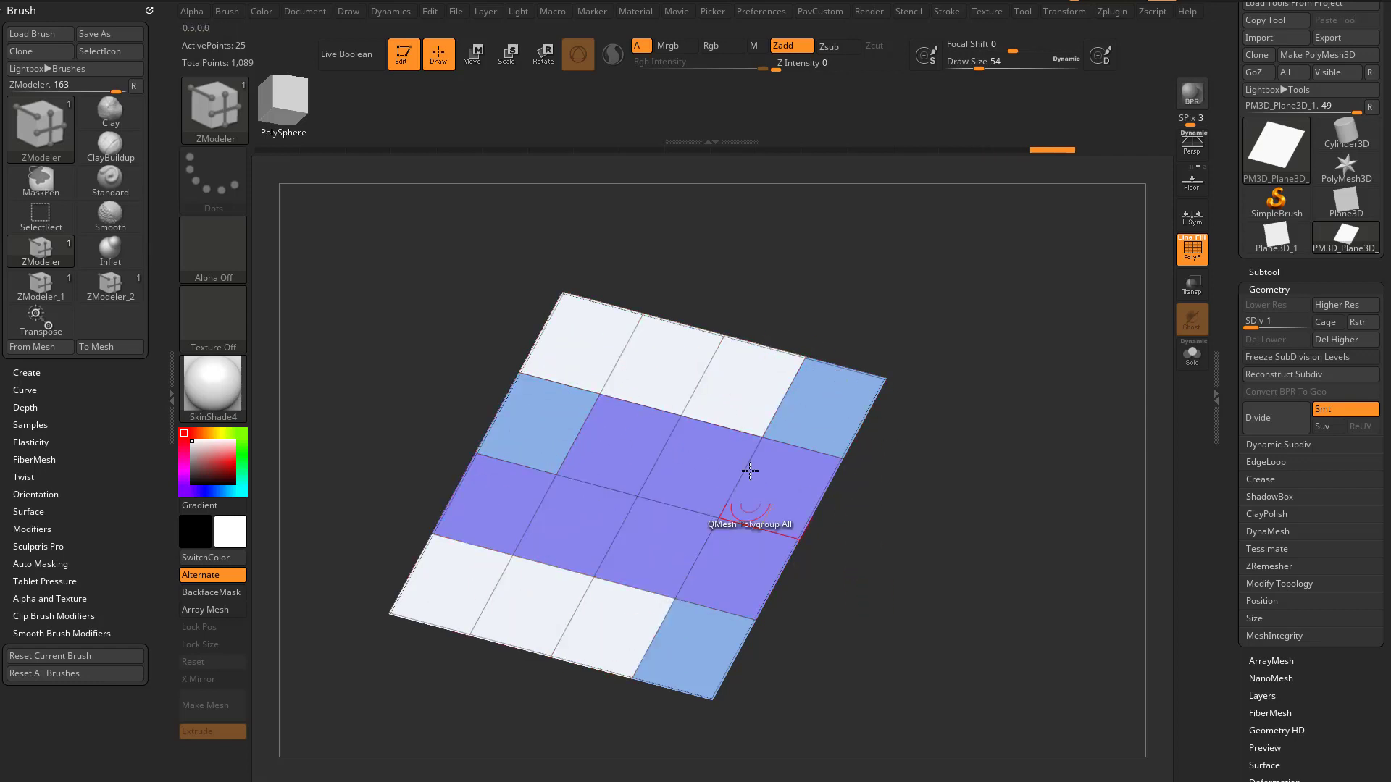
Bring up the Polygon Actions list over the plane to replace the current QMesh action
click(749, 470)
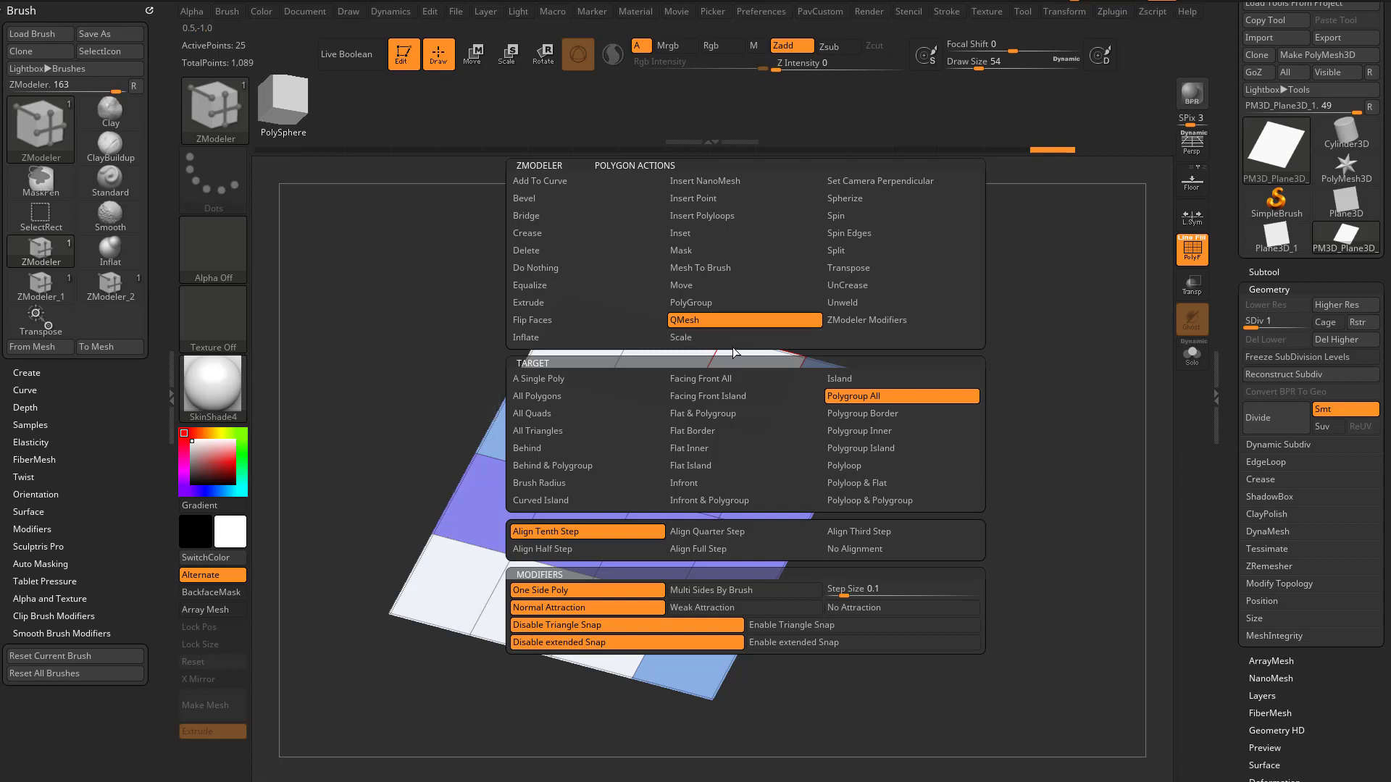
mouse_move(743, 338)
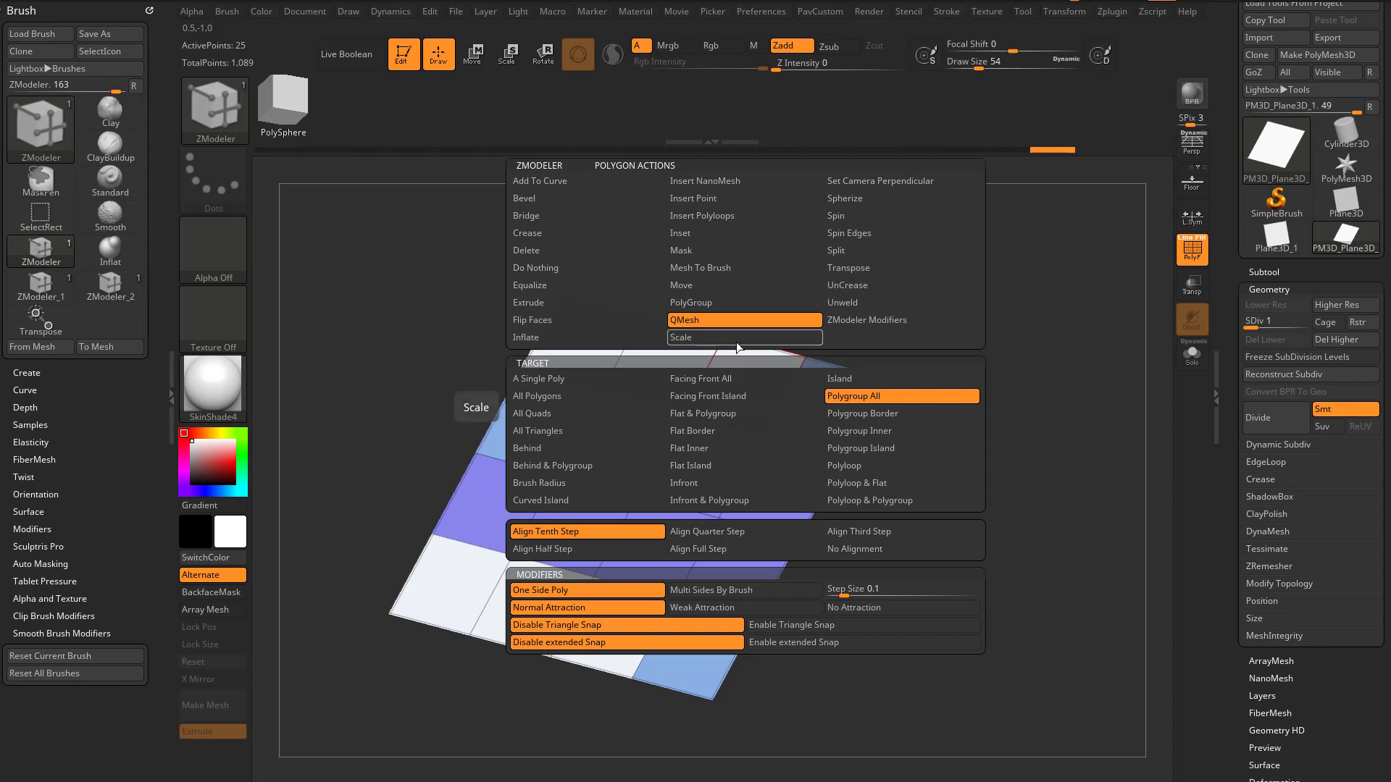